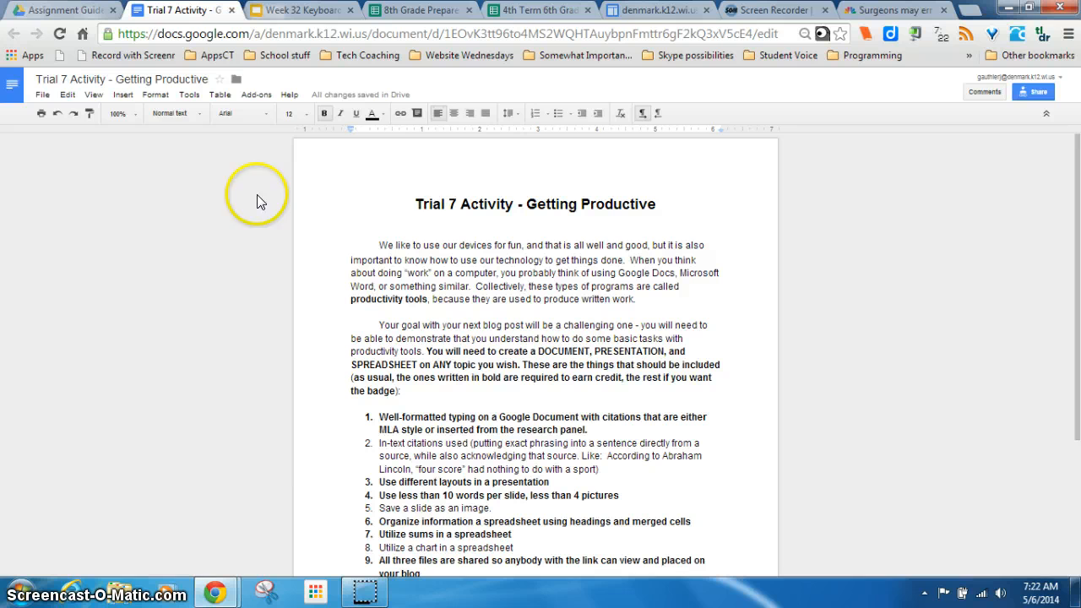
{"action": "mouse_move", "coordinate": [577, 142]}
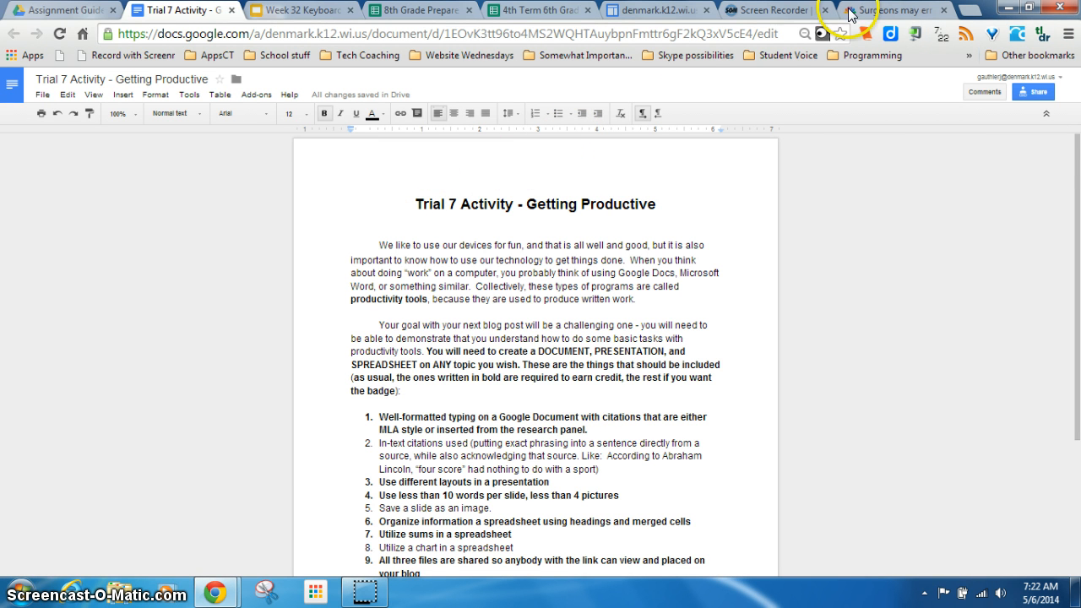
Step: Switch to the NBC News article on surgeons who play video games making fewer mistakes
{"action": "left_click", "coordinate": [887, 9]}
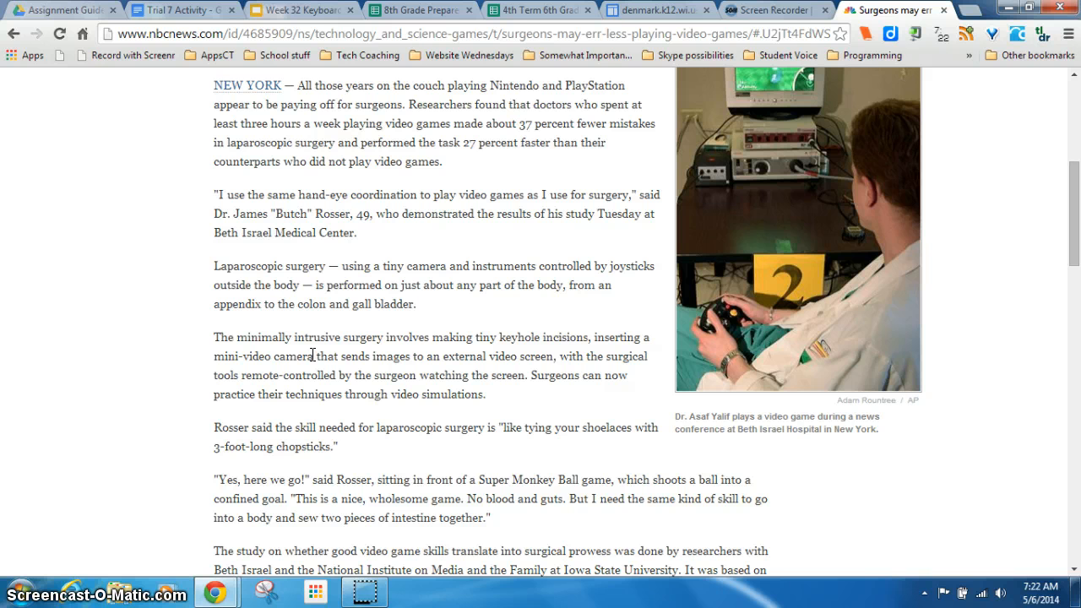
{"action": "left_click", "coordinate": [443, 155]}
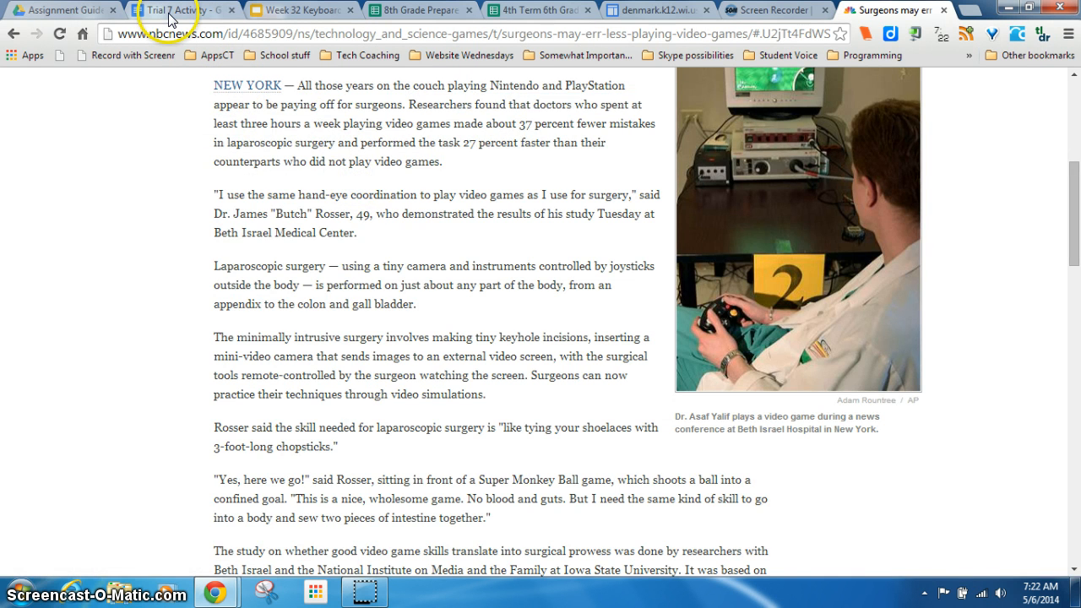
Step: Review the Trial 7 Activity's document-type sentence and numbered requirements list
{"action": "left_click", "coordinate": [173, 9]}
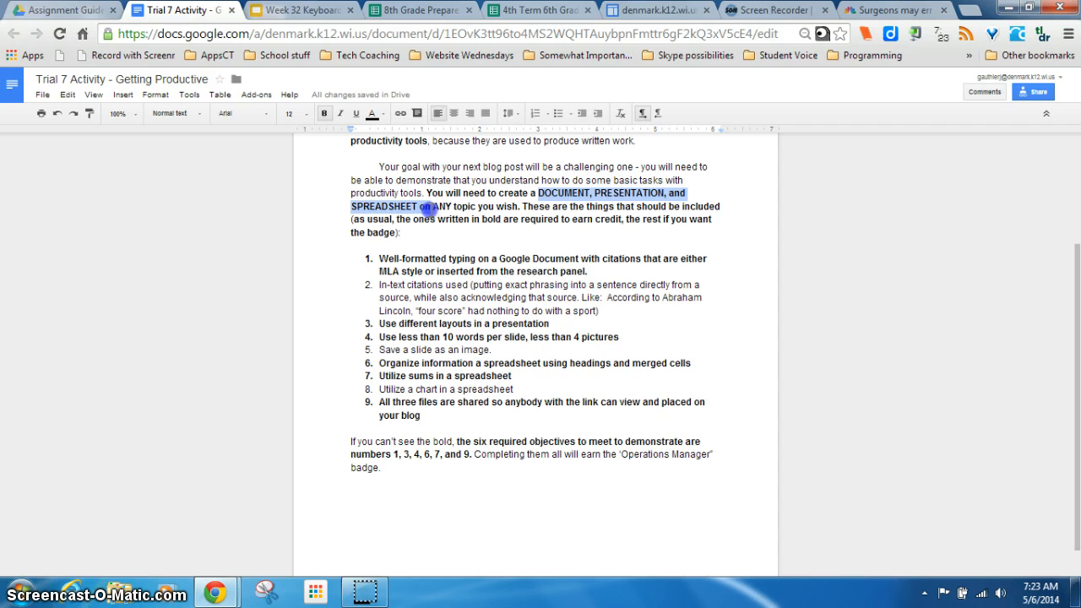
{"action": "left_click", "coordinate": [448, 230]}
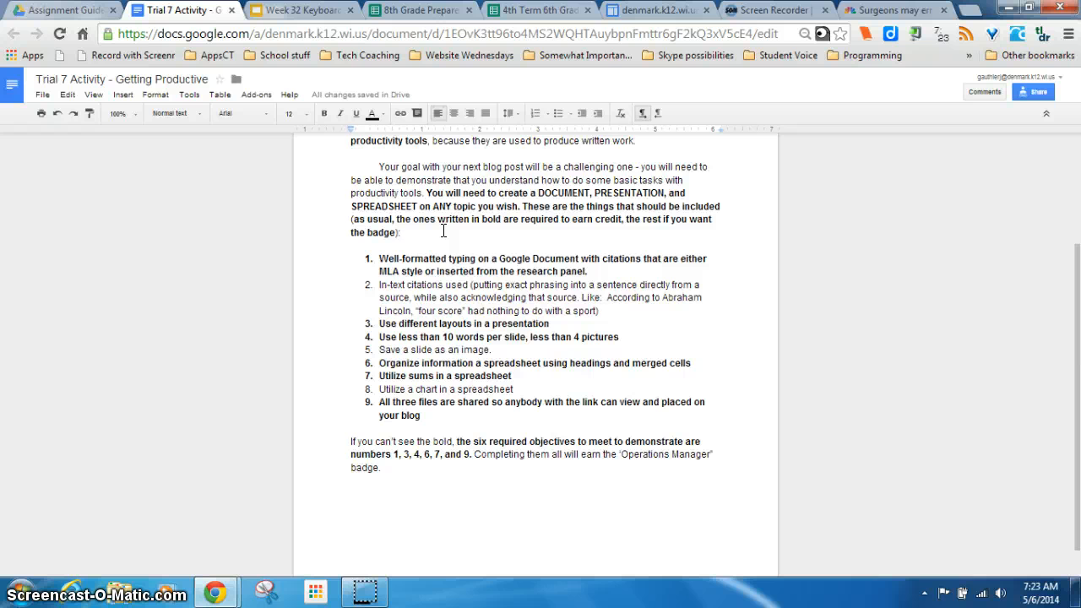
{"action": "left_click", "coordinate": [402, 232]}
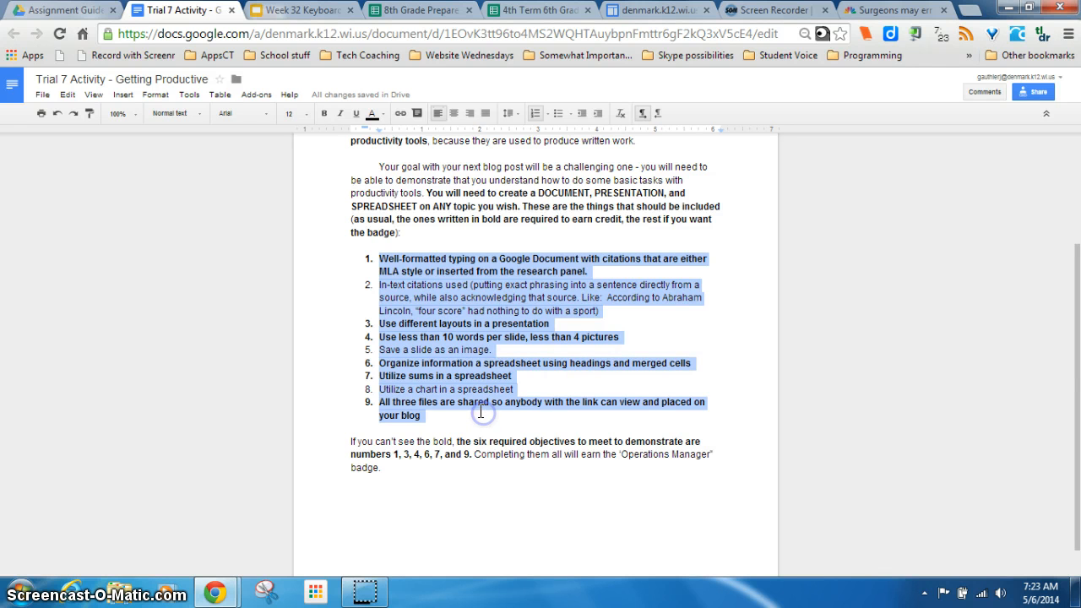
{"action": "left_click", "coordinate": [597, 311]}
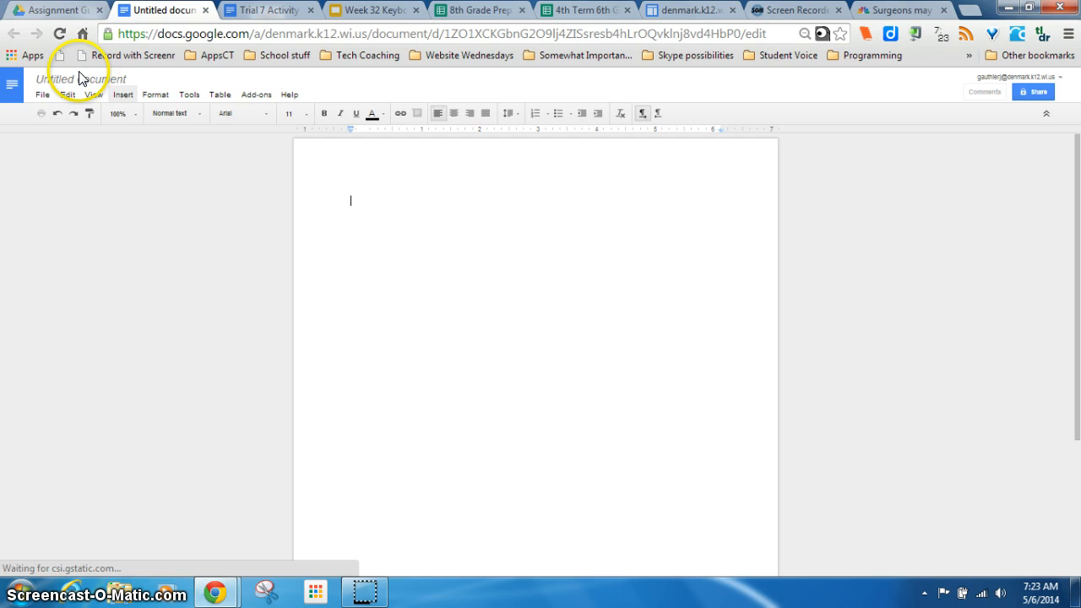
Step: Rename the untitled document to 'Trial 7 Write-up'
{"action": "left_click", "coordinate": [81, 78]}
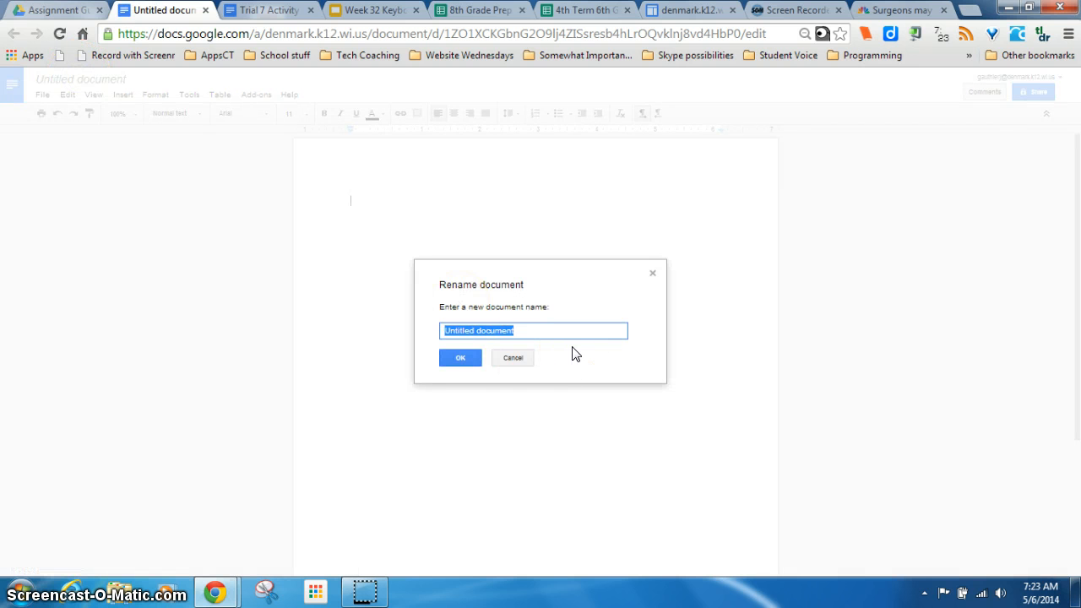
{"action": "type", "text": "Trial 7"}
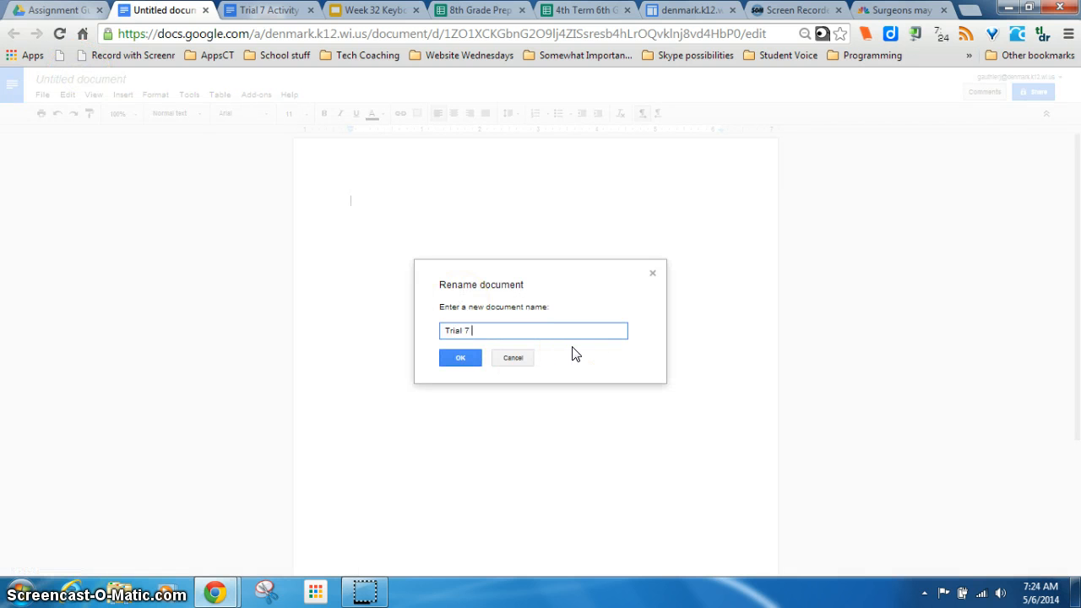
{"action": "type", "text": "Write-up"}
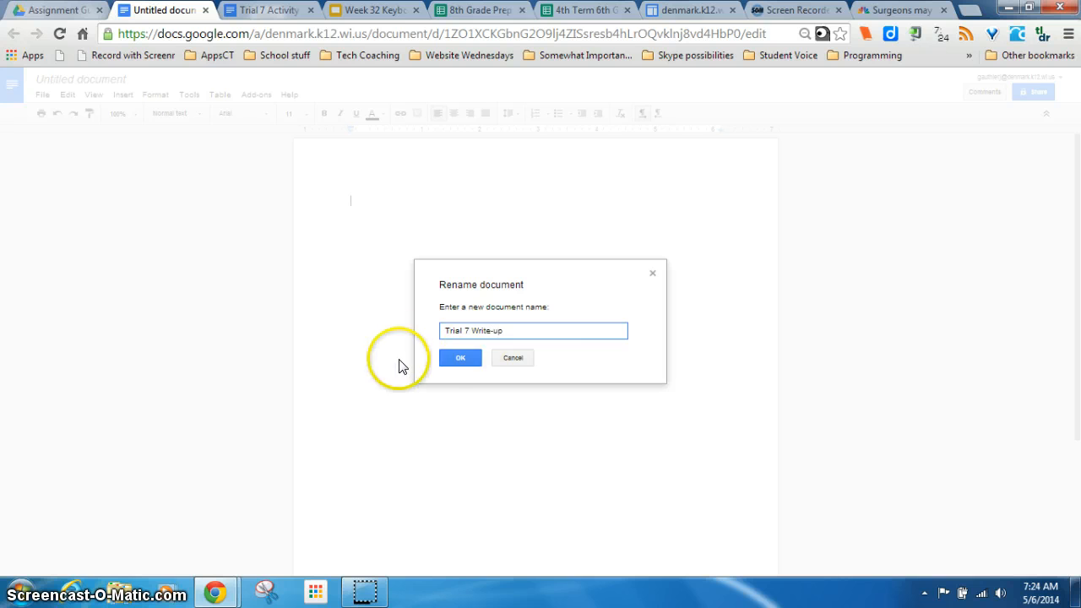
{"action": "left_click", "coordinate": [460, 358]}
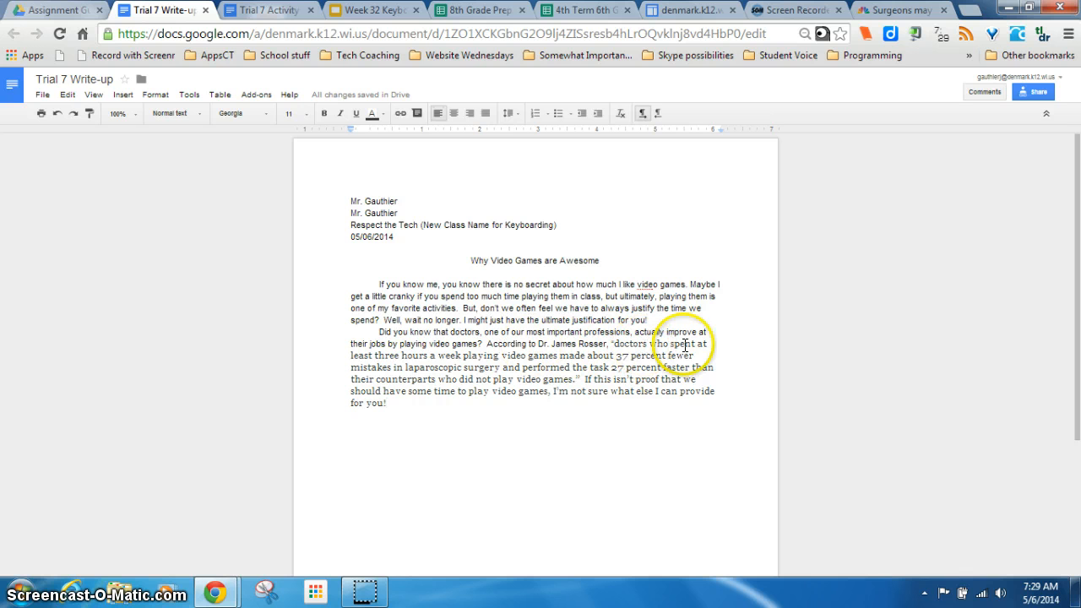
{"action": "mouse_move", "coordinate": [497, 340]}
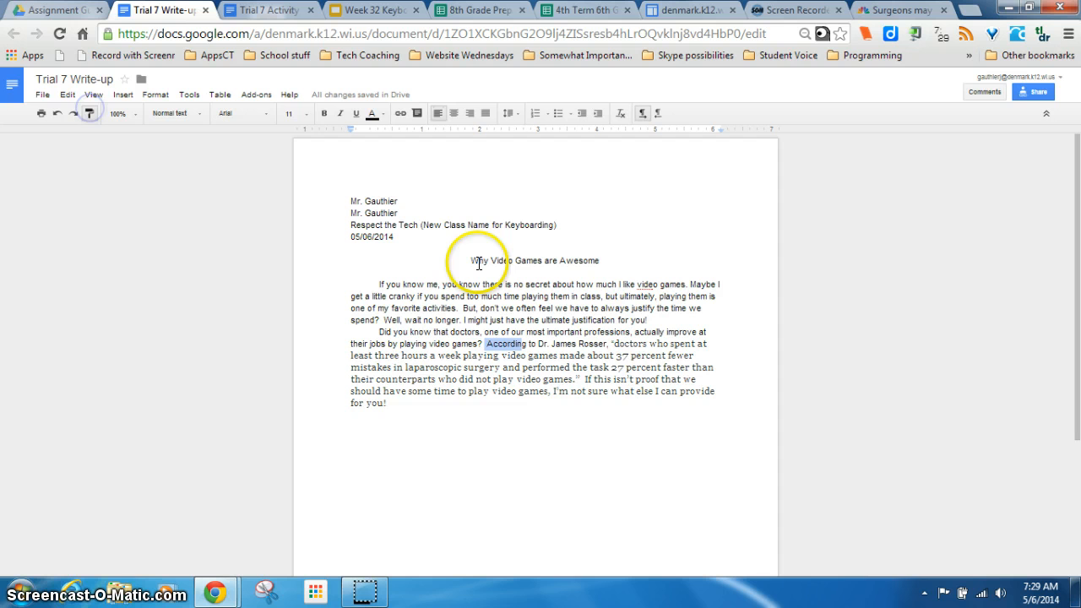
Step: Paint the essay's Arial body font onto the quoted passage in paragraph two
{"action": "left_click_drag", "start_coordinate": [608, 344], "coordinate": [701, 391]}
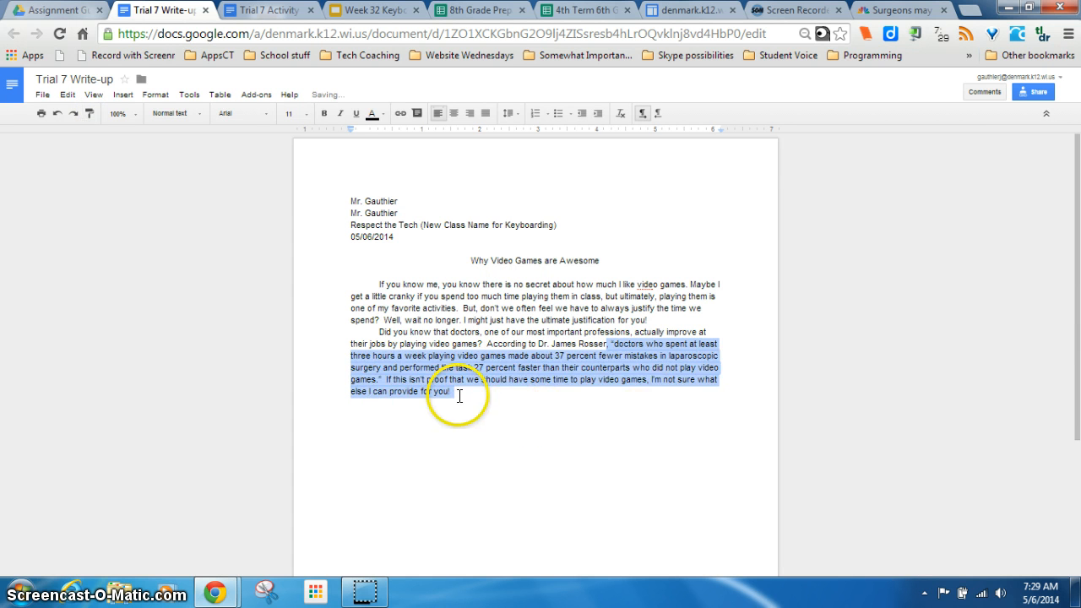
{"action": "left_click", "coordinate": [460, 391]}
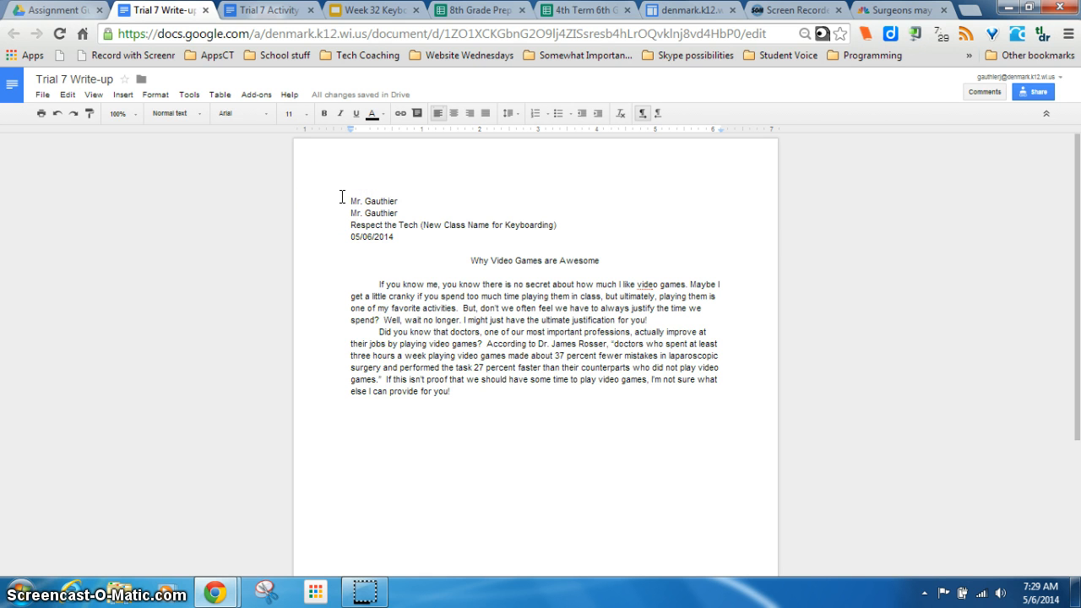
Step: Set all essay text, heading included, to 12-point with double line spacing
{"action": "key", "text": "ctrl+a"}
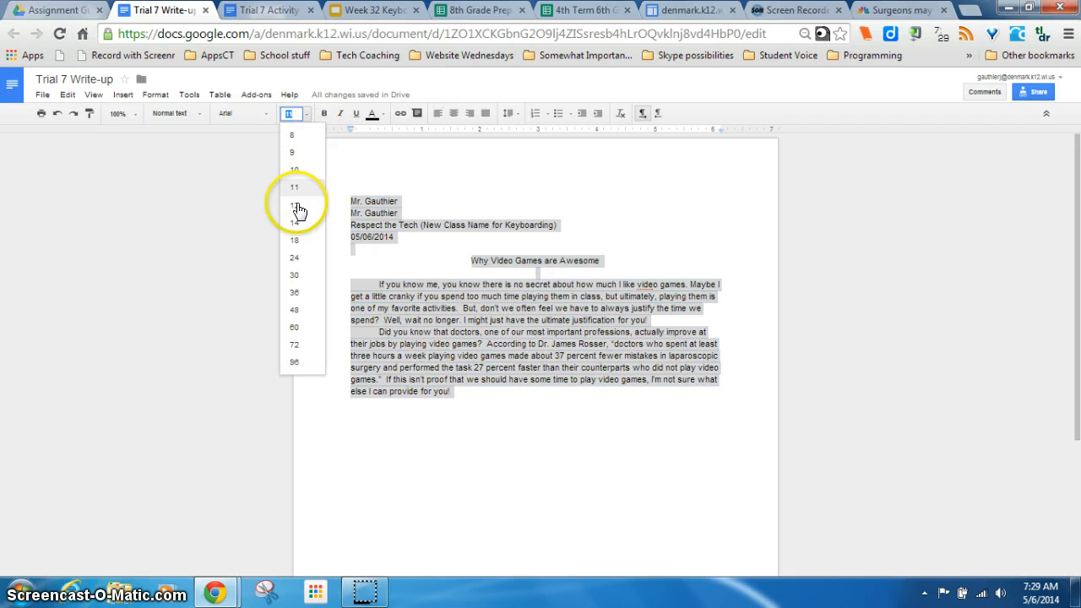
{"action": "left_click", "coordinate": [295, 205]}
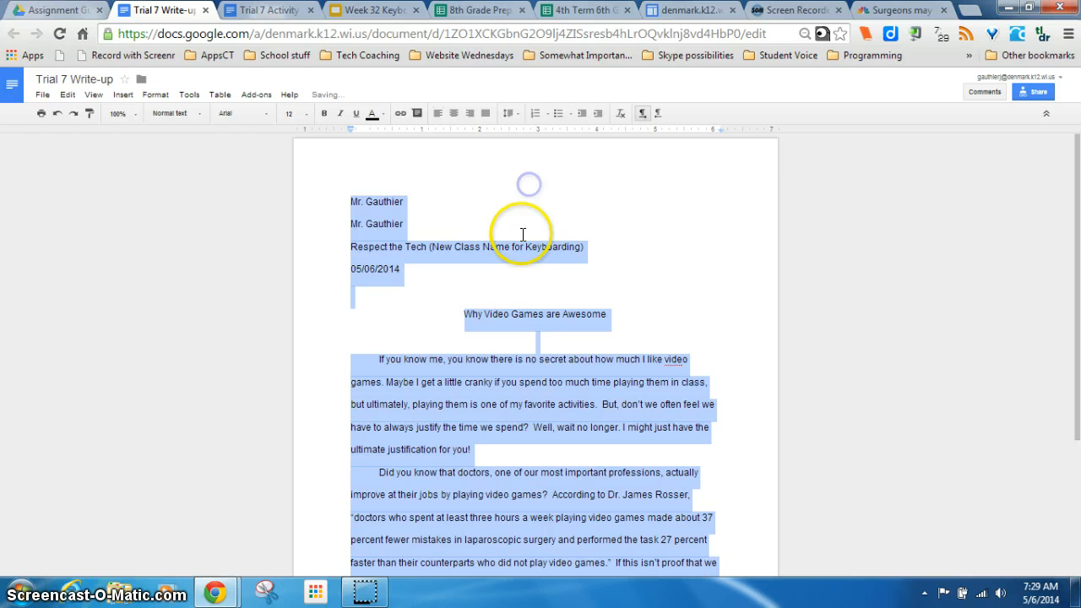
{"action": "left_click", "coordinate": [432, 319]}
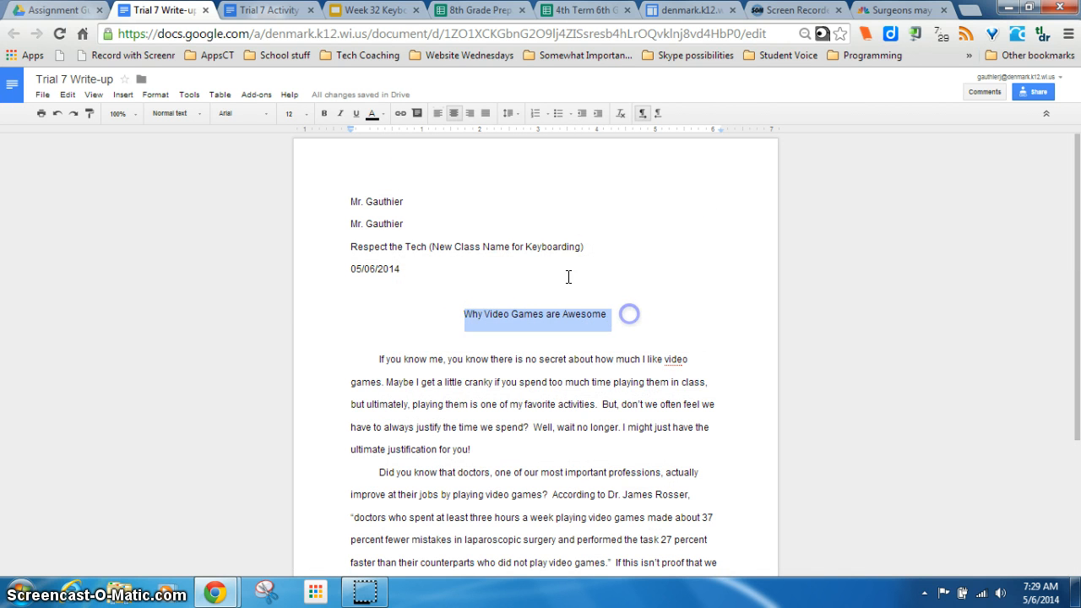
{"action": "left_click", "coordinate": [291, 113]}
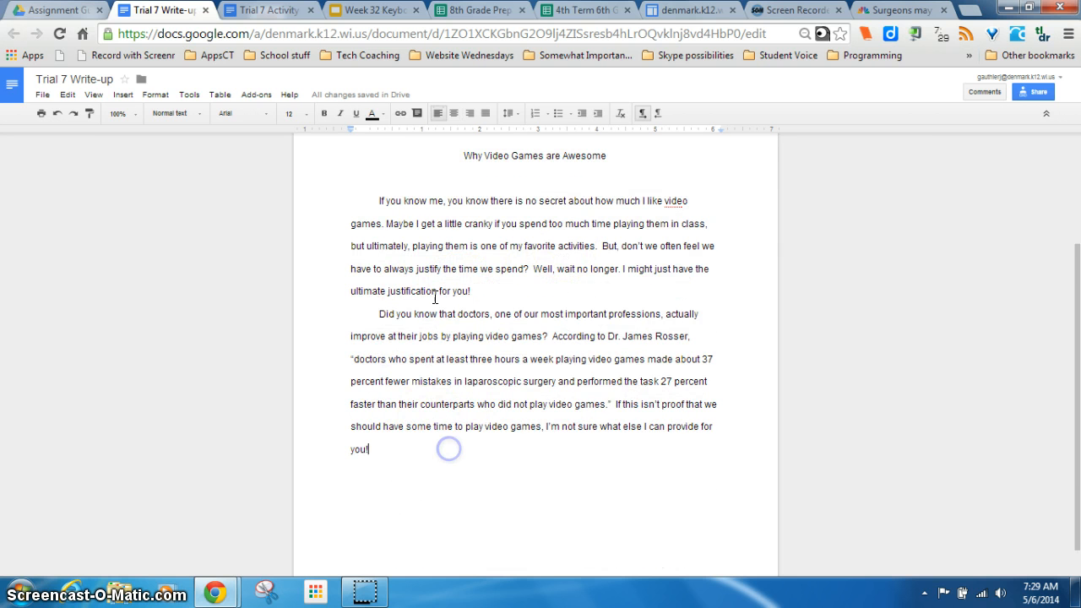
Step: Scroll down to the end of the essay's final paragraph
{"action": "scroll", "scroll_direction": "down", "scroll_amount": 3}
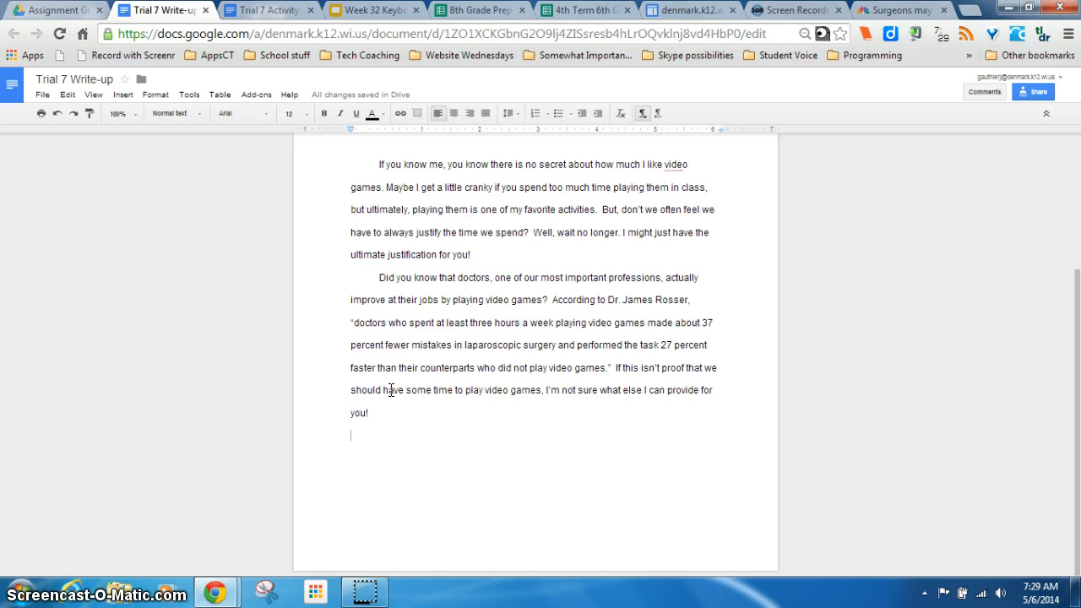
{"action": "scroll", "scroll_direction": "down", "scroll_amount": 3}
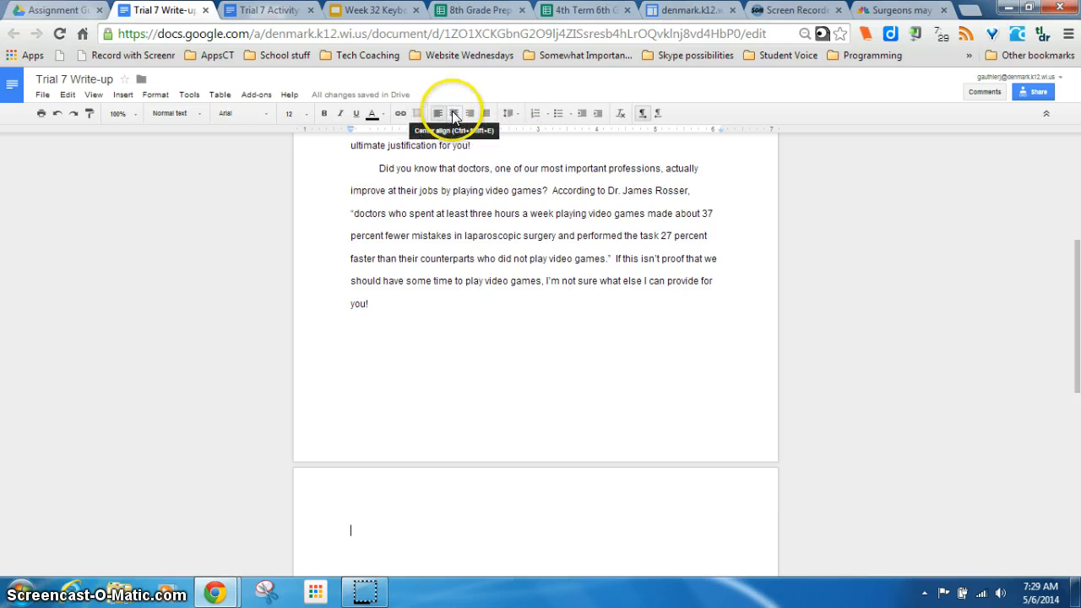
{"action": "mouse_move", "coordinate": [469, 113]}
{"action": "type", "text": "Works Cited"}
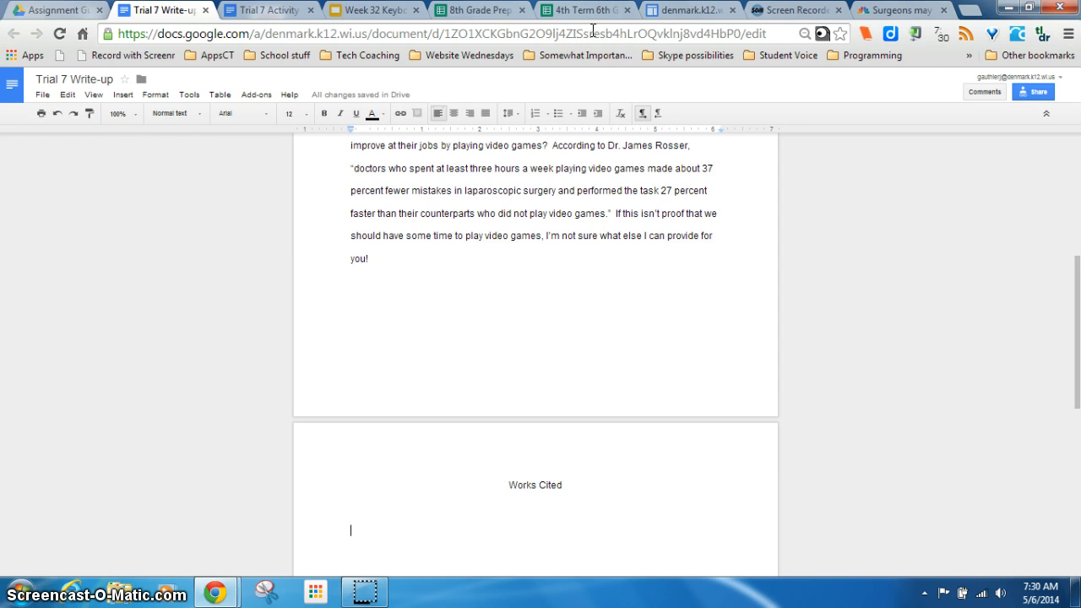
Step: Cite the surgeons article with EasyBib and view the saved bibliography
{"action": "left_click", "coordinate": [896, 9]}
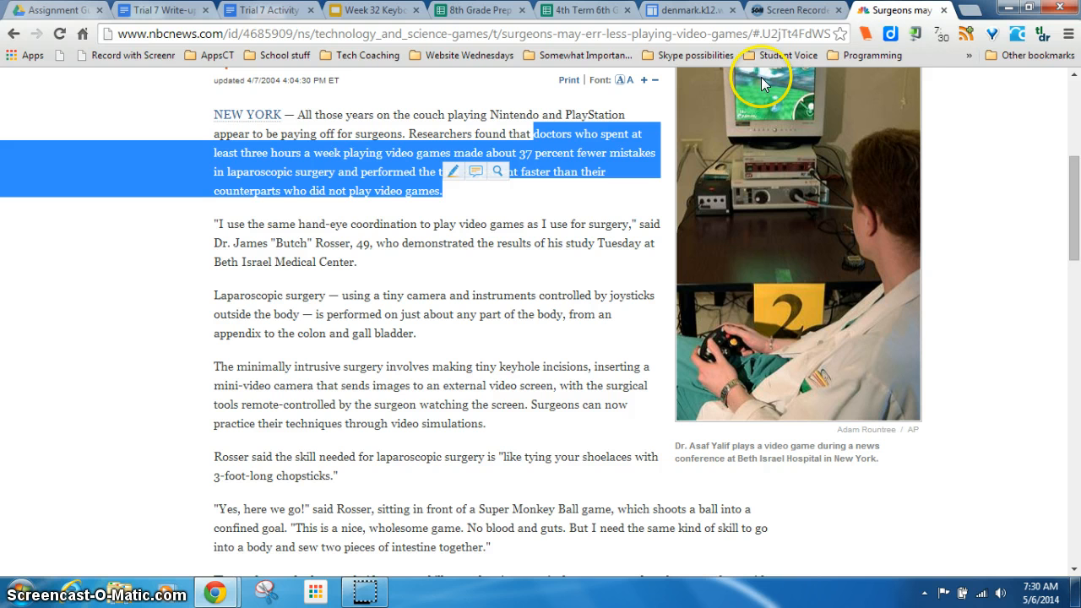
{"action": "mouse_move", "coordinate": [865, 38]}
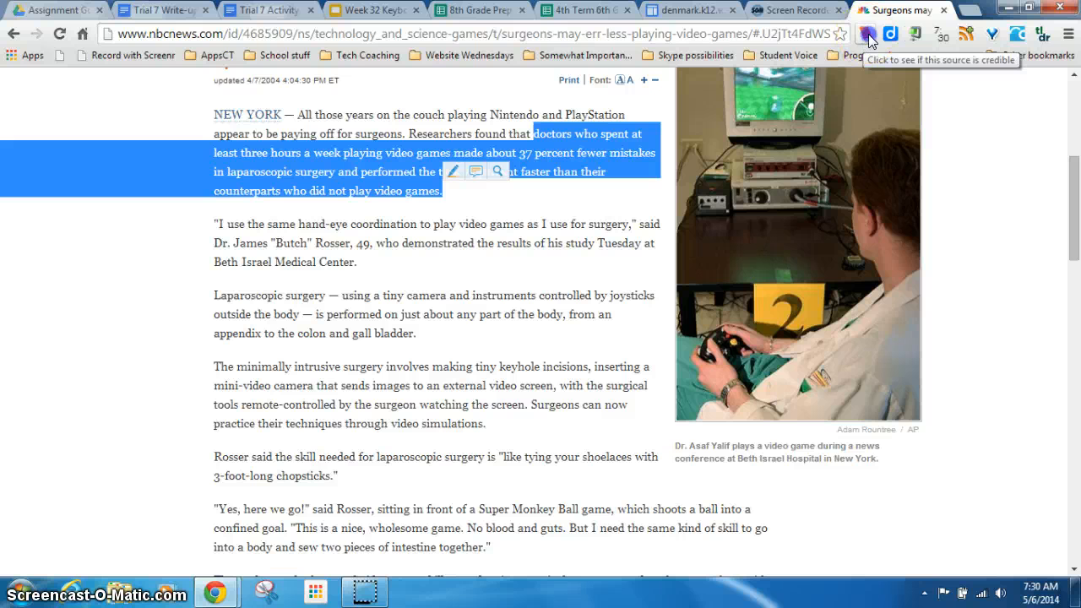
{"action": "left_click", "coordinate": [869, 35]}
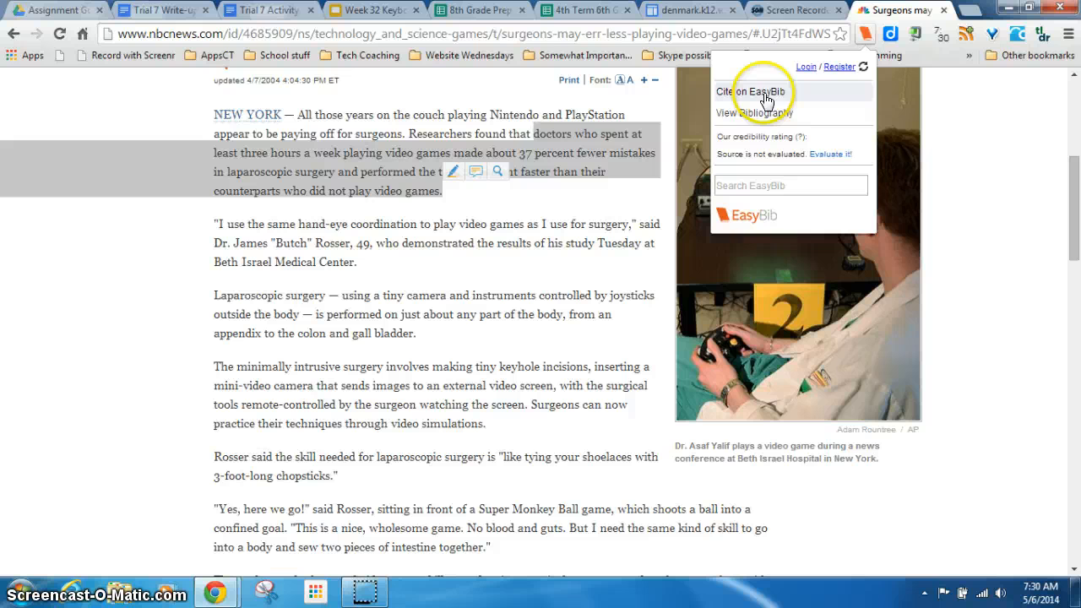
{"action": "left_click", "coordinate": [749, 91]}
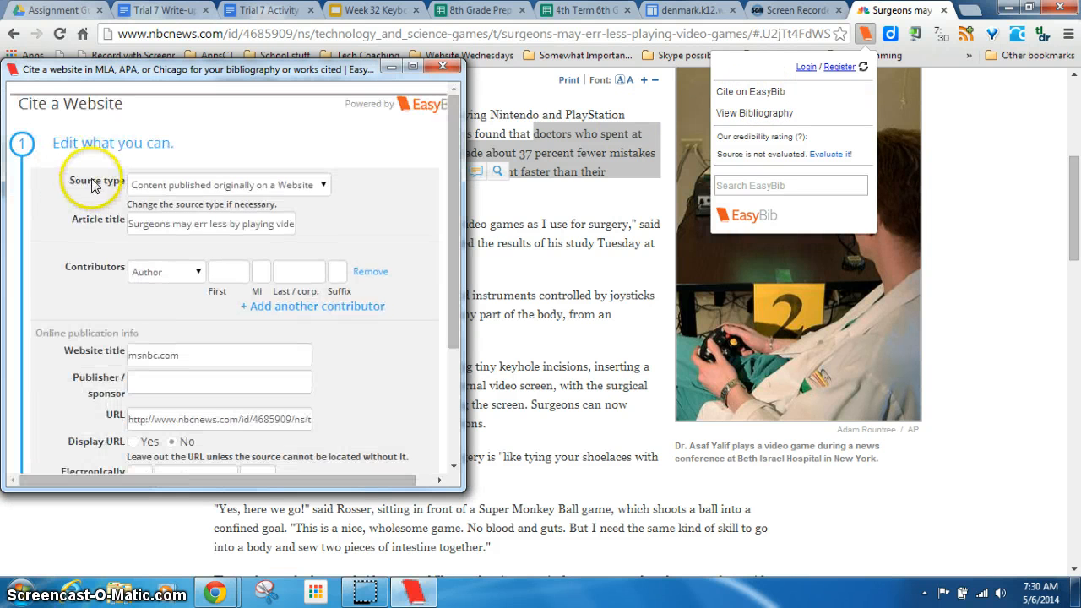
{"action": "scroll", "scroll_direction": "down", "scroll_amount": 3}
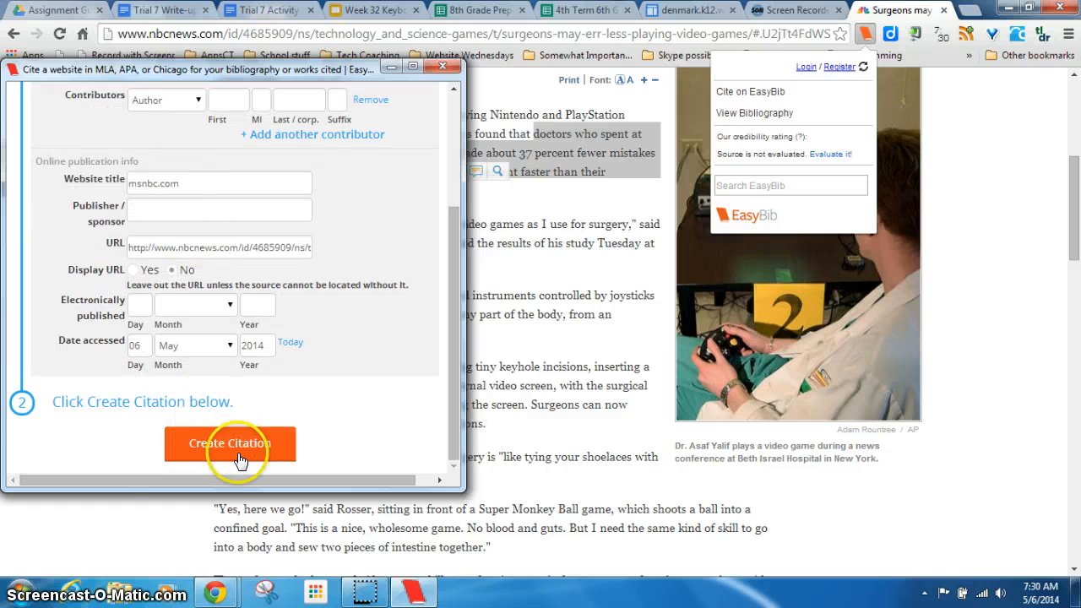
{"action": "left_click", "coordinate": [229, 444]}
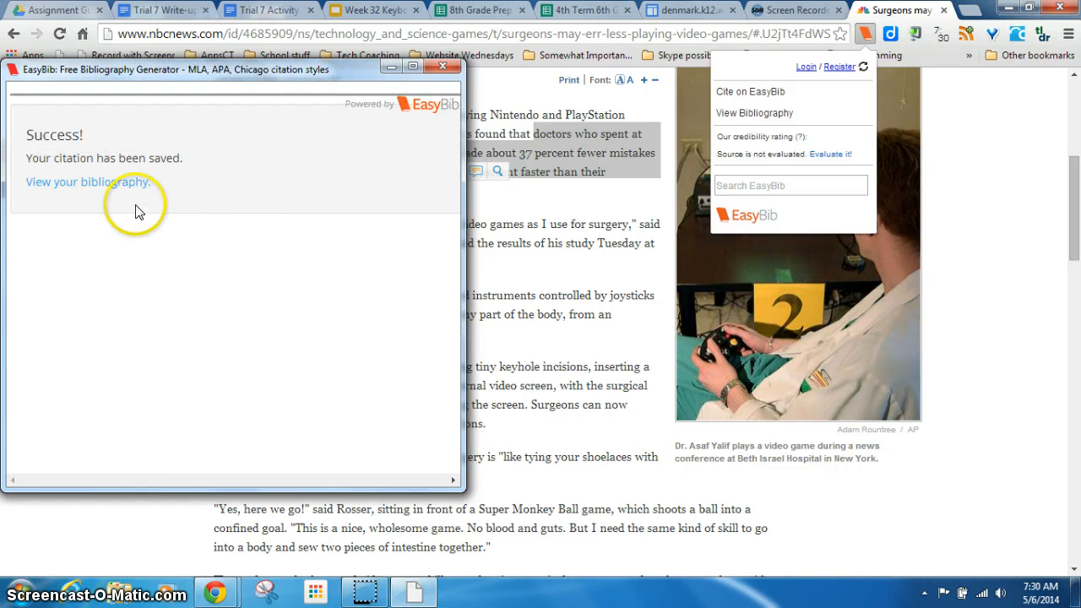
{"action": "left_click", "coordinate": [88, 182]}
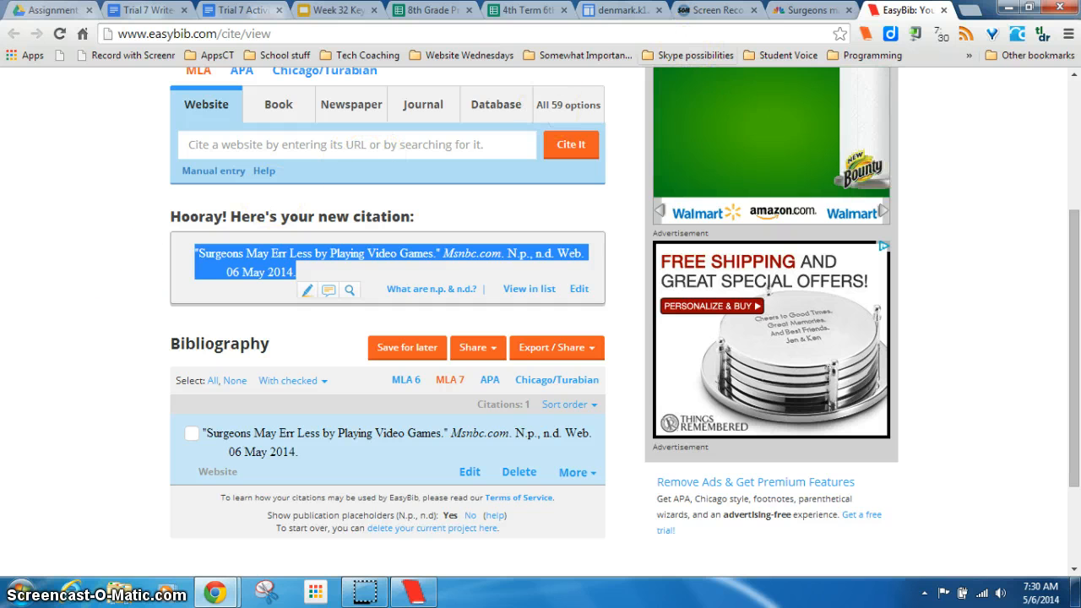
Step: Paste the 'Surgeons May Err Less by Playing Video Games' citation under Works Cited and select it
{"action": "left_click", "coordinate": [143, 9]}
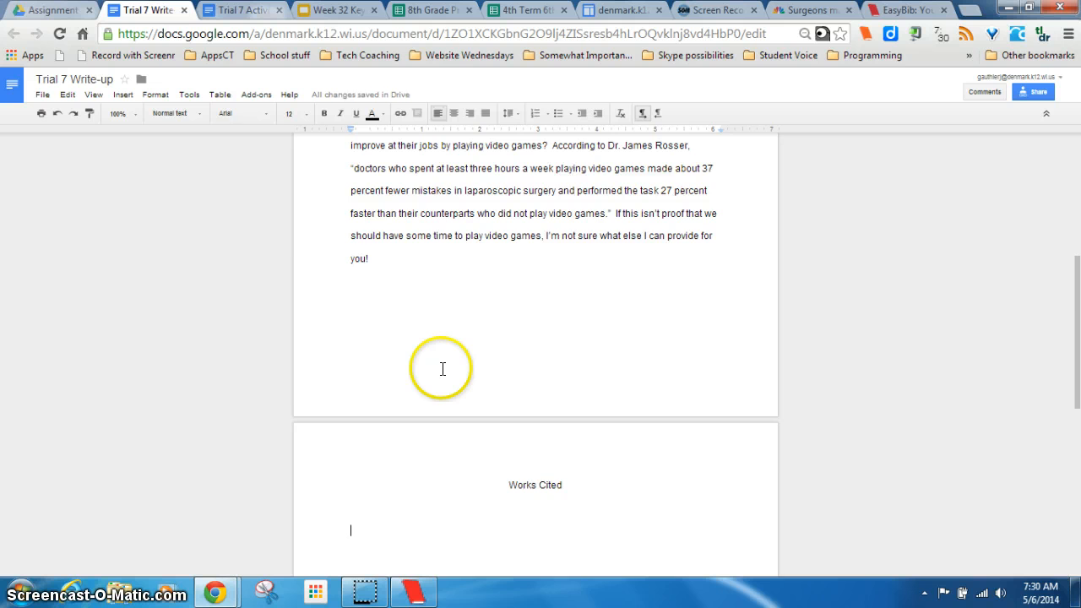
{"action": "type", "text": "\"Surgeons May Err Less by Playing Video Games.\" Msnbc.com. N.p., n.d. Web. 06 May 2014."}
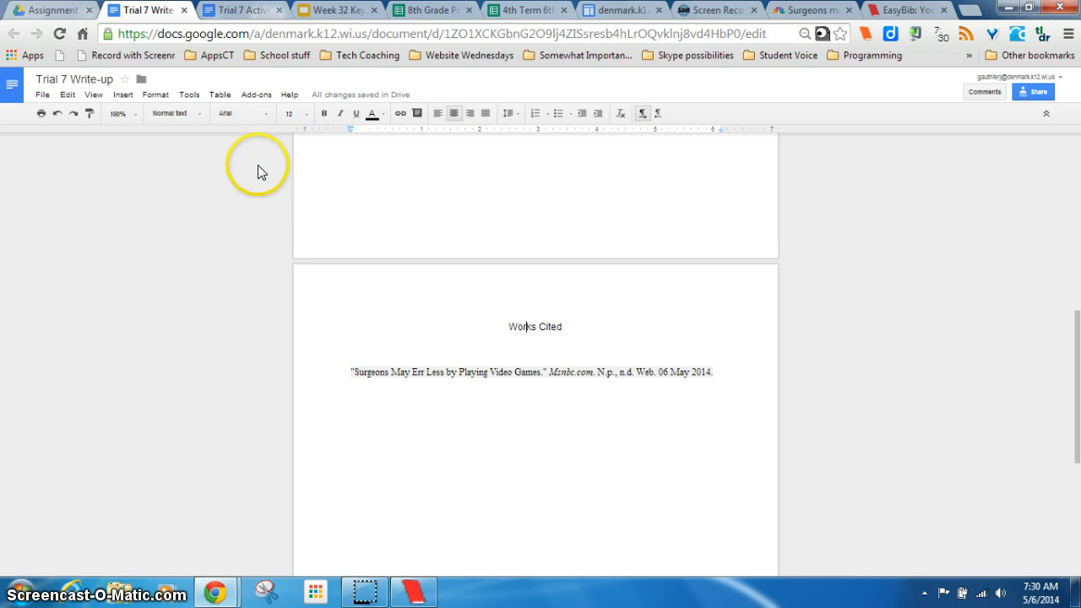
{"action": "double_click", "coordinate": [534, 327]}
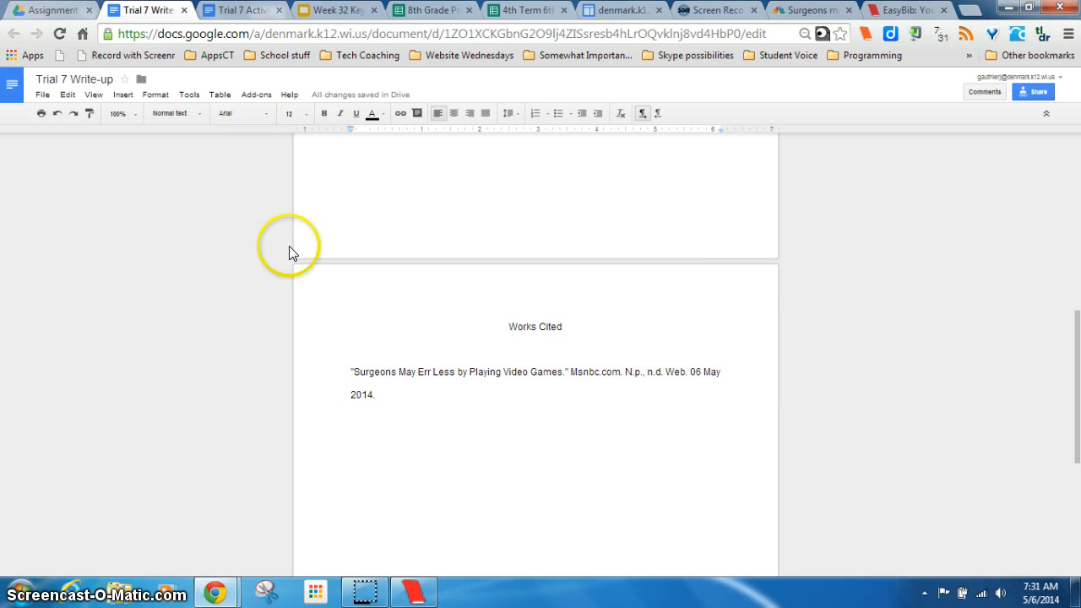
{"action": "mouse_move", "coordinate": [352, 133]}
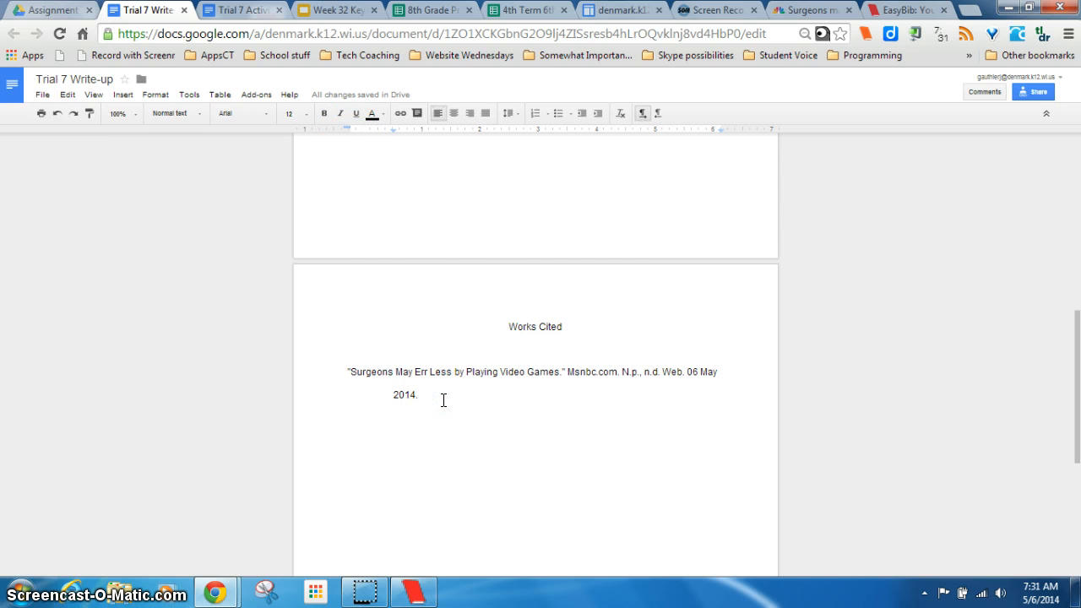
Step: Highlight the presentation requirements, items 3–5, in the Trial 7 Activity list
{"action": "left_click", "coordinate": [243, 9]}
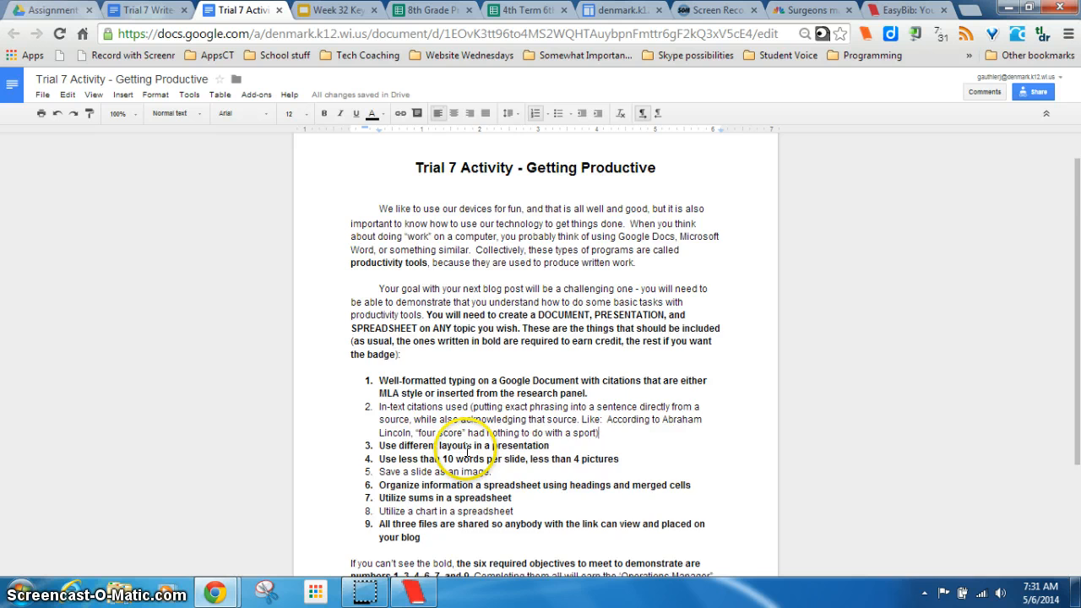
{"action": "scroll", "scroll_direction": "down", "scroll_amount": 3}
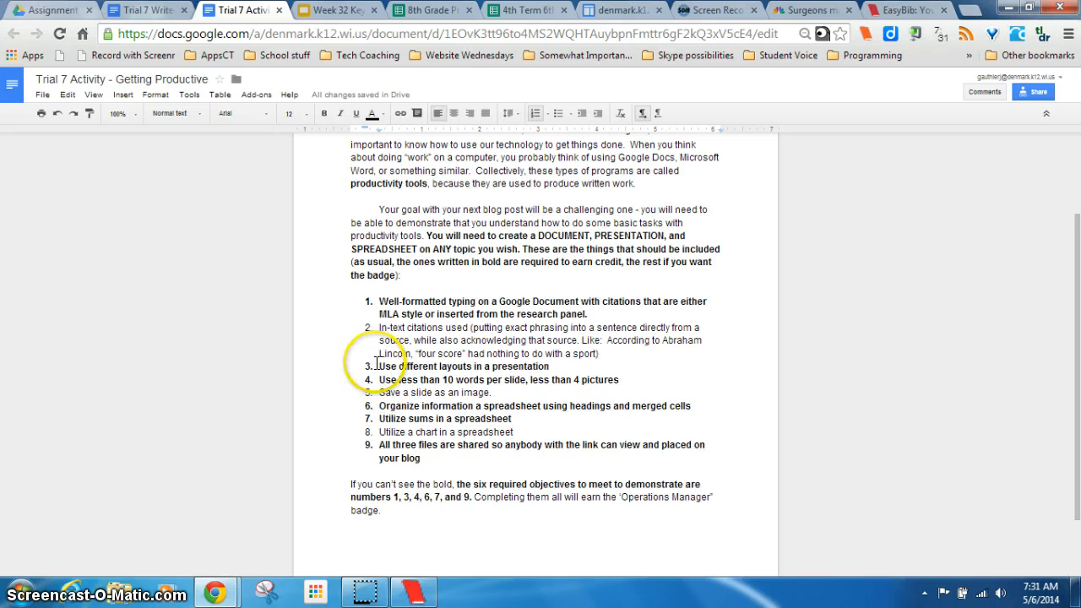
{"action": "left_click_drag", "start_coordinate": [379, 366], "coordinate": [499, 392]}
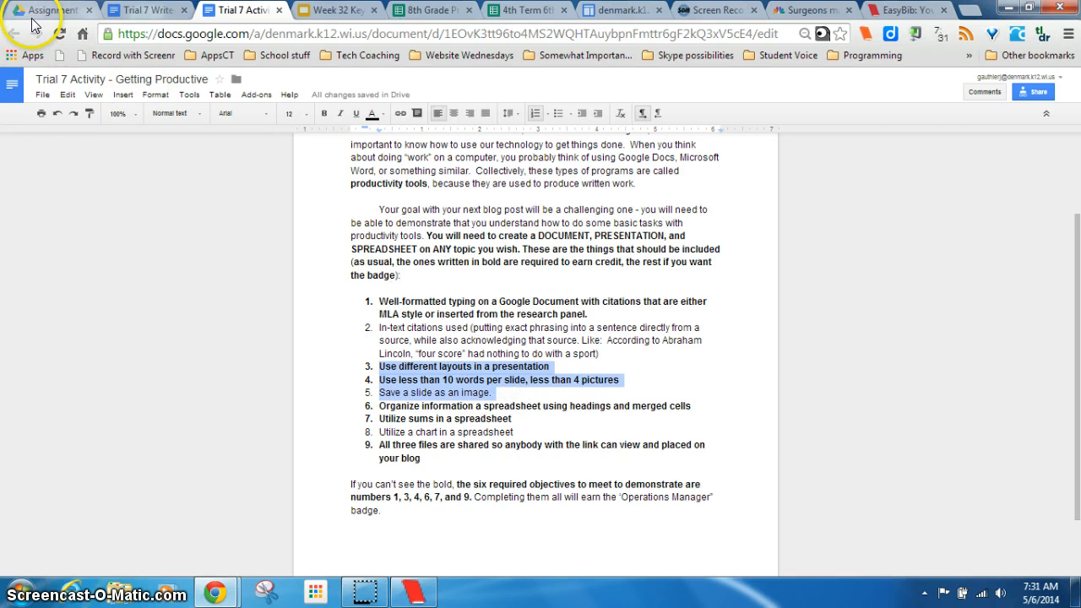
Step: Create a new presentation in the assignment guides Drive folder, shared like the folder
{"action": "left_click", "coordinate": [47, 10]}
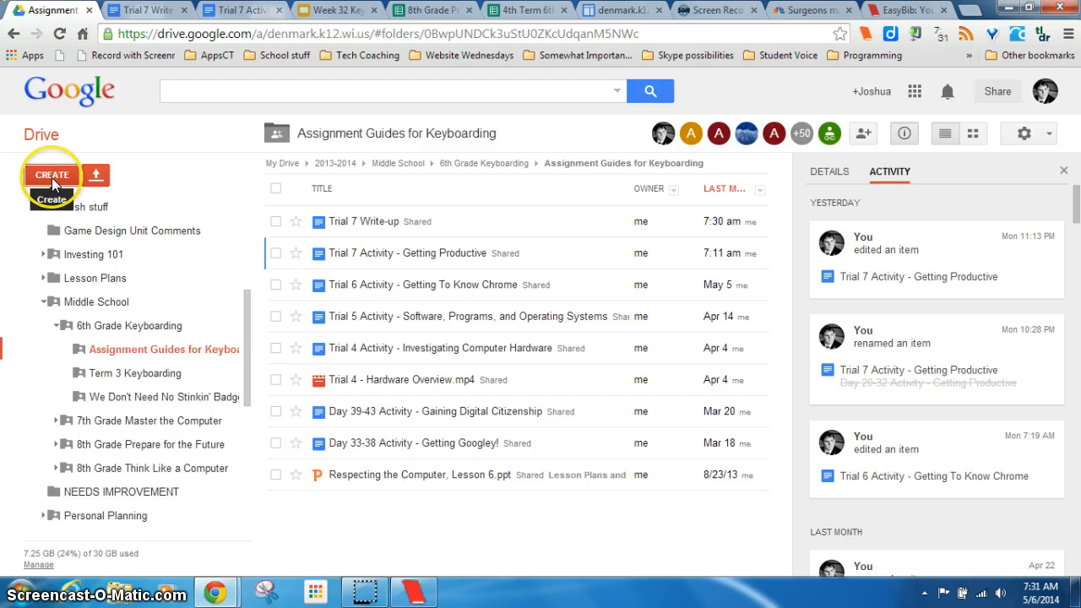
{"action": "left_click", "coordinate": [51, 174]}
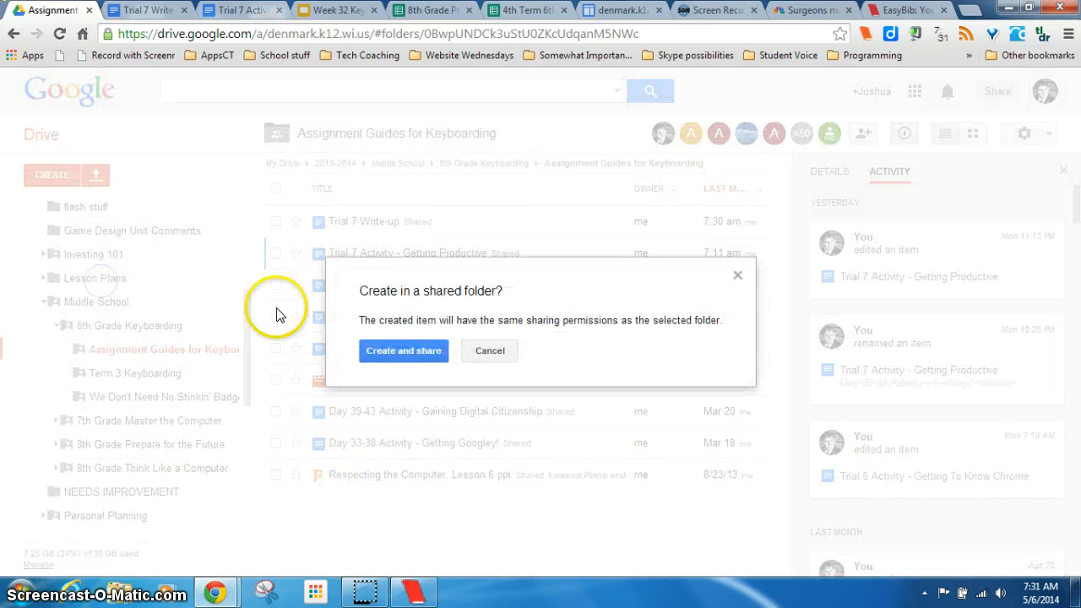
{"action": "left_click", "coordinate": [403, 351]}
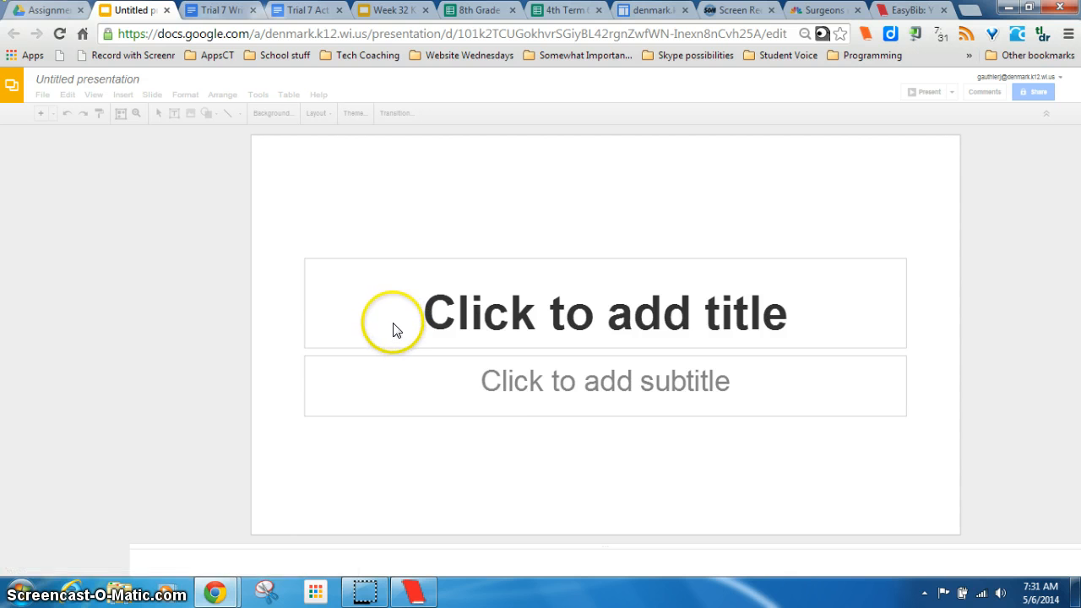
Step: Dismiss the Choose a theme dialog, keeping the plain default theme
{"action": "left_click", "coordinate": [353, 112]}
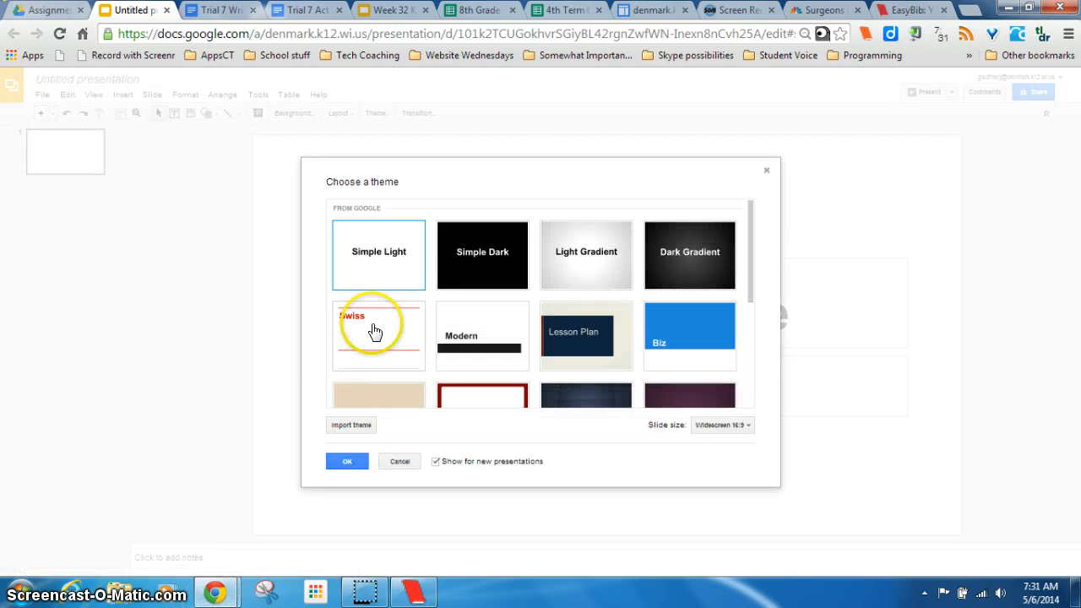
{"action": "left_click", "coordinate": [346, 461]}
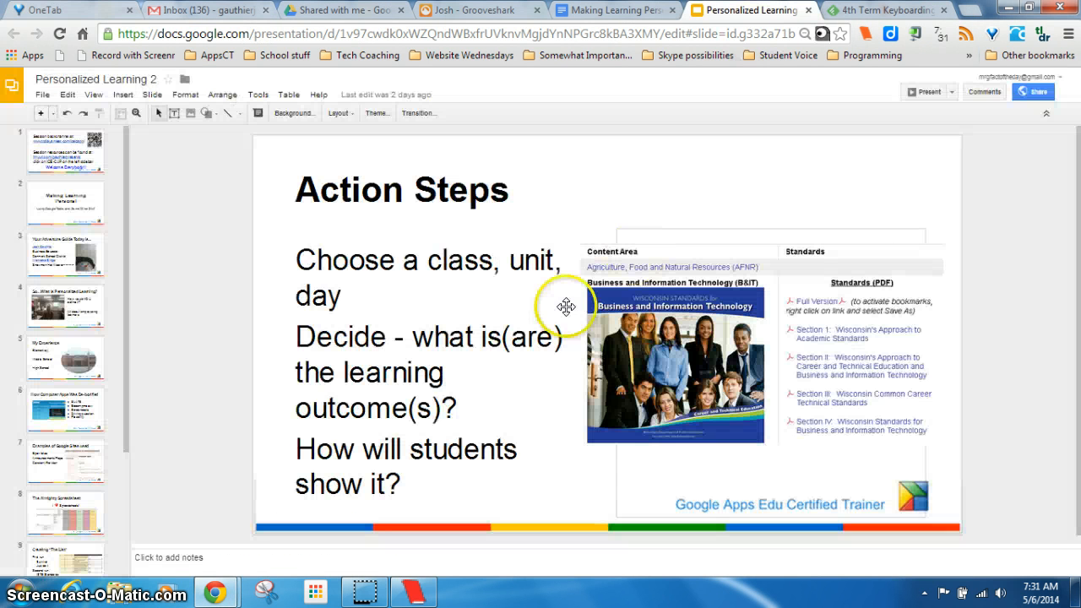
Step: Browse the Reflecting On the Past and other example slides in Personalized Learning 2
{"action": "left_click", "coordinate": [66, 223]}
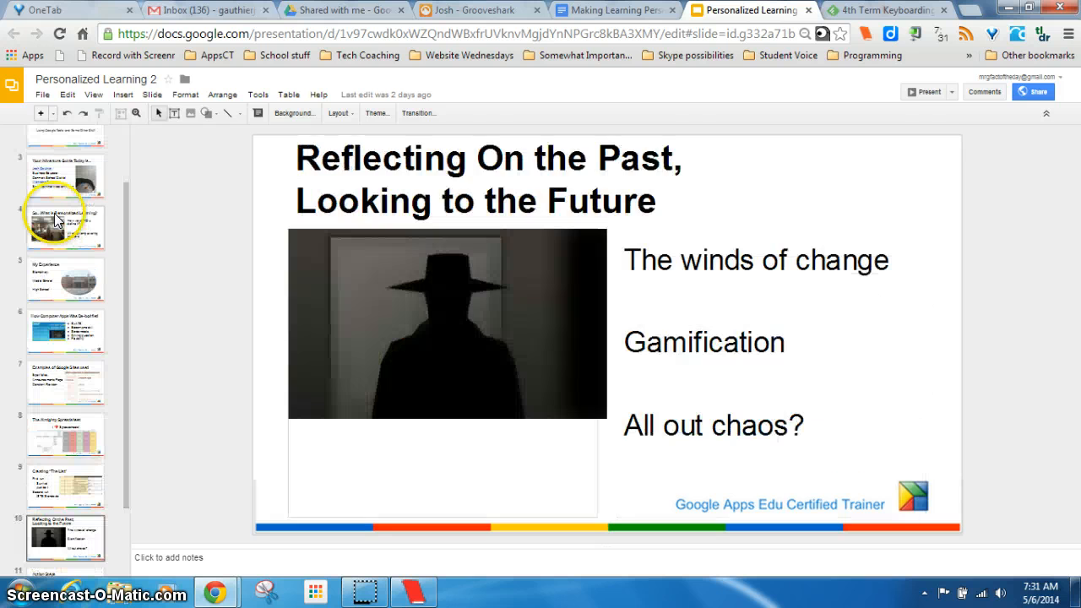
{"action": "left_click", "coordinate": [66, 382]}
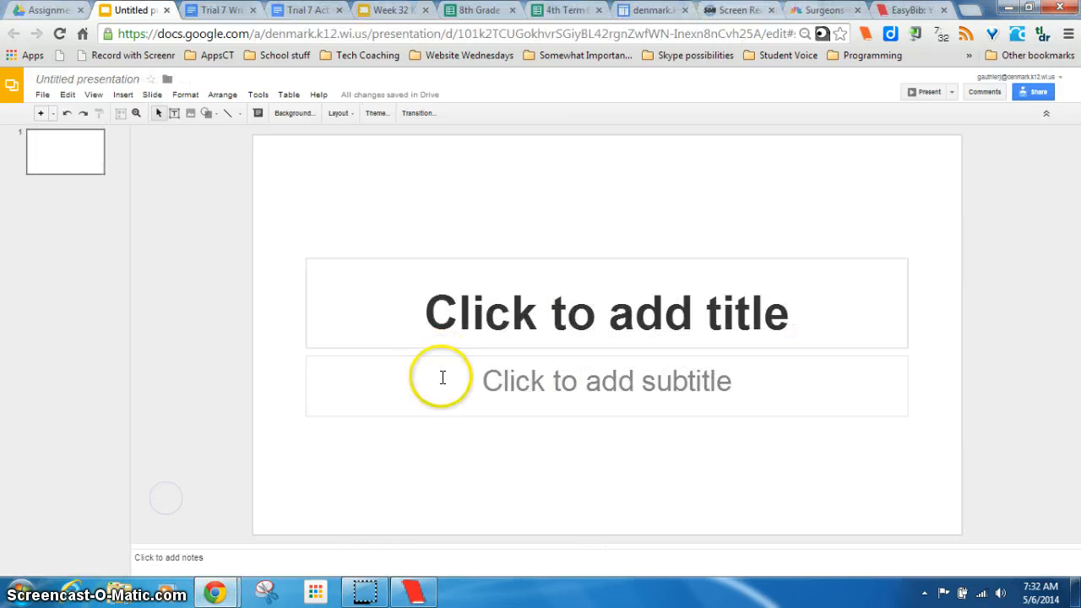
Step: Apply the Title and two columns layout and select the empty title box
{"action": "left_click", "coordinate": [338, 113]}
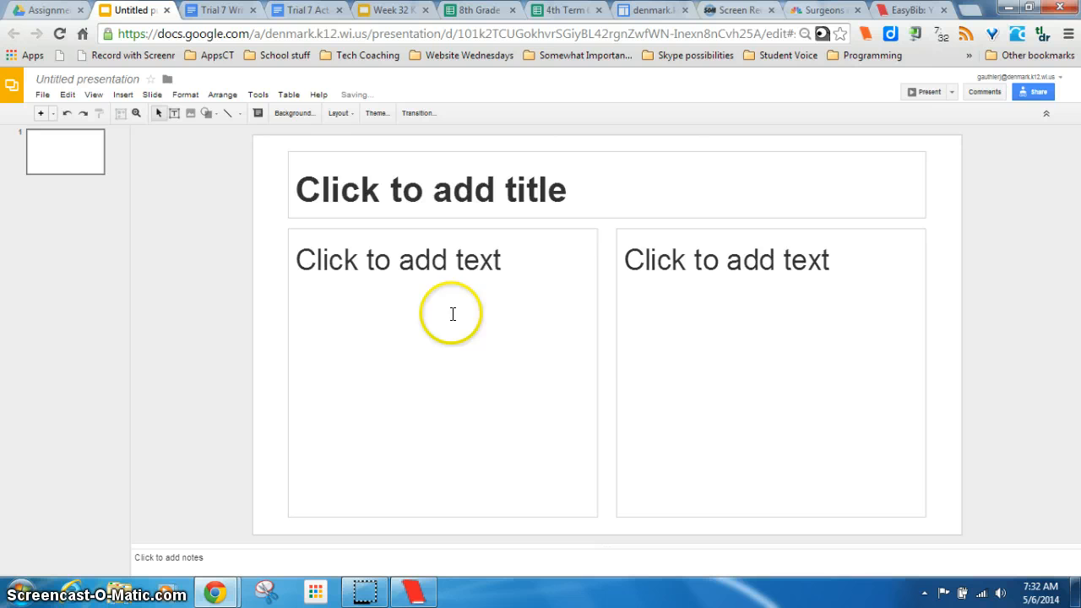
{"action": "mouse_move", "coordinate": [497, 247]}
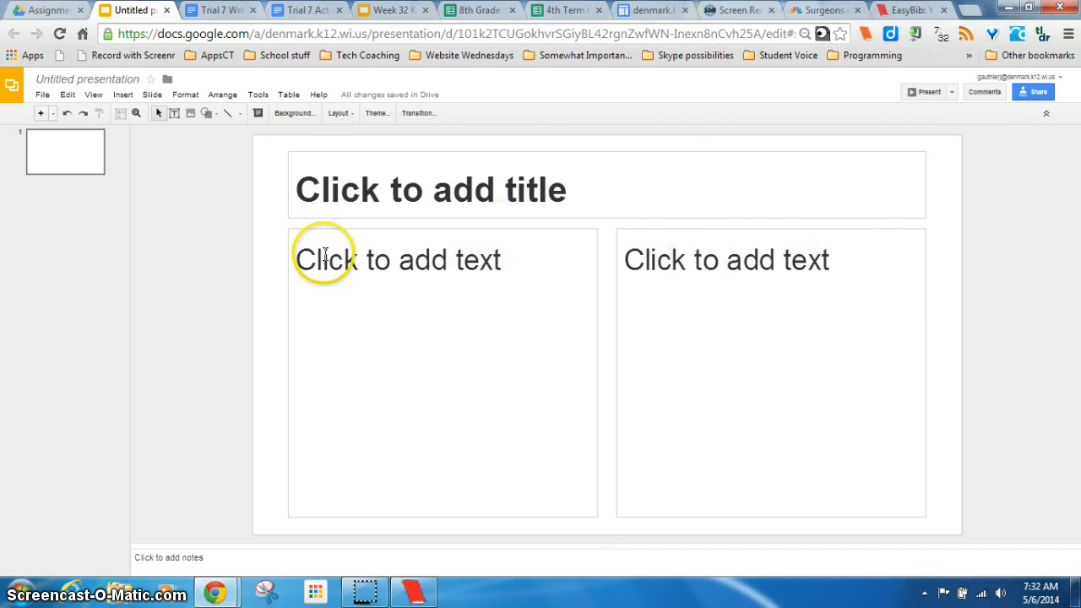
{"action": "mouse_move", "coordinate": [359, 259]}
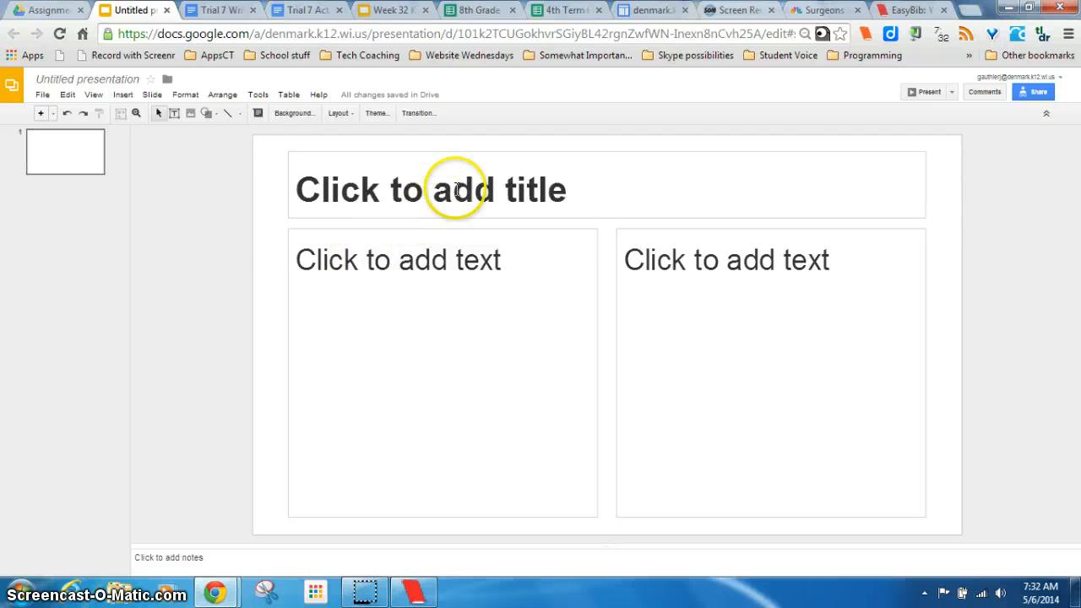
{"action": "left_click", "coordinate": [432, 188]}
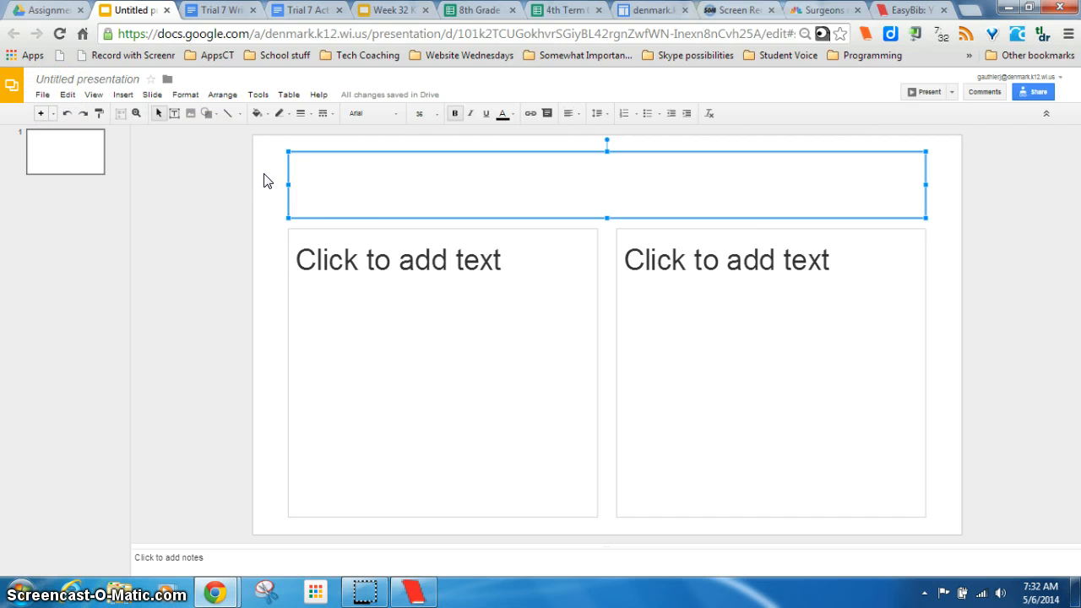
Step: Type 'No more than 10 words per slide' and 'Use pictures (but not too many)' in the left column
{"action": "type", "text": "N"}
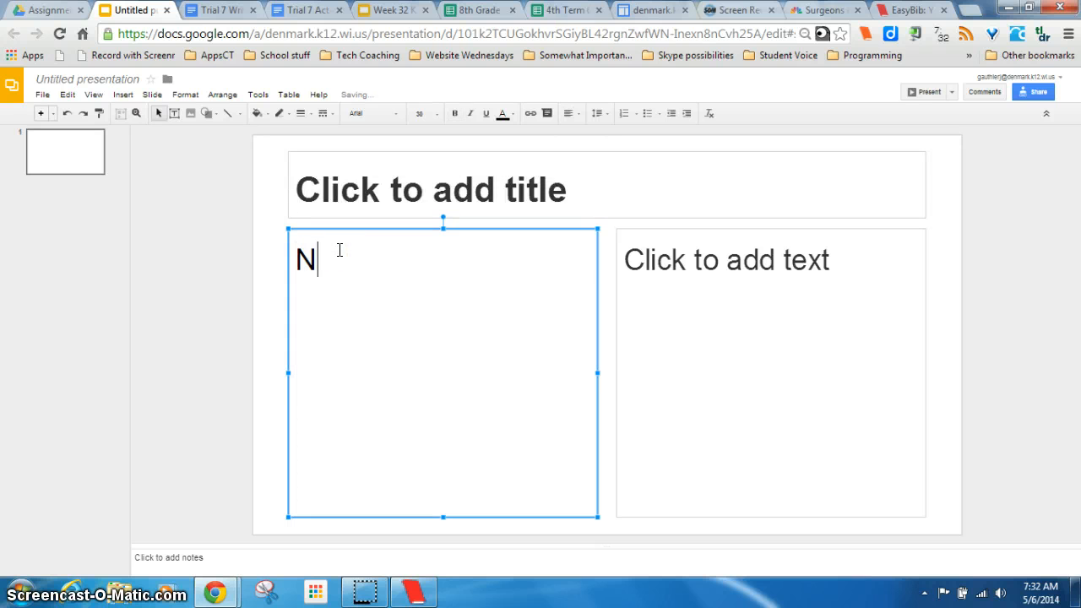
{"action": "type", "text": "o more than 10 word"}
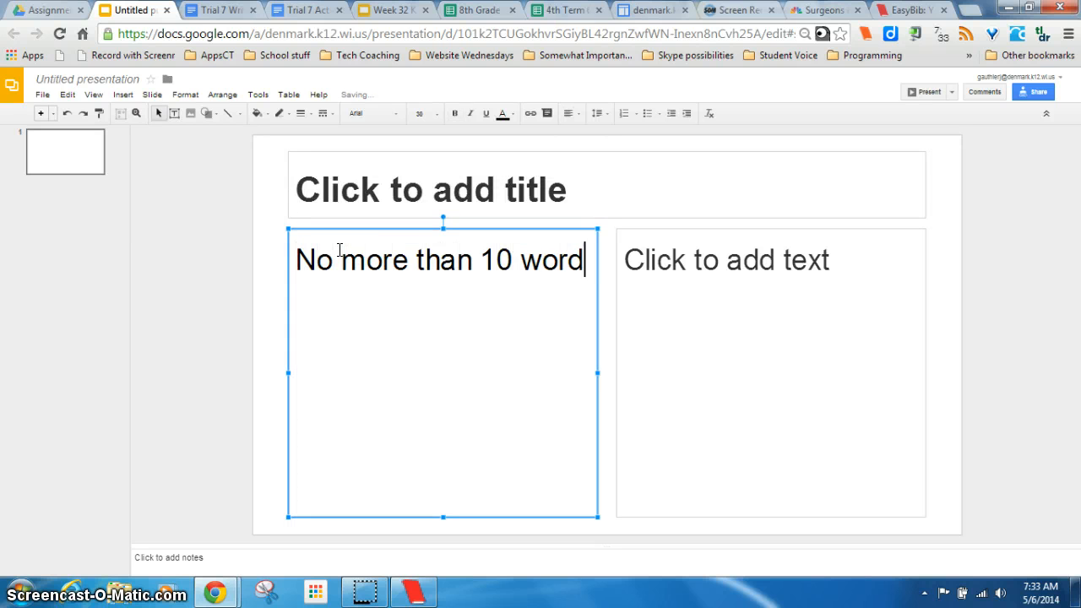
{"action": "type", "text": "s per slide"}
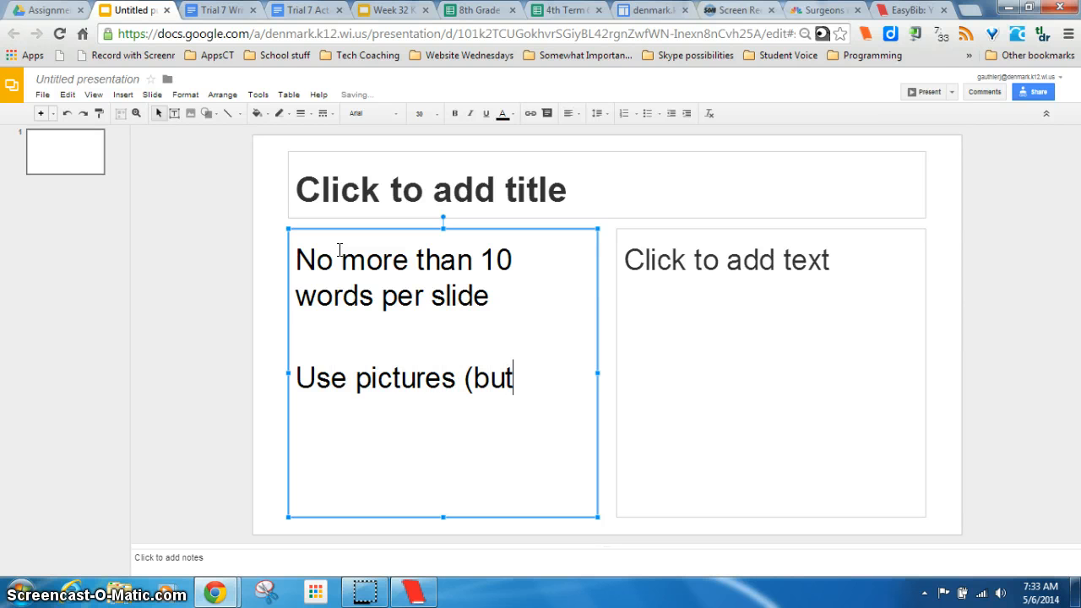
{"action": "type", "text": "not too many)"}
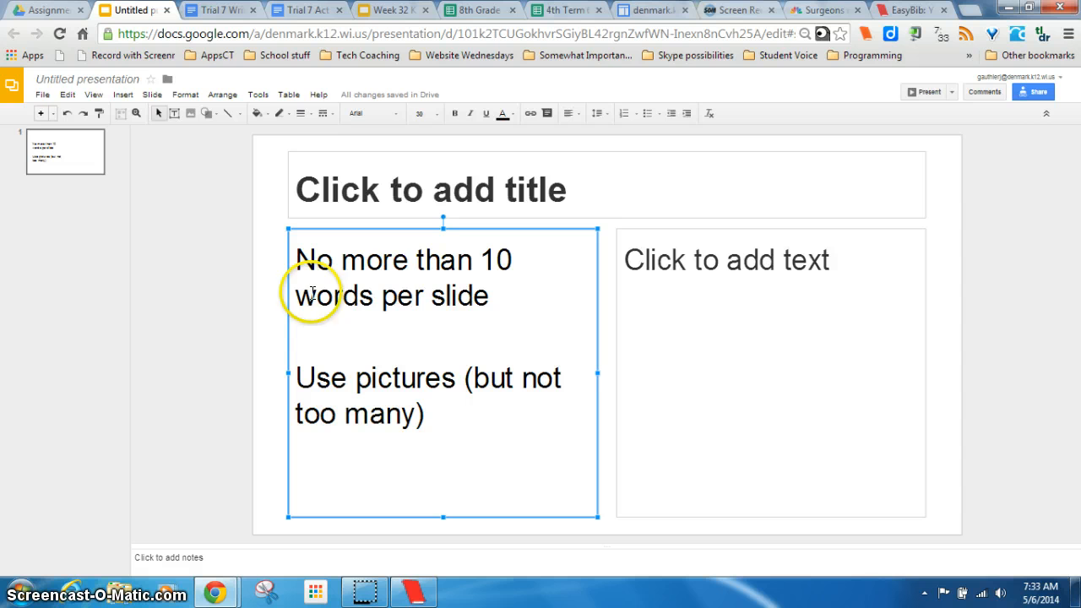
{"action": "mouse_move", "coordinate": [49, 72]}
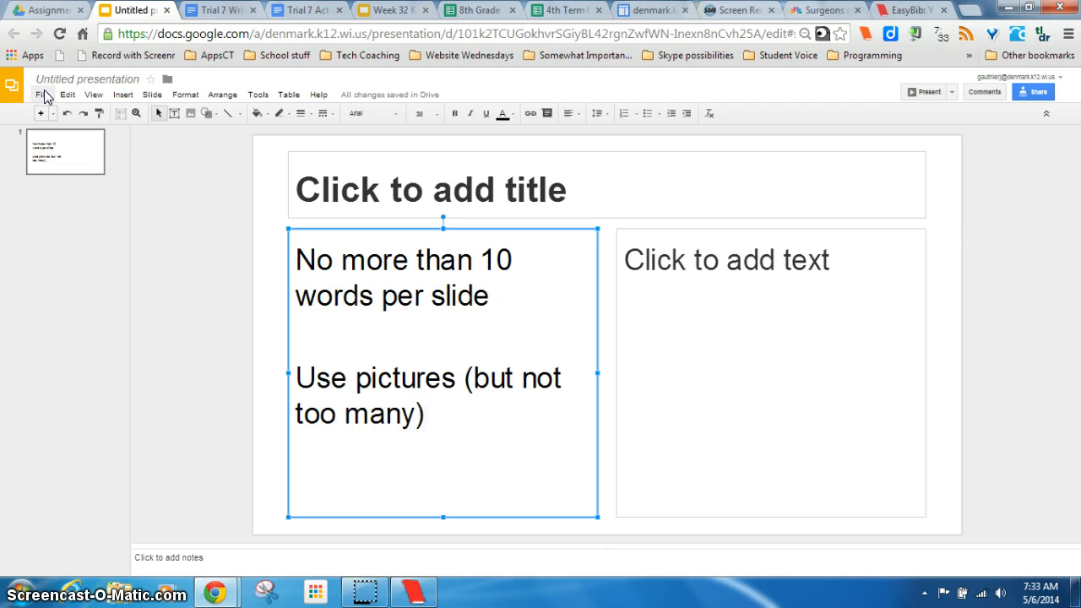
Step: Bring up the presentation's download format options from the File menu
{"action": "left_click", "coordinate": [43, 94]}
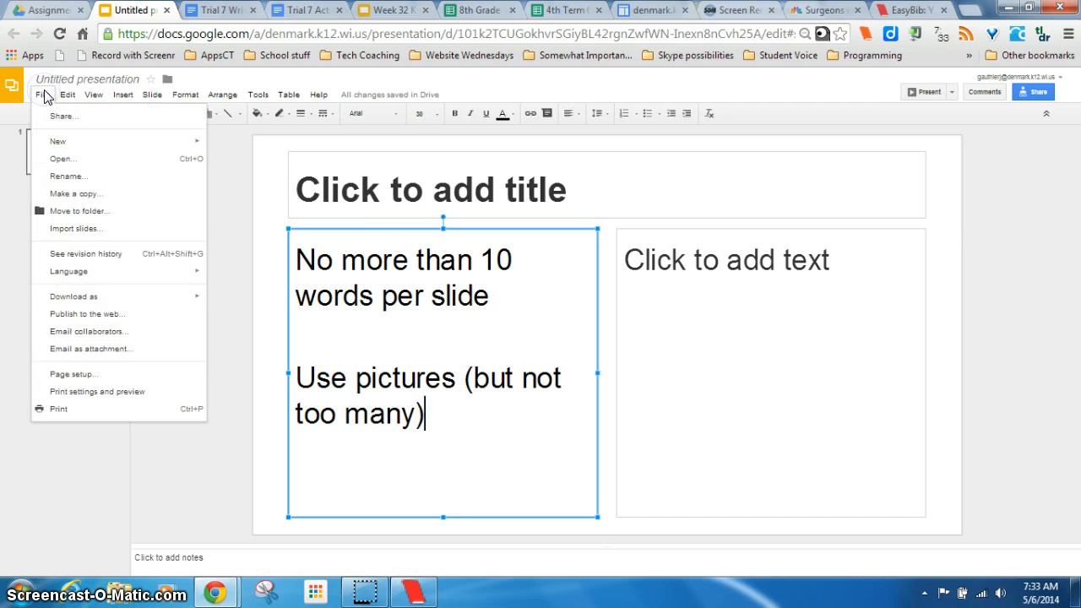
{"action": "left_click", "coordinate": [74, 295]}
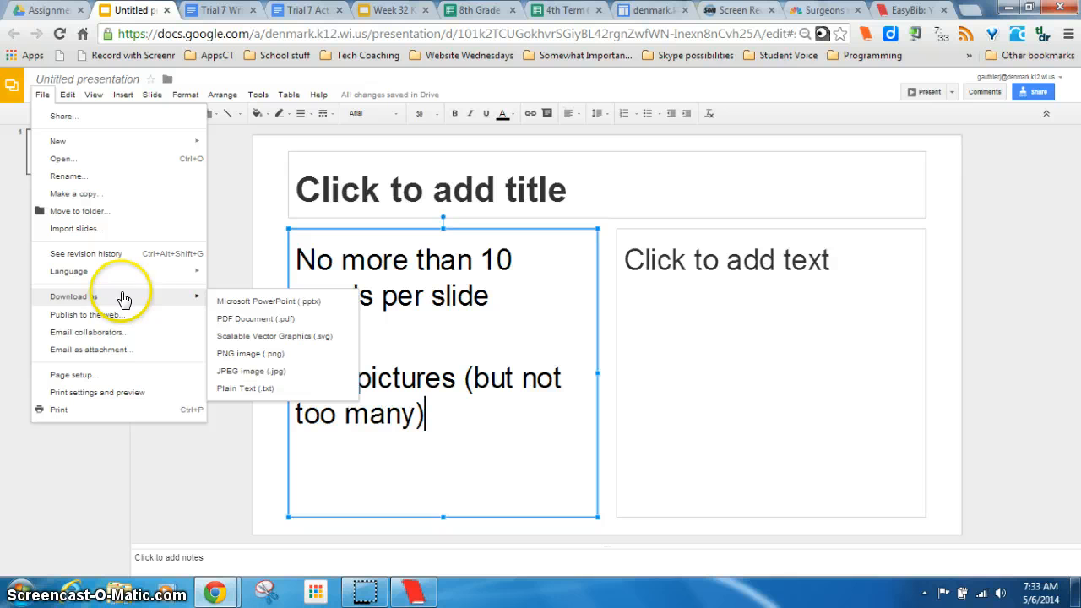
{"action": "mouse_move", "coordinate": [251, 370]}
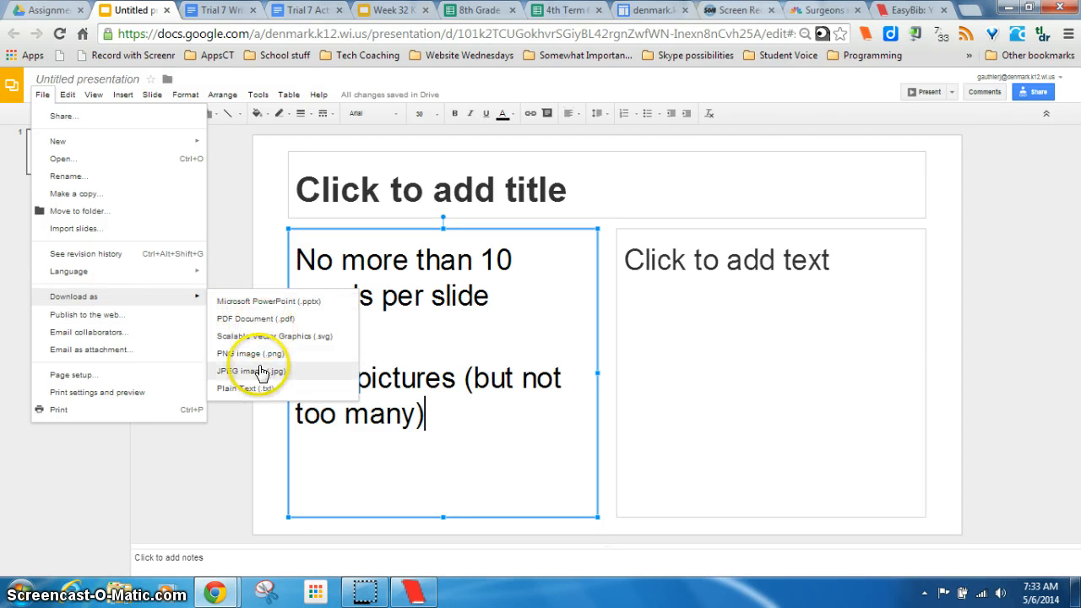
{"action": "mouse_move", "coordinate": [260, 355]}
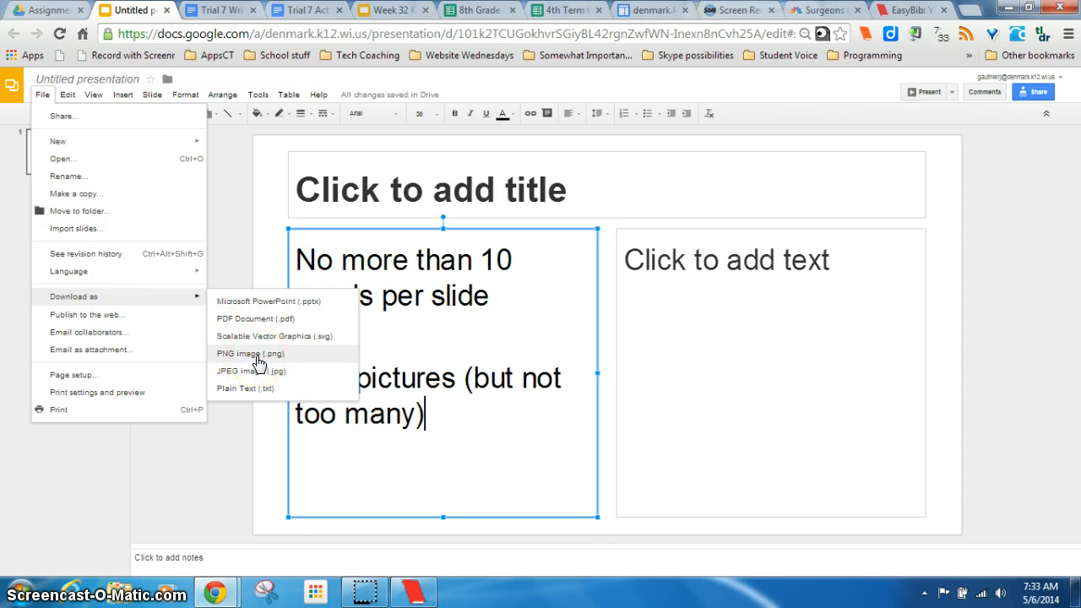
{"action": "mouse_move", "coordinate": [271, 301]}
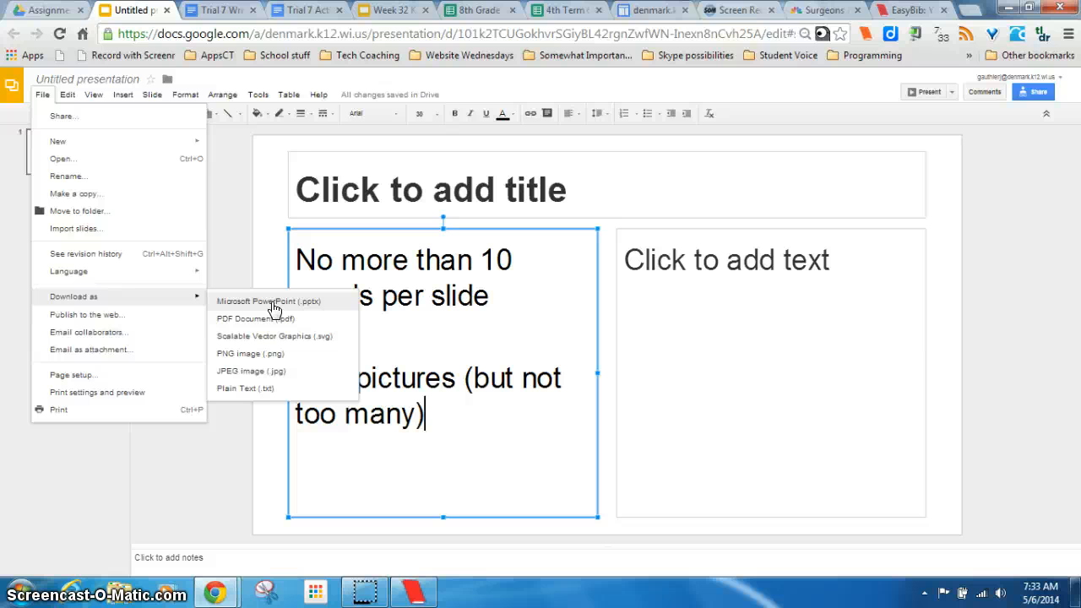
{"action": "mouse_move", "coordinate": [271, 327]}
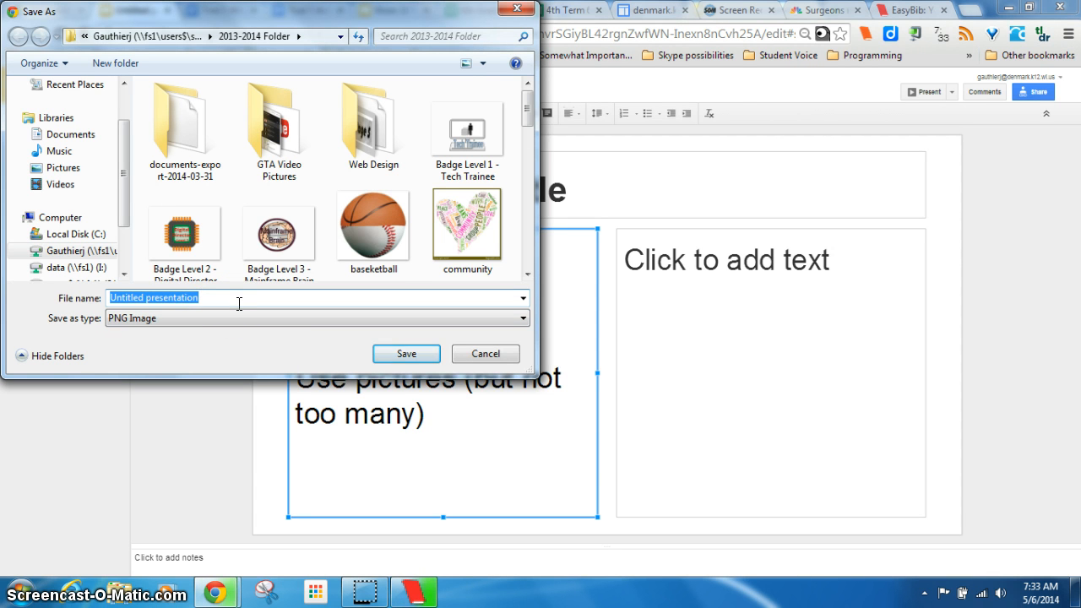
Step: Save the slide as a PNG named 'practicepresentationima' and return to the slide
{"action": "type", "text": "practice"}
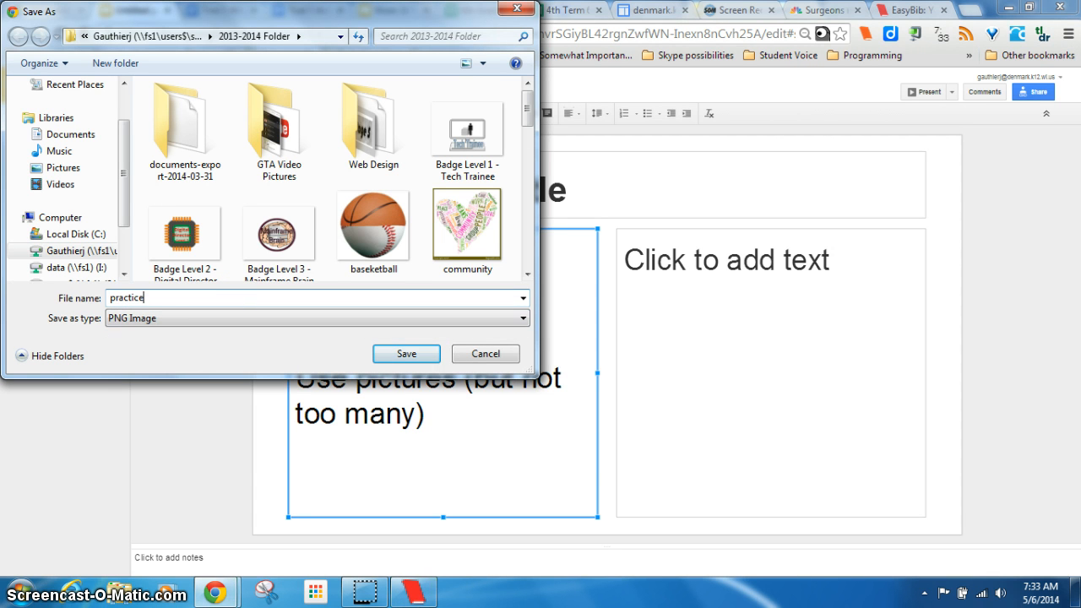
{"action": "type", "text": "presentationima"}
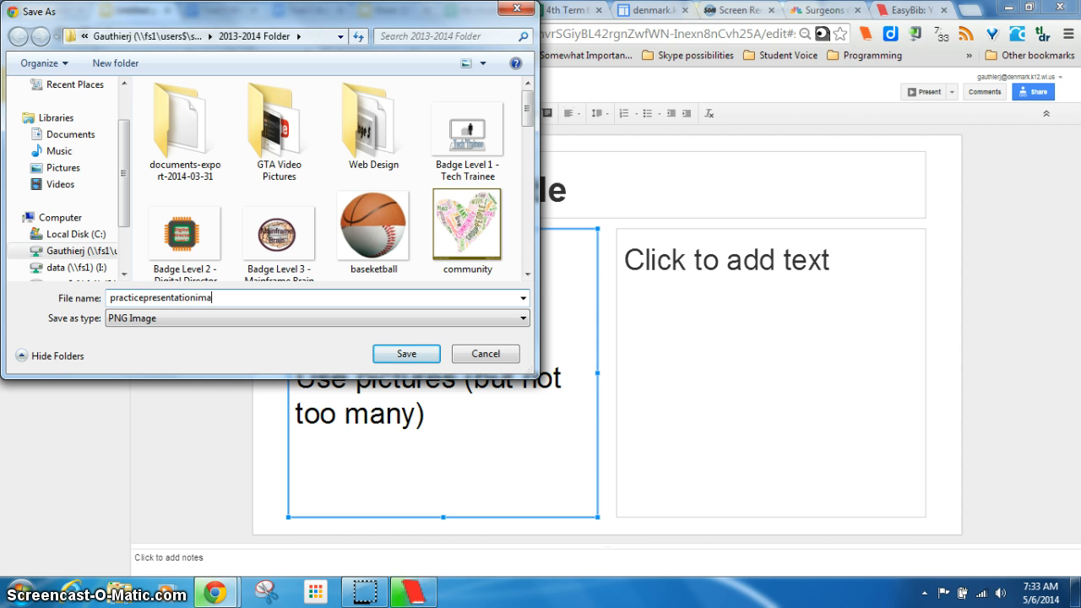
{"action": "left_click", "coordinate": [407, 354]}
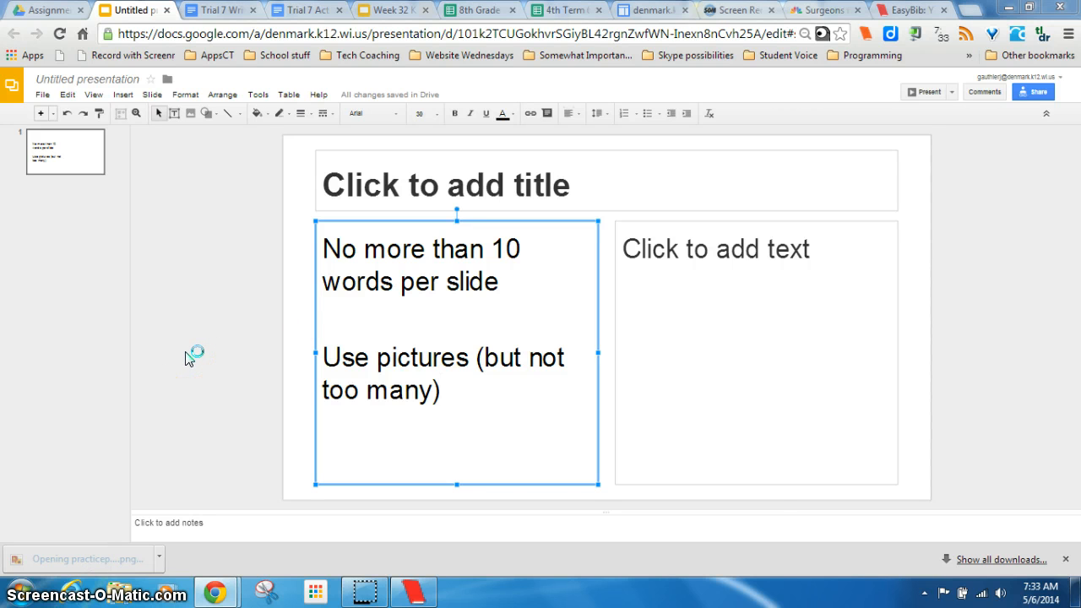
{"action": "left_click", "coordinate": [76, 558]}
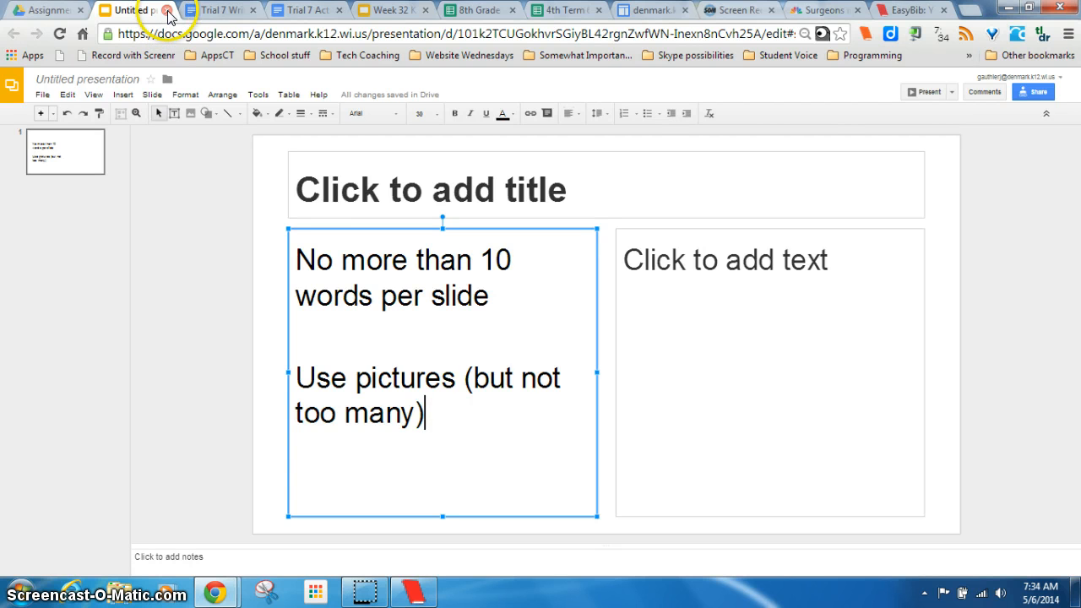
Step: Review the Trial 7 Activity requirements, then create a blank spreadsheet from Drive
{"action": "left_click", "coordinate": [242, 9]}
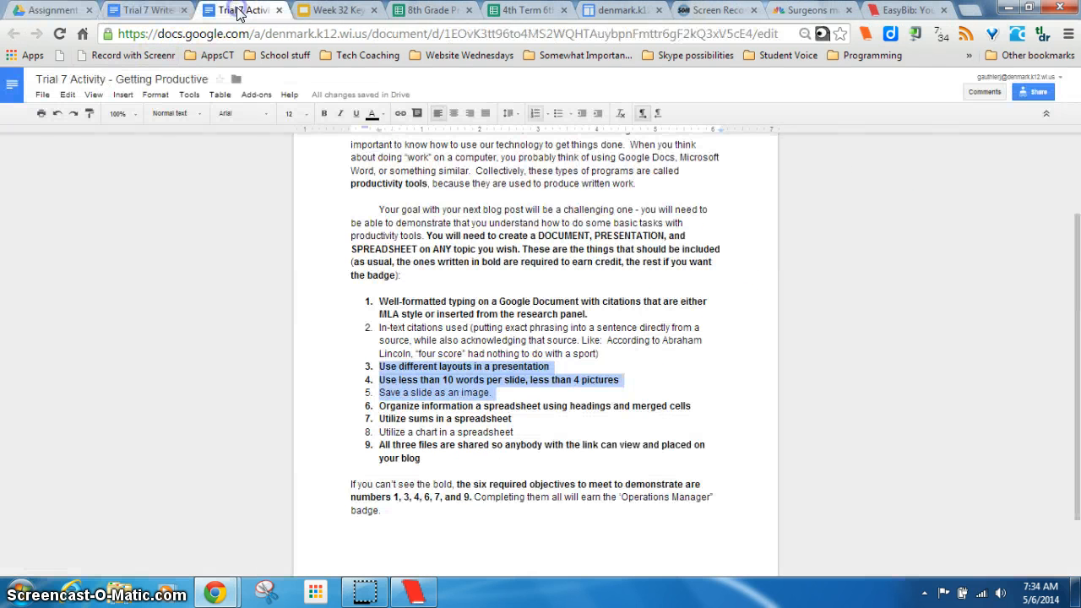
{"action": "left_click", "coordinate": [585, 415]}
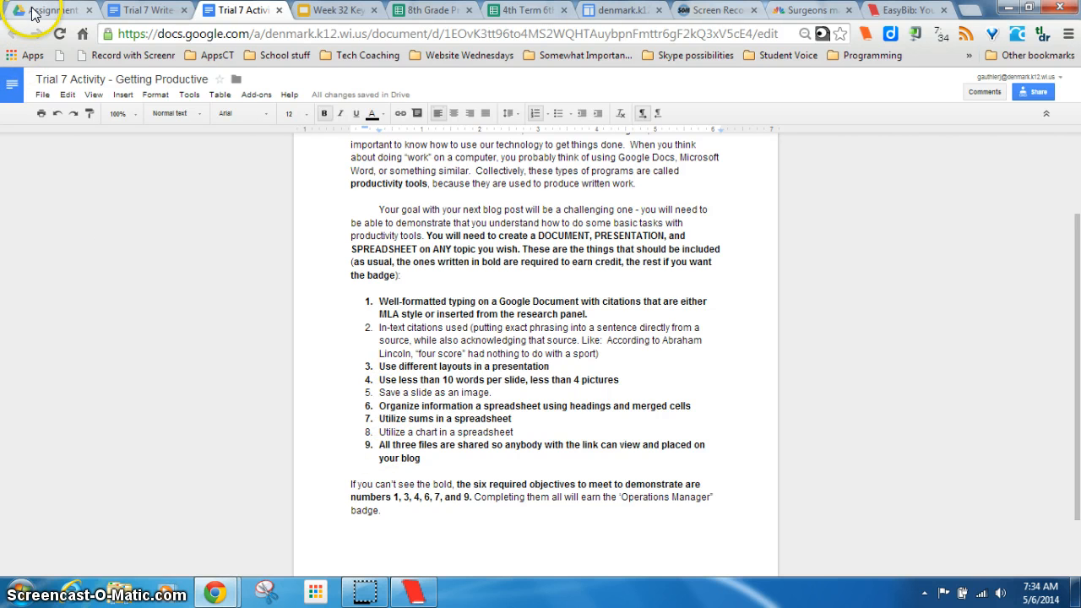
{"action": "left_click", "coordinate": [47, 9]}
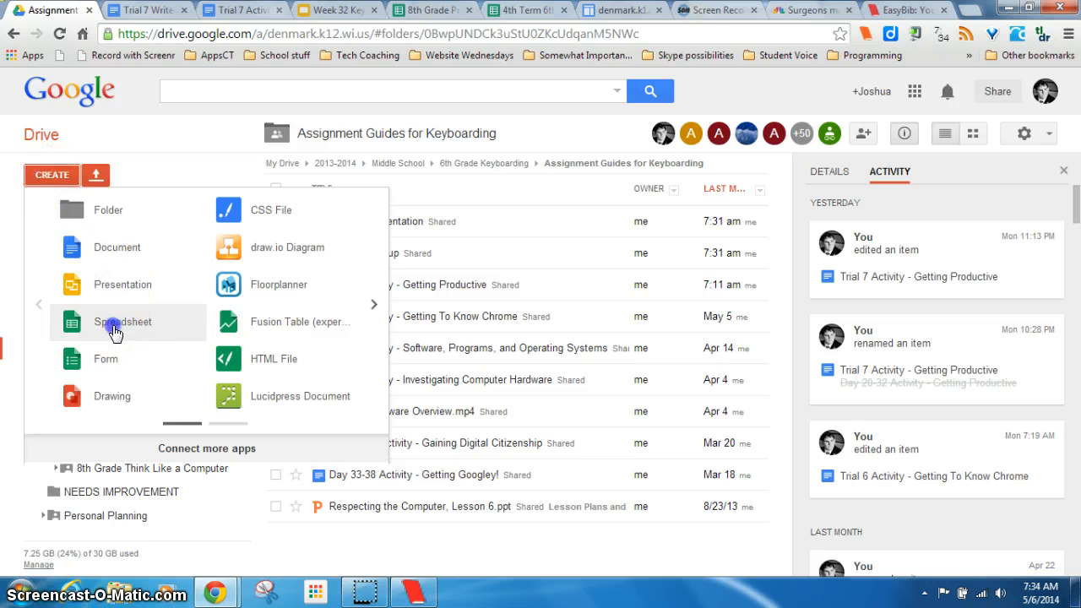
{"action": "left_click", "coordinate": [123, 322]}
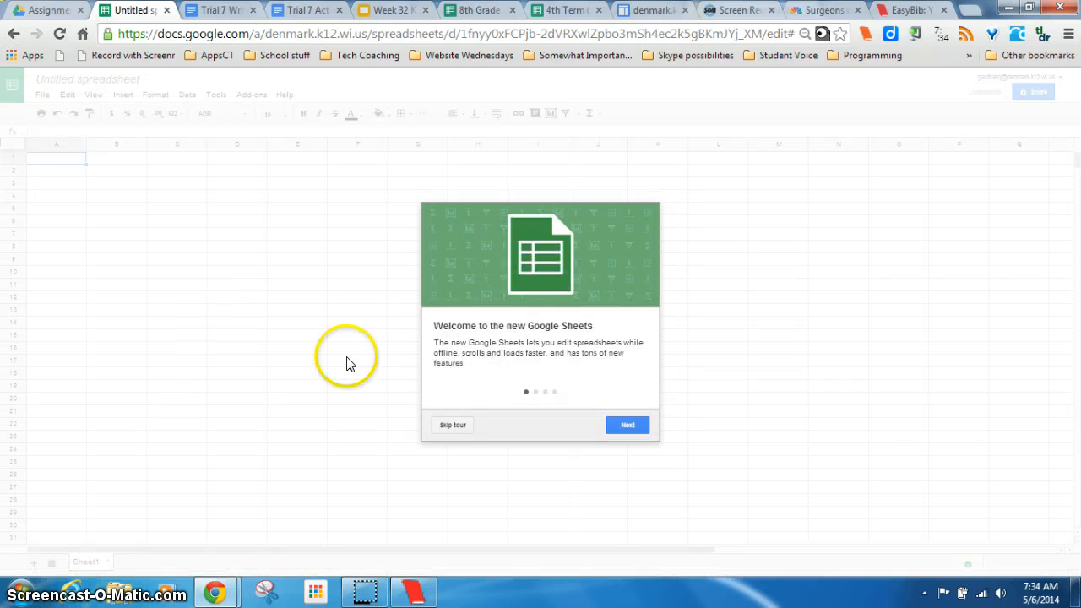
Step: Step through and close the Google Sheets welcome tour
{"action": "left_click", "coordinate": [627, 425]}
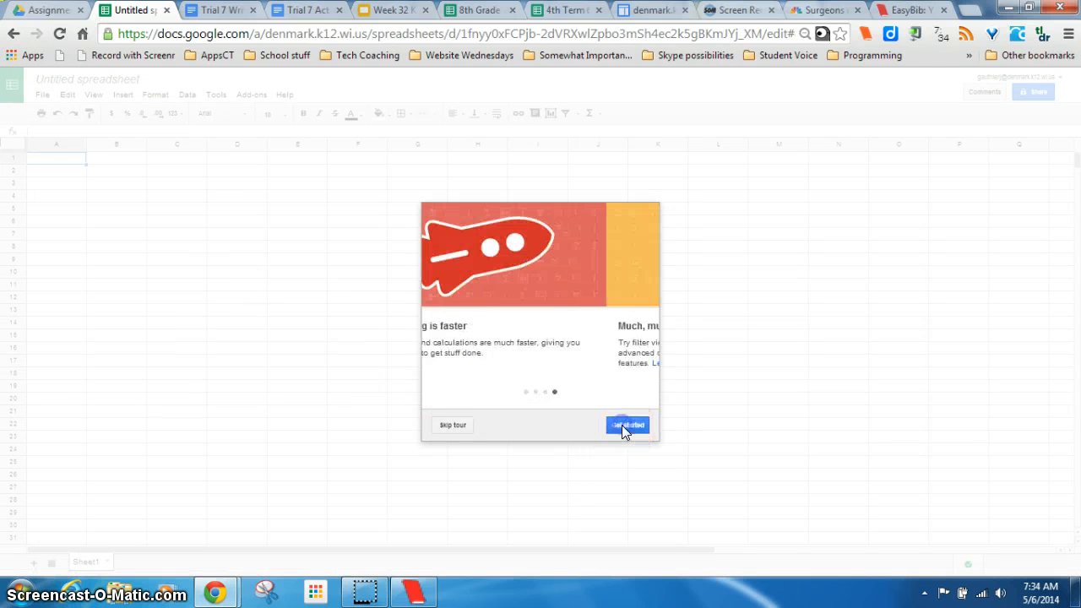
{"action": "left_click", "coordinate": [628, 425]}
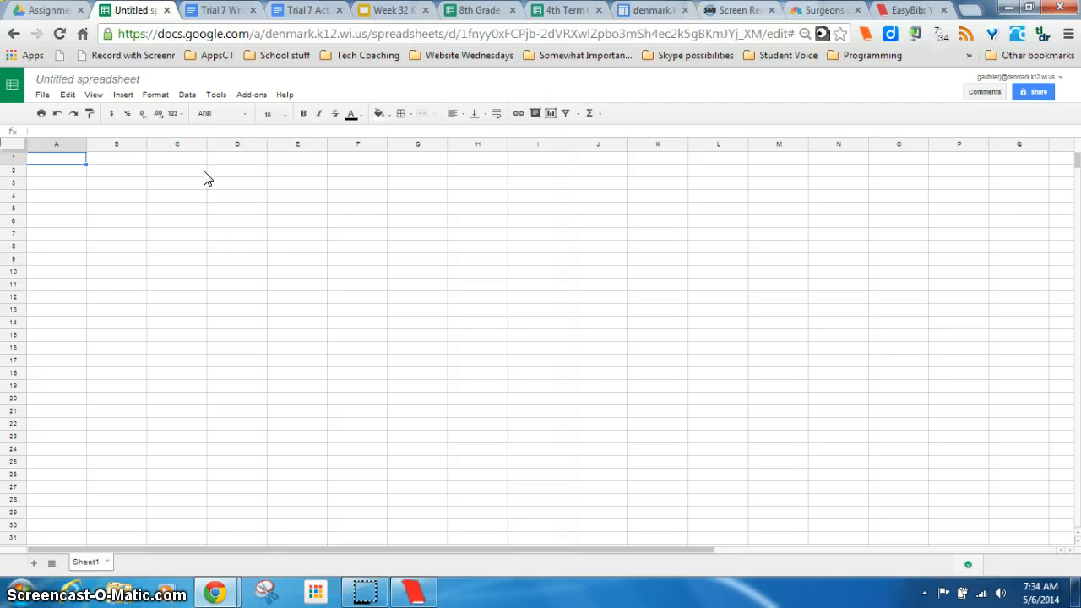
{"action": "mouse_move", "coordinate": [171, 187]}
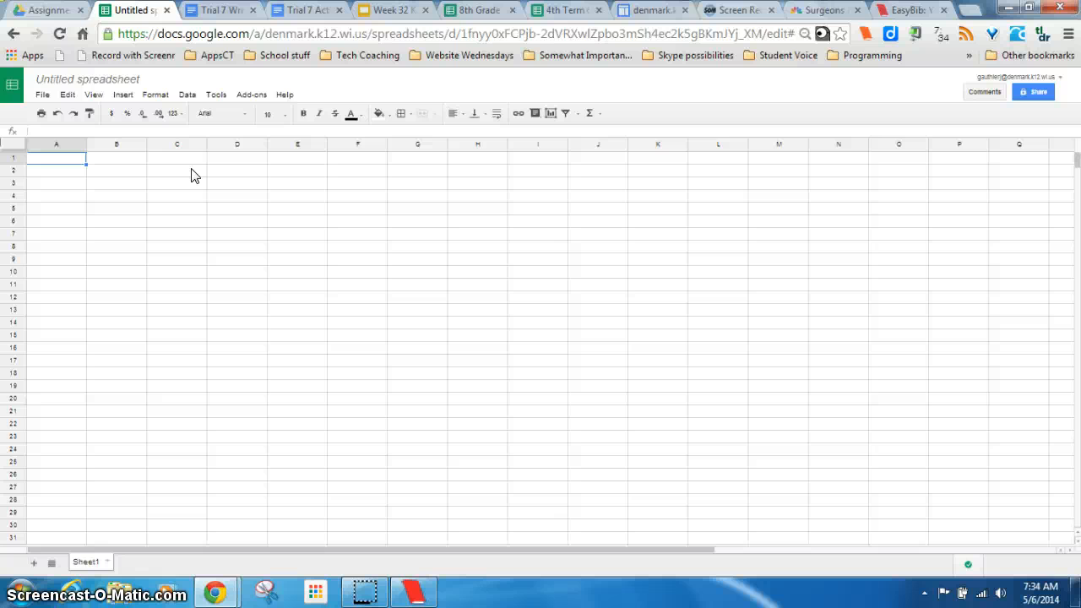
Step: Enter the title 'The amount of words I say per day' and merge it across A1:C1
{"action": "type", "text": "The amount of words in"}
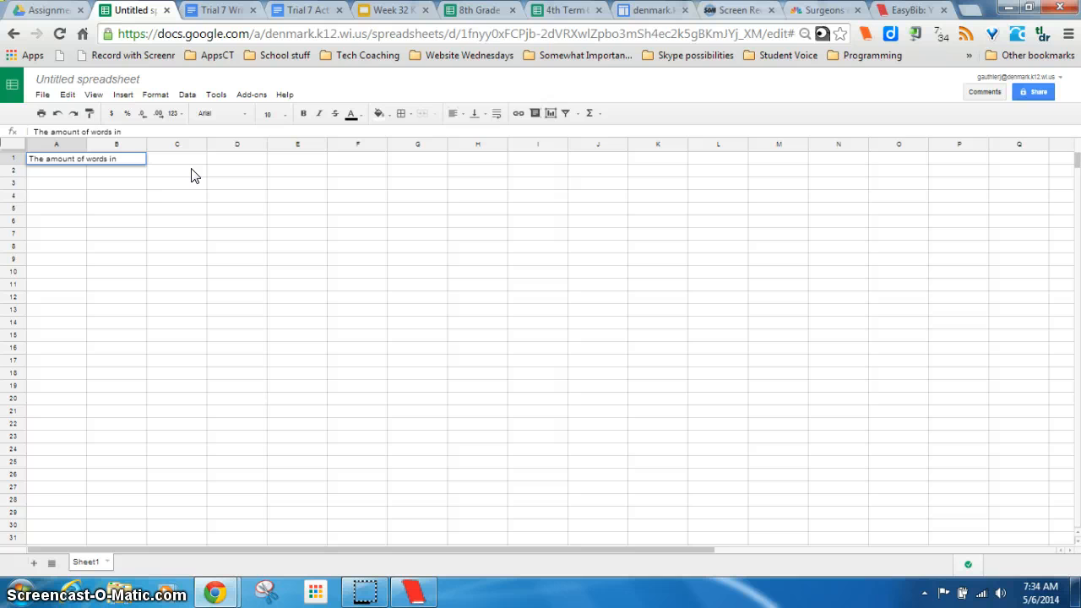
{"action": "type", "text": "I saw"}
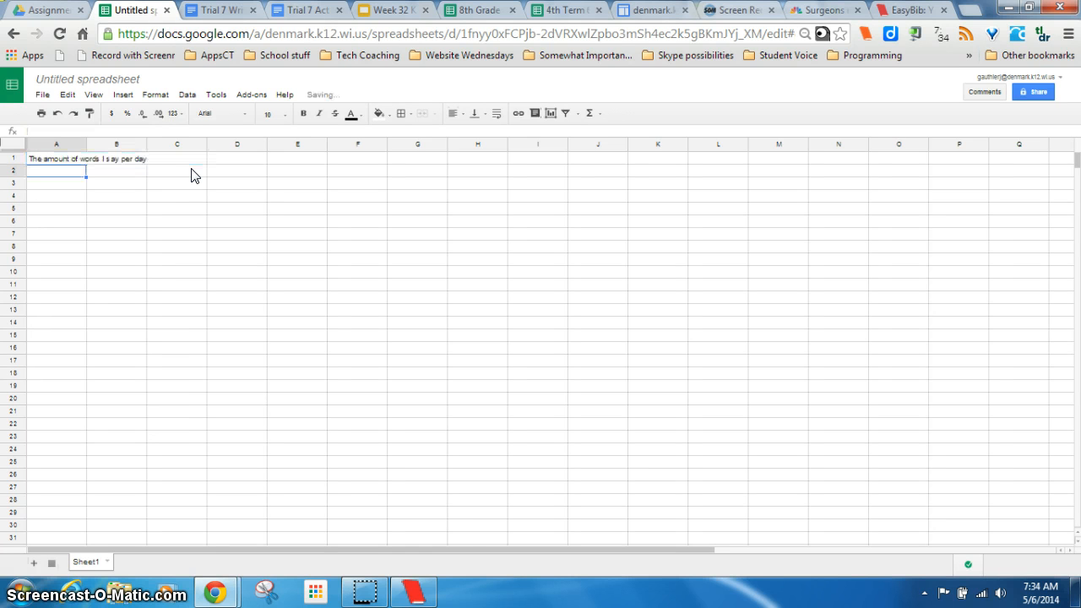
{"action": "left_click", "coordinate": [55, 159]}
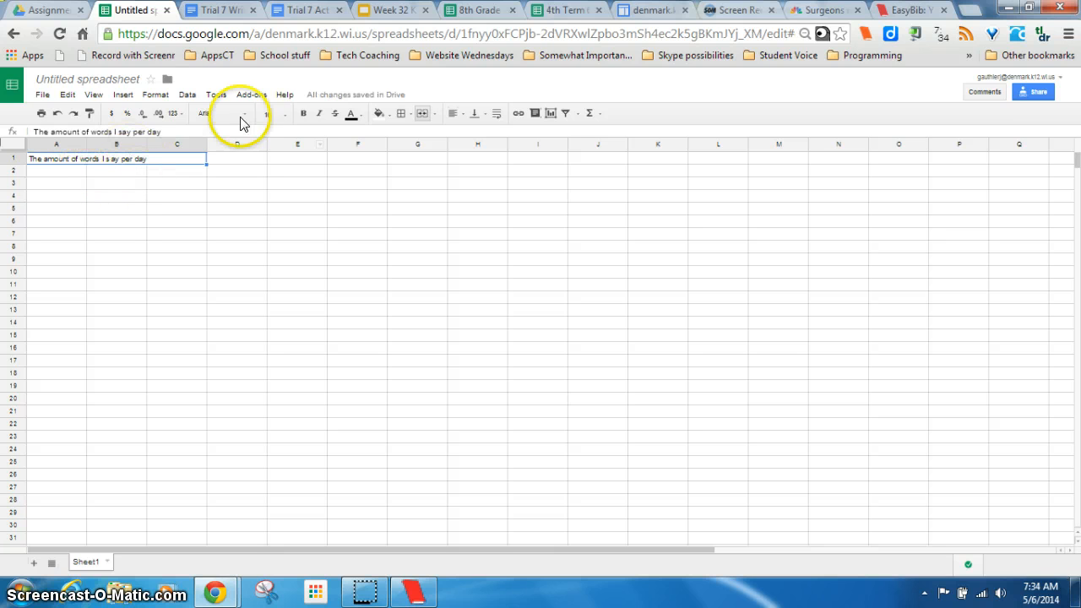
{"action": "left_click", "coordinate": [456, 113]}
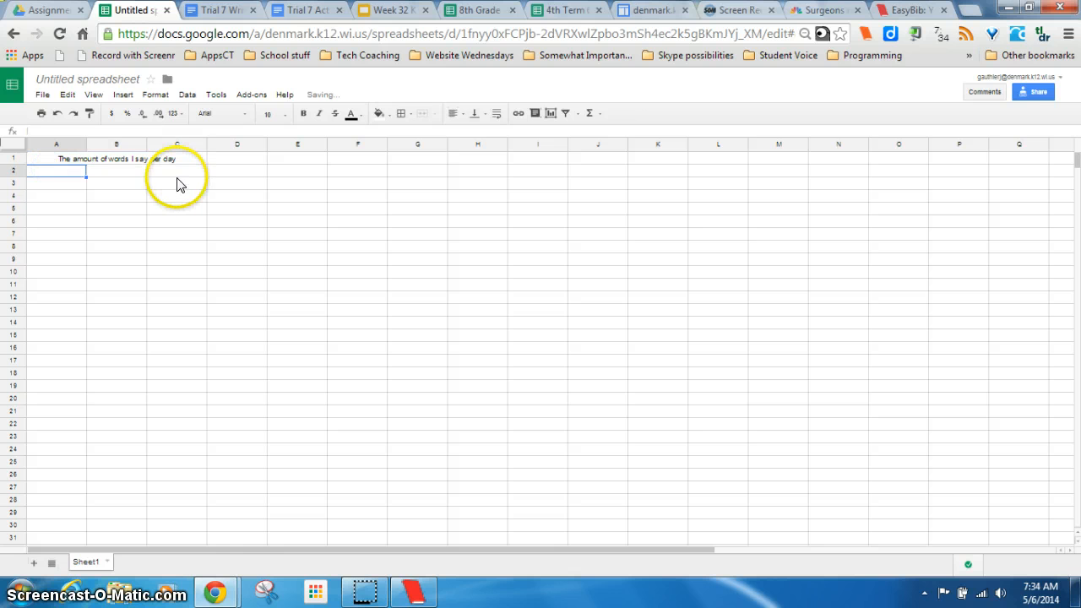
Step: Add Monday, Tuesday and Wednesday headings in row 2 and begin the counts with 5000
{"action": "type", "text": "Monday"}
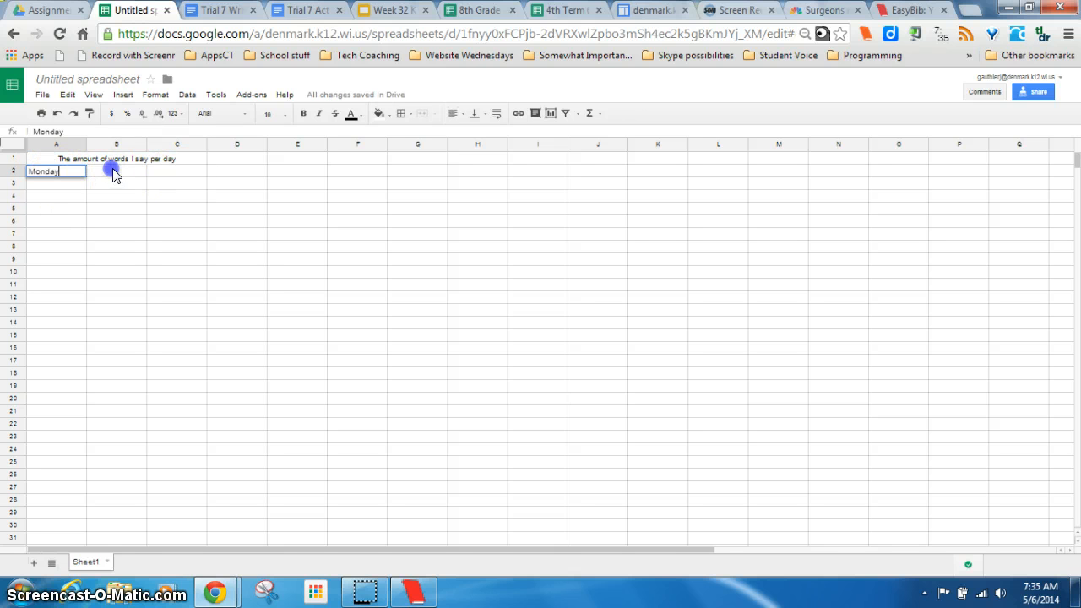
{"action": "type", "text": "Tuesday"}
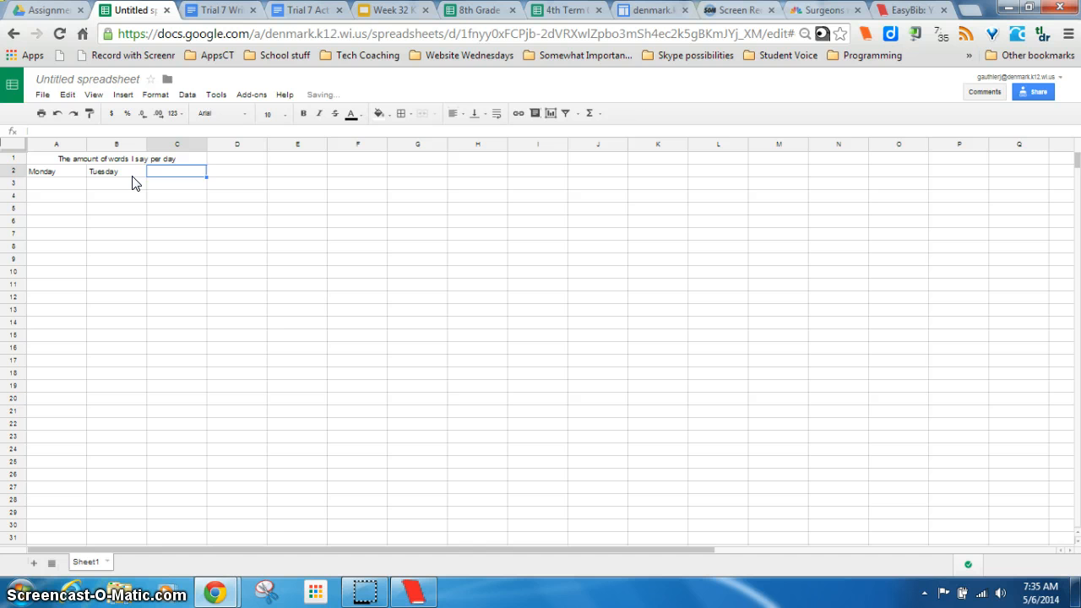
{"action": "type", "text": "Wednesday"}
{"action": "left_click", "coordinate": [55, 184]}
{"action": "type", "text": "100"}
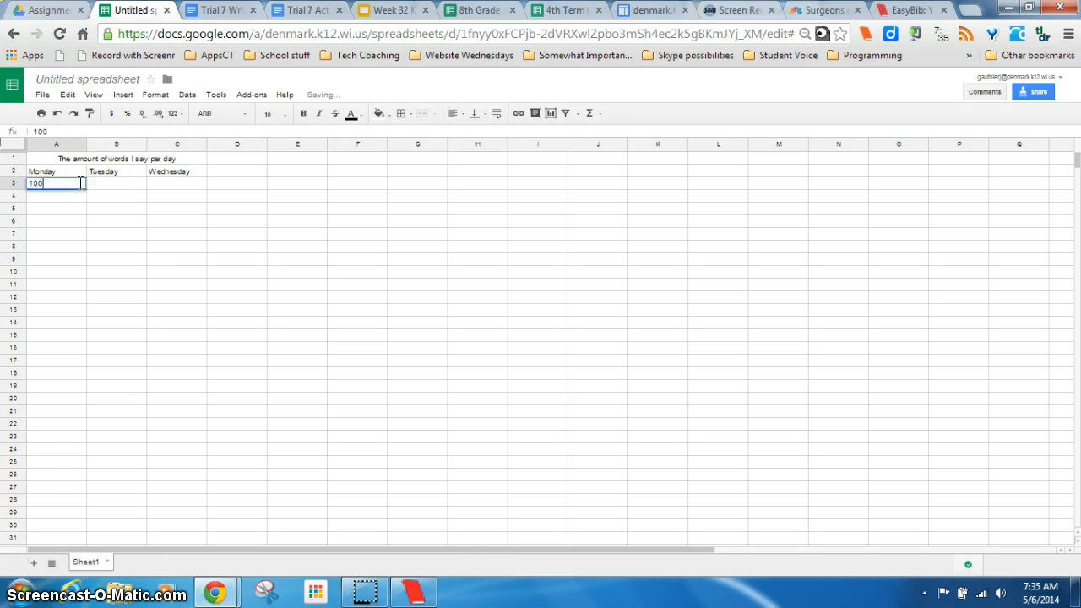
{"action": "type", "text": "5000"}
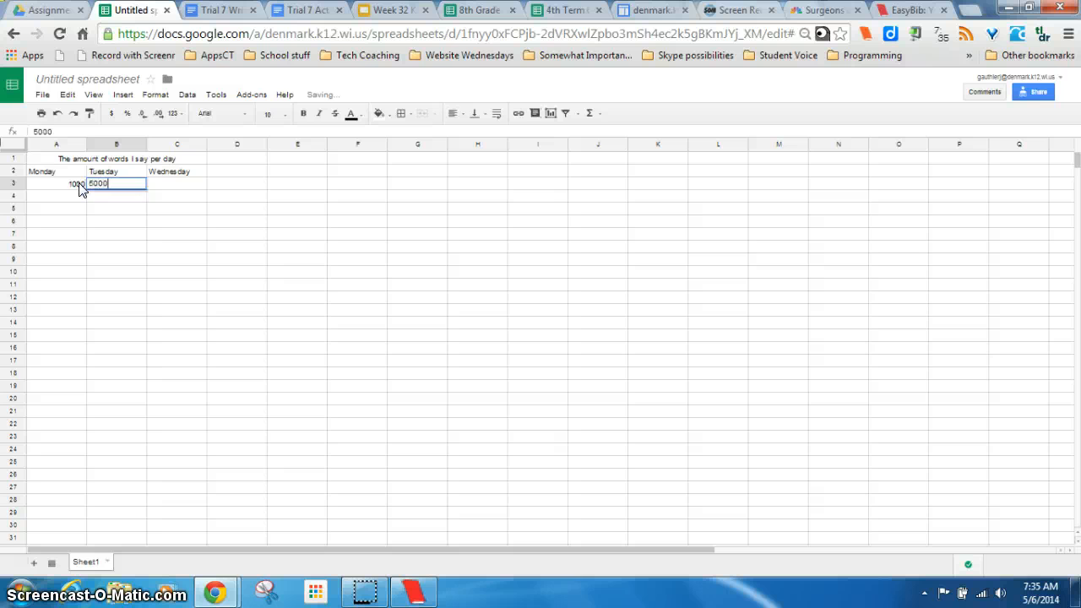
Step: Enter 10000 for Wednesday, a Total heading in D2, and a formula adding A3 and B3
{"action": "type", "text": "10000"}
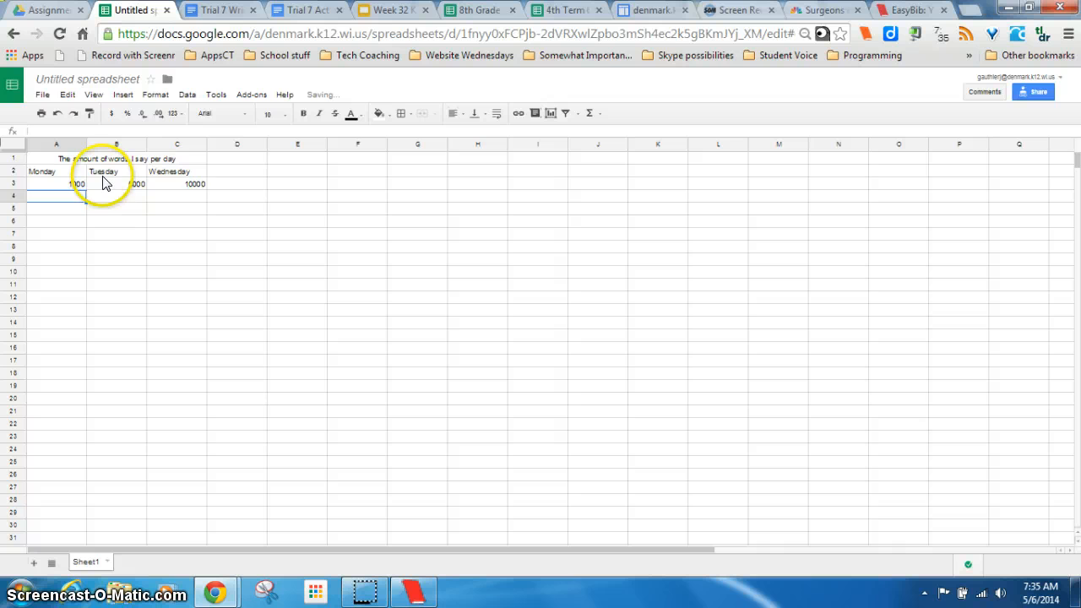
{"action": "type", "text": "Total"}
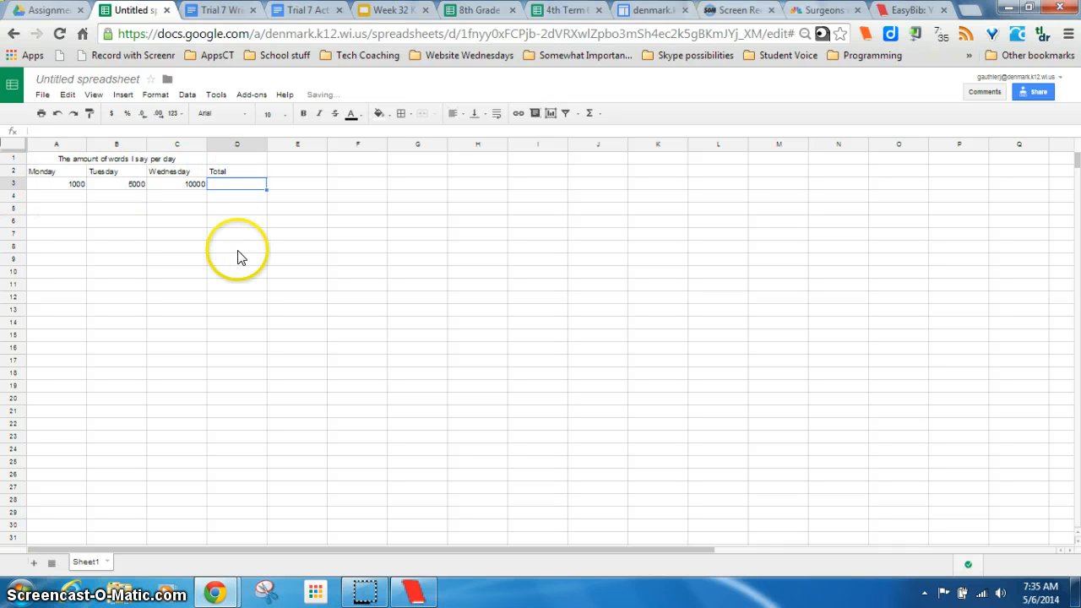
{"action": "type", "text": "=A3"}
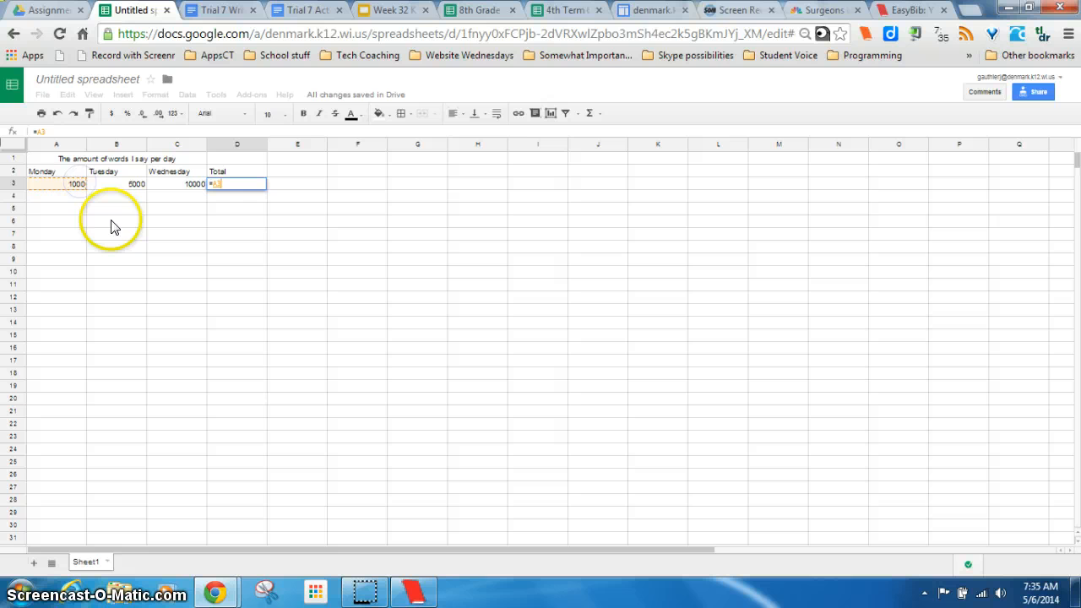
{"action": "left_click", "coordinate": [136, 183]}
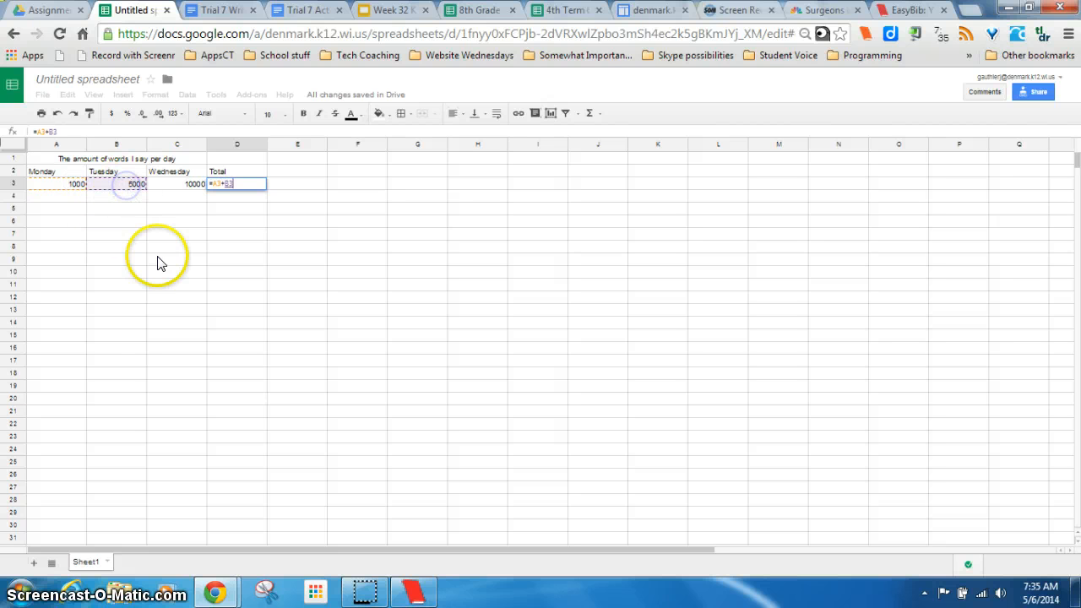
{"action": "left_click", "coordinate": [176, 183]}
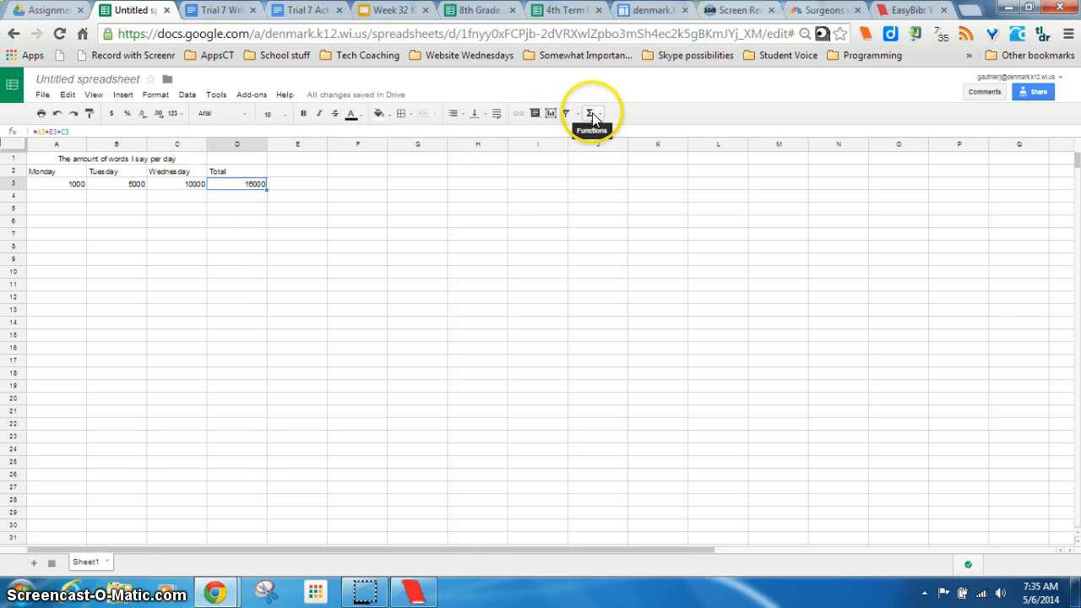
Step: Replace the Total with a SUM formula over A3:C3
{"action": "left_click", "coordinate": [592, 113]}
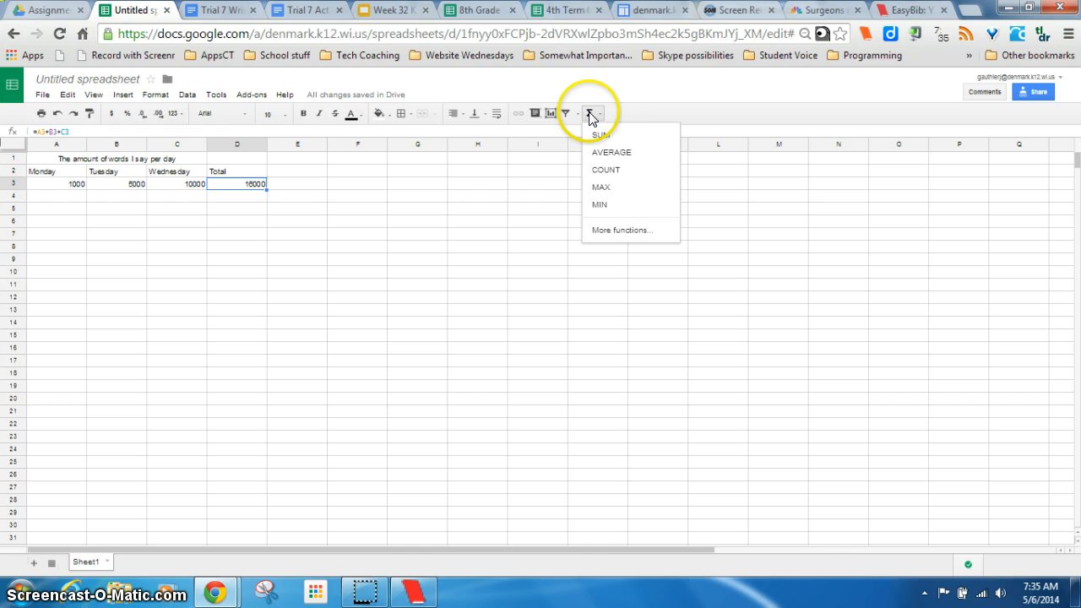
{"action": "left_click", "coordinate": [601, 135]}
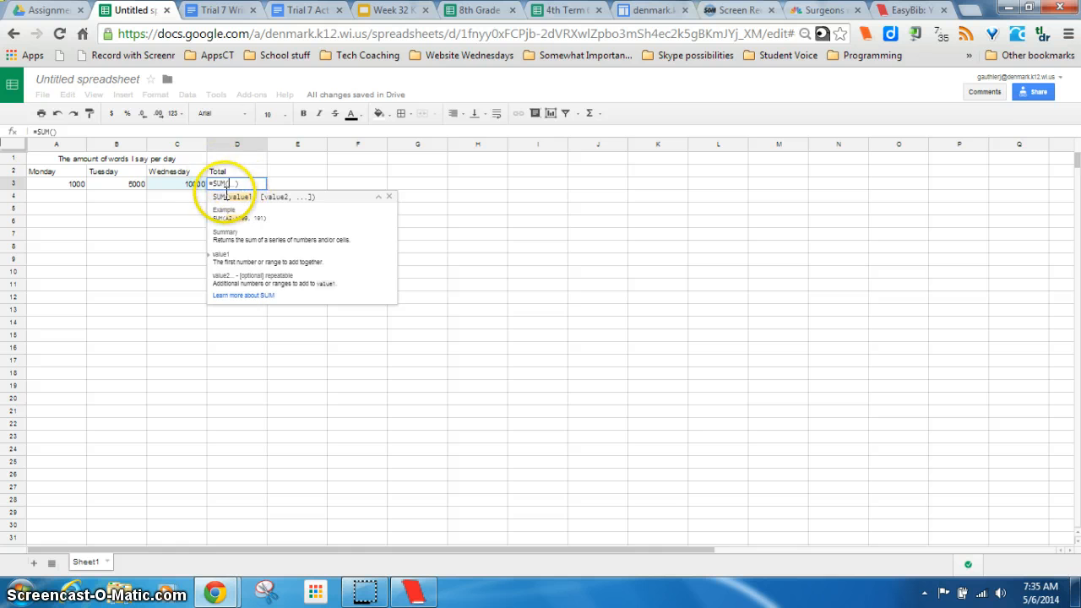
{"action": "left_click", "coordinate": [77, 183]}
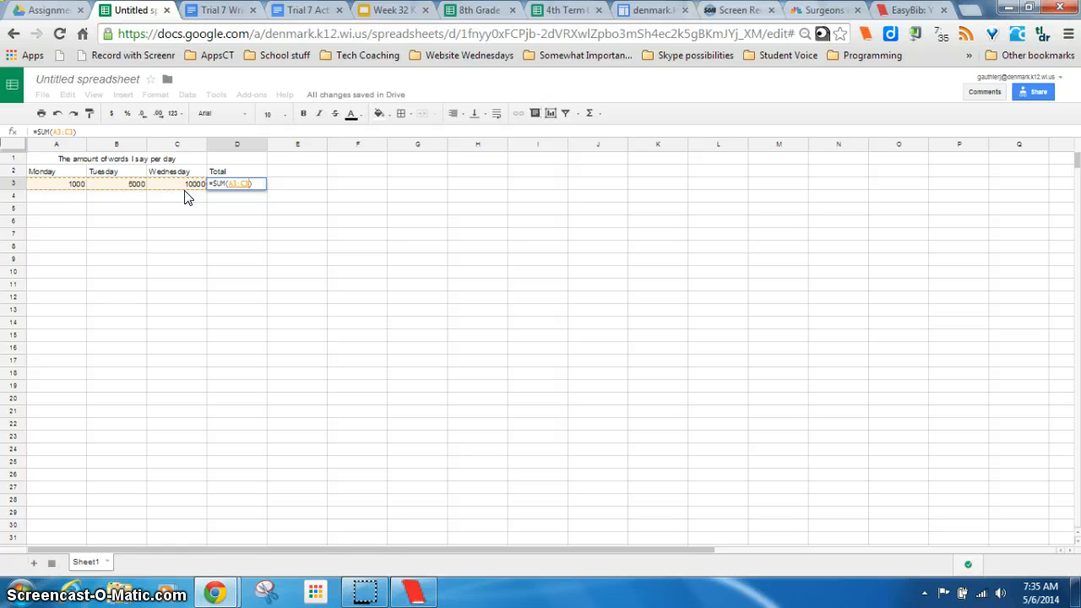
{"action": "type", "text": "3000"}
{"action": "key", "text": "enter"}
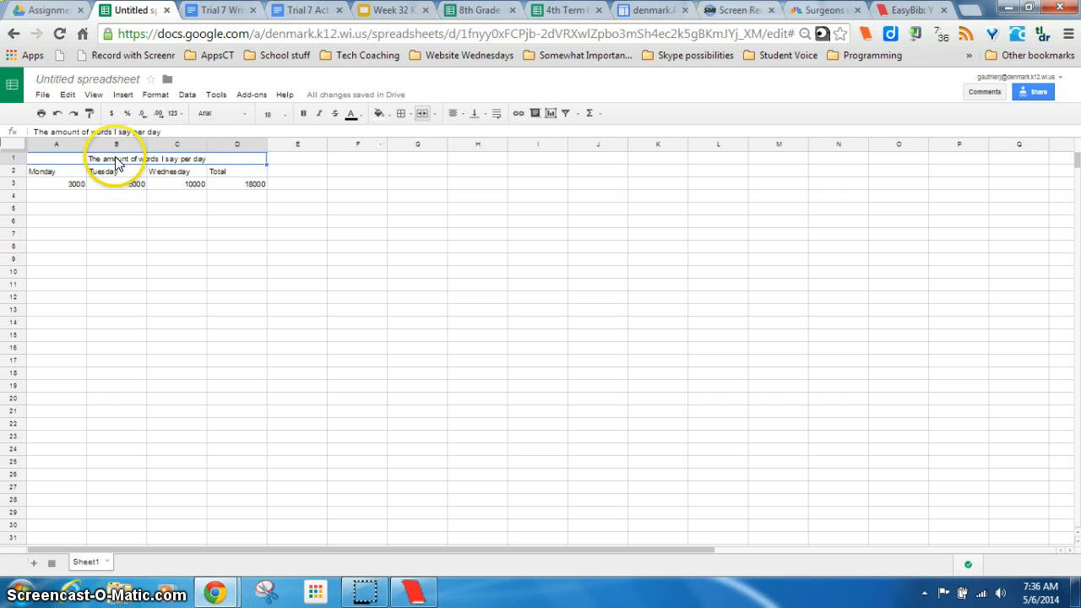
Step: Enlarge the title font, fill the day header row yellow, and apply all borders to the table
{"action": "left_click", "coordinate": [267, 113]}
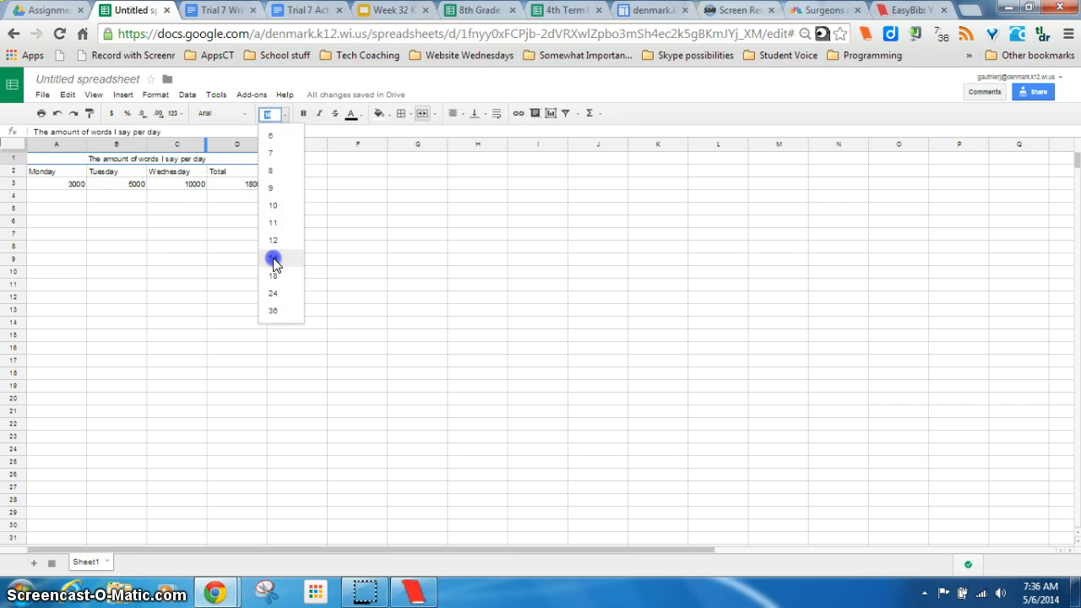
{"action": "left_click", "coordinate": [272, 258]}
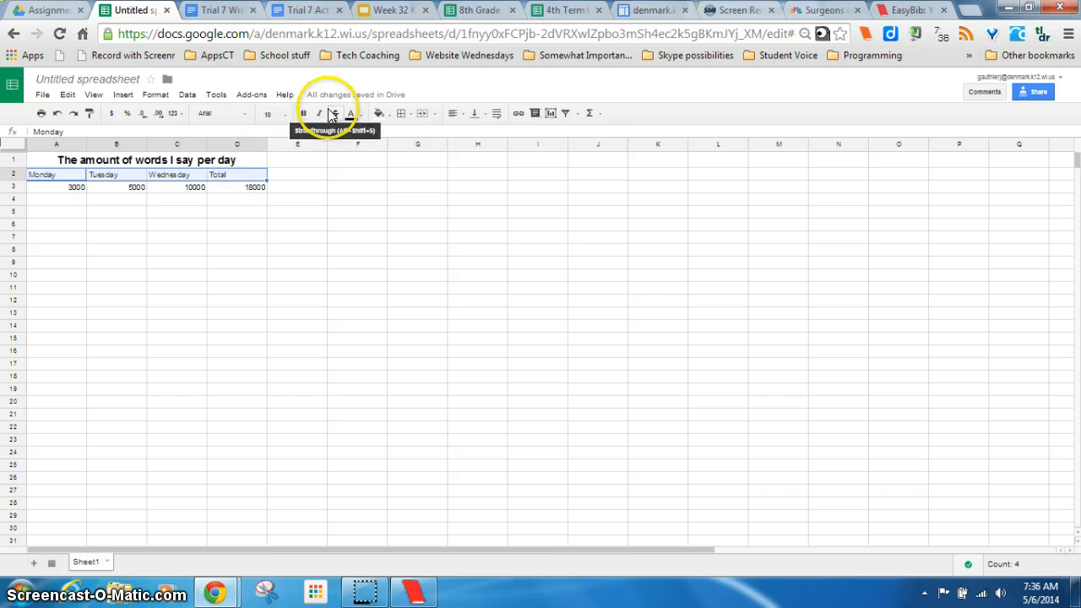
{"action": "left_click", "coordinate": [378, 113]}
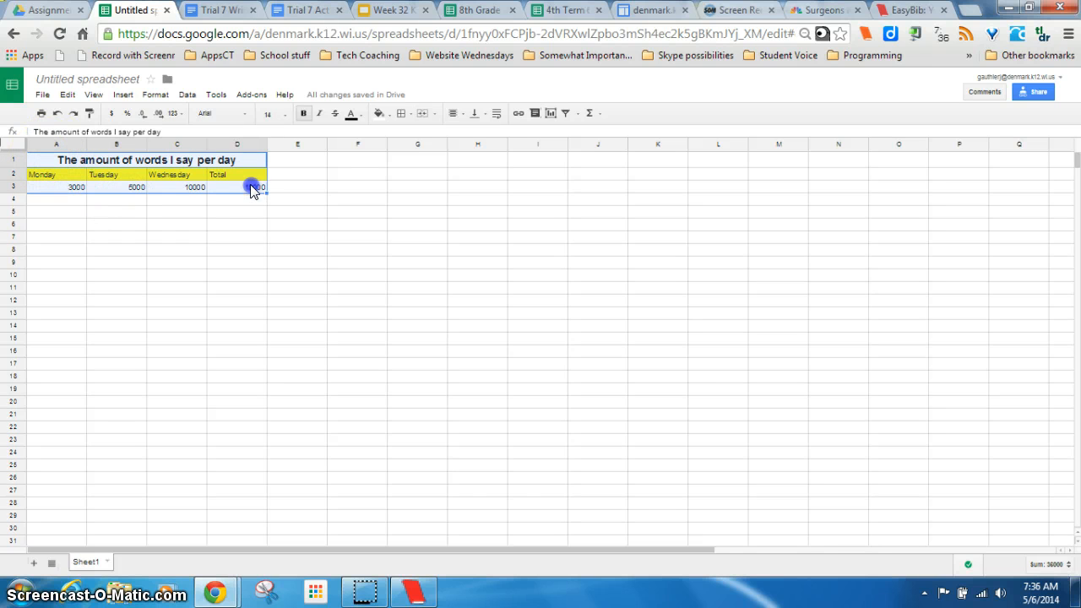
{"action": "left_click", "coordinate": [402, 113]}
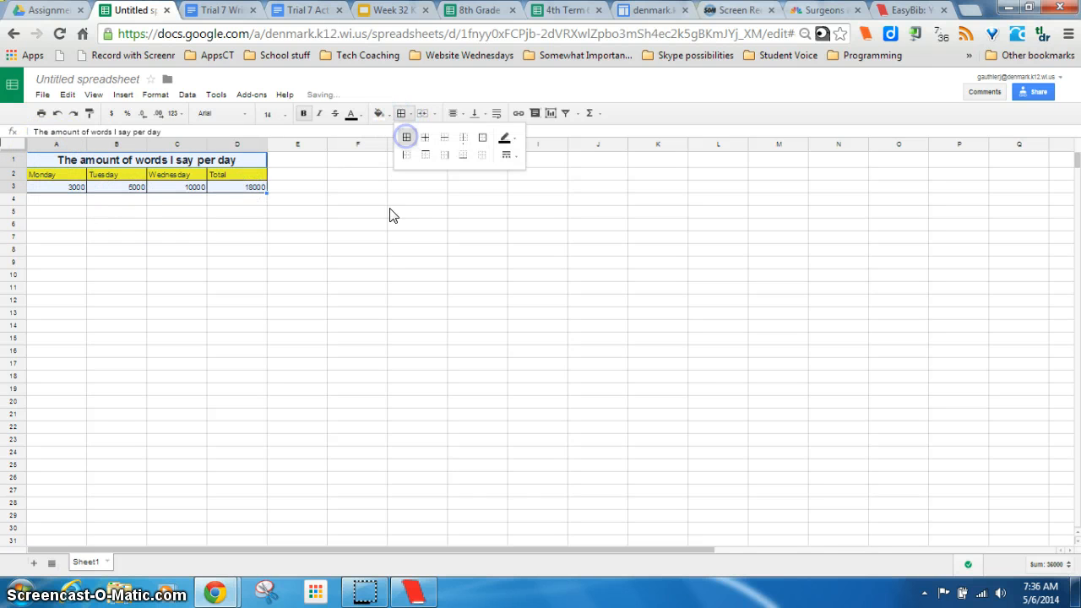
{"action": "left_click", "coordinate": [296, 250]}
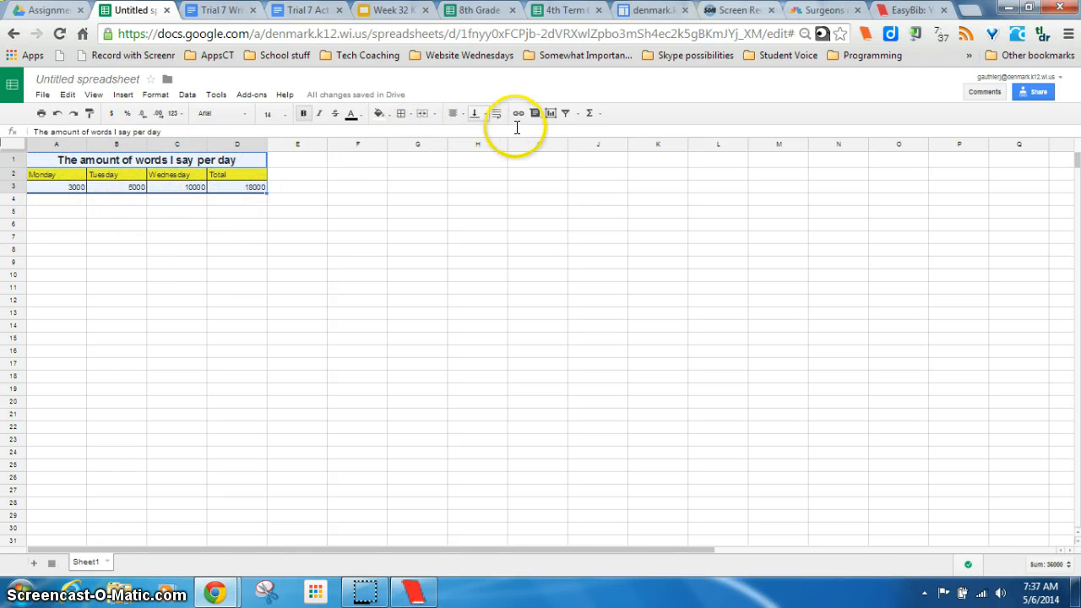
{"action": "mouse_move", "coordinate": [550, 113]}
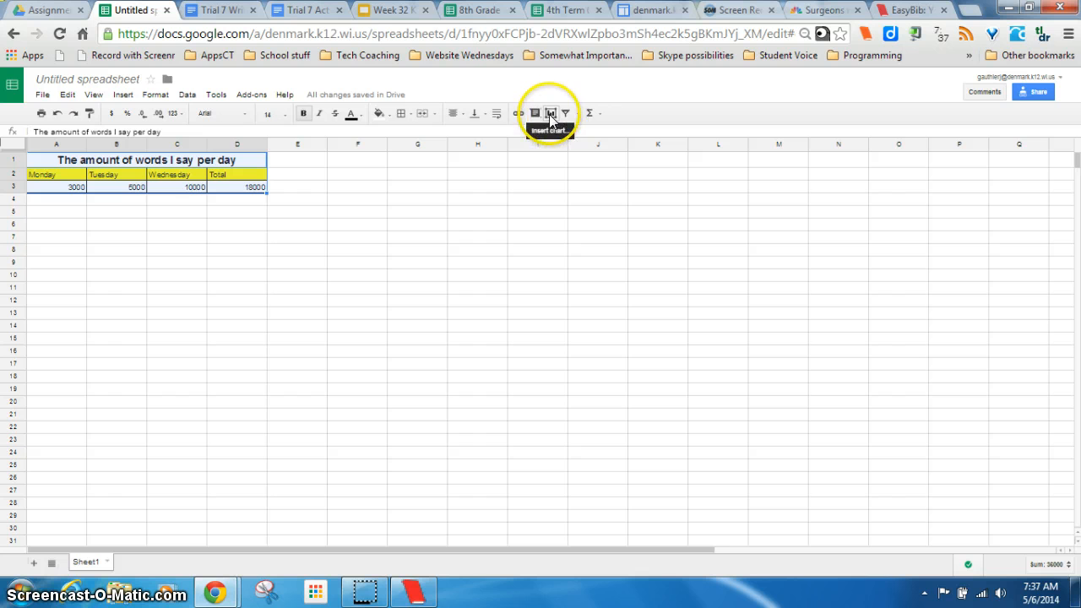
{"action": "left_click", "coordinate": [123, 94]}
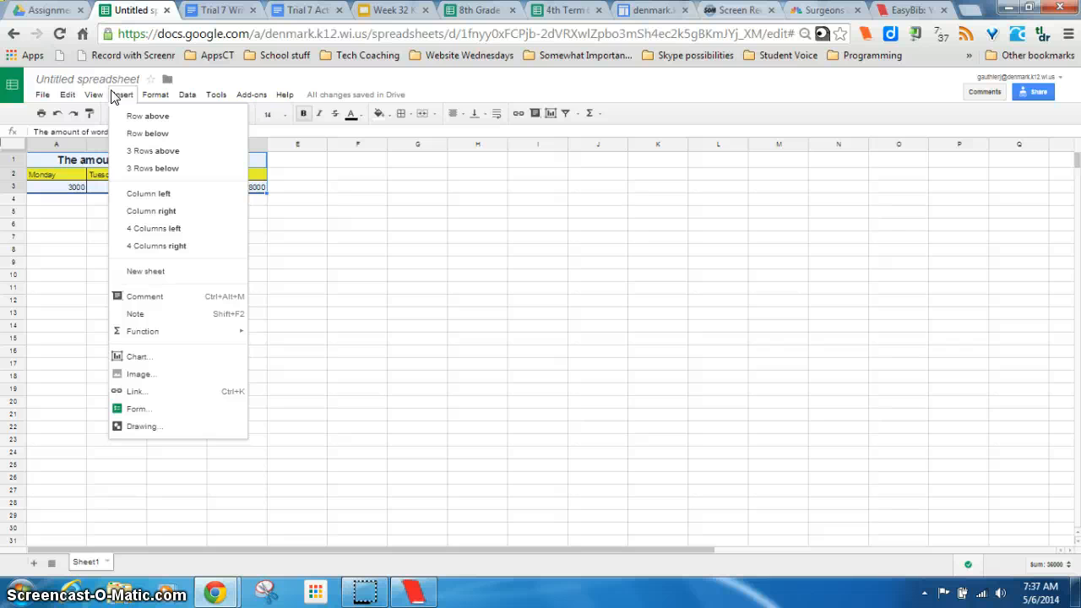
{"action": "left_click", "coordinate": [160, 353]}
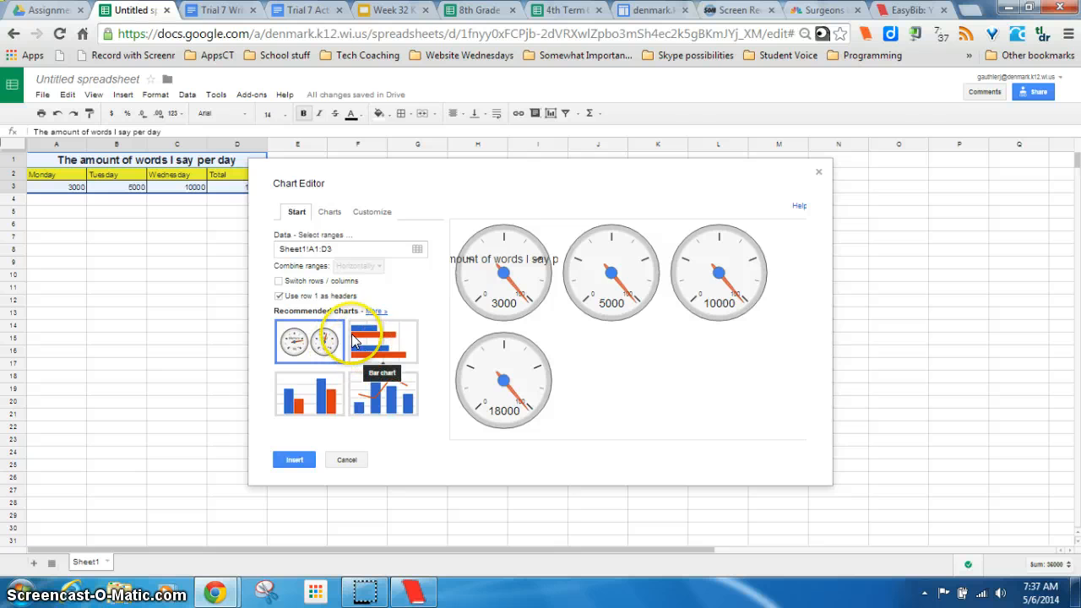
{"action": "left_click", "coordinate": [383, 341]}
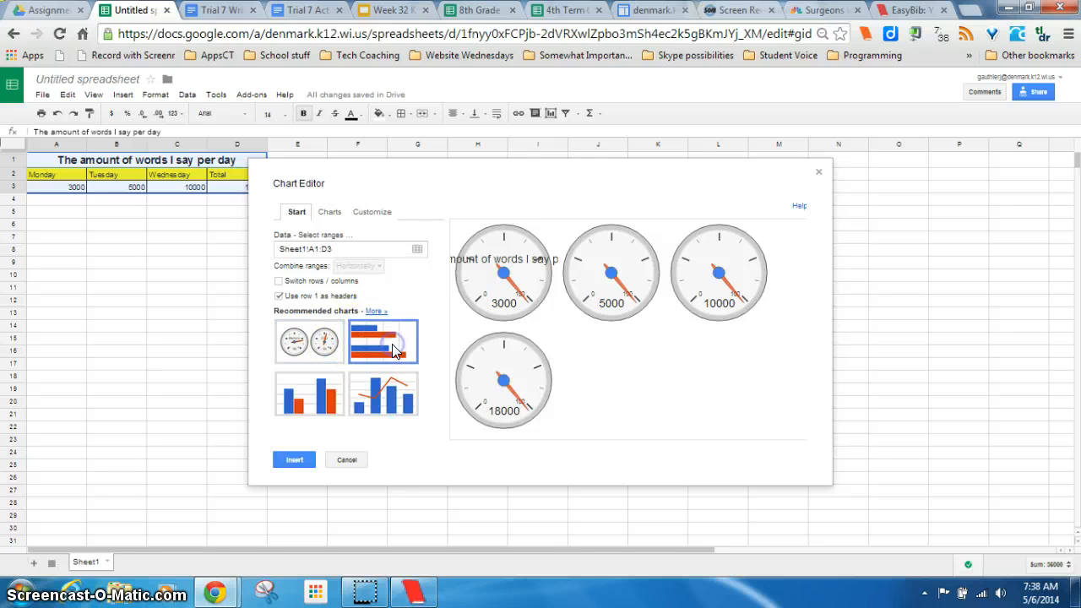
{"action": "left_click", "coordinate": [383, 341]}
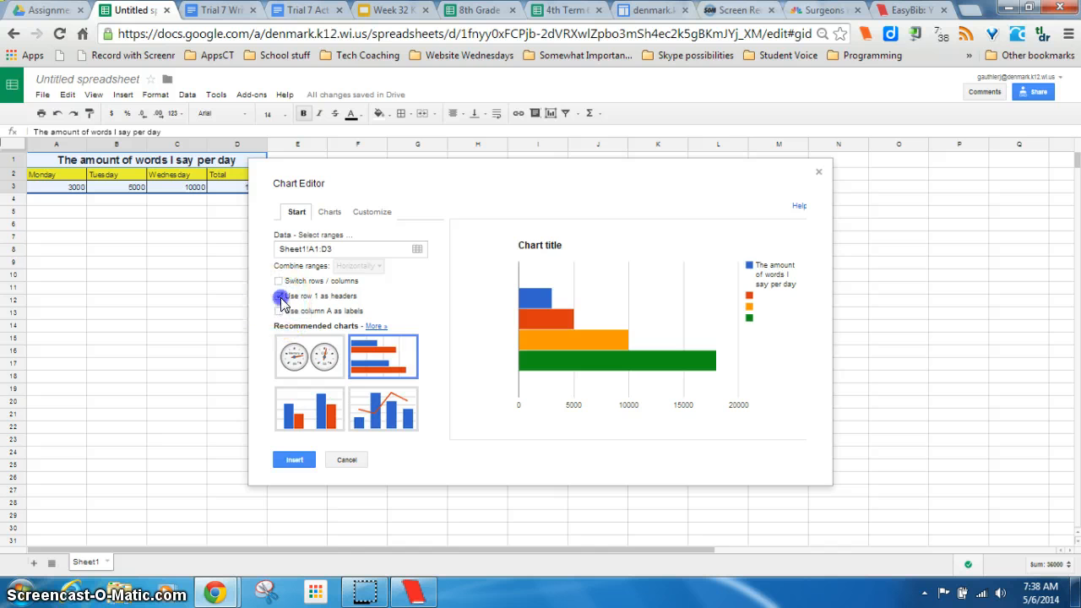
{"action": "left_click", "coordinate": [278, 296]}
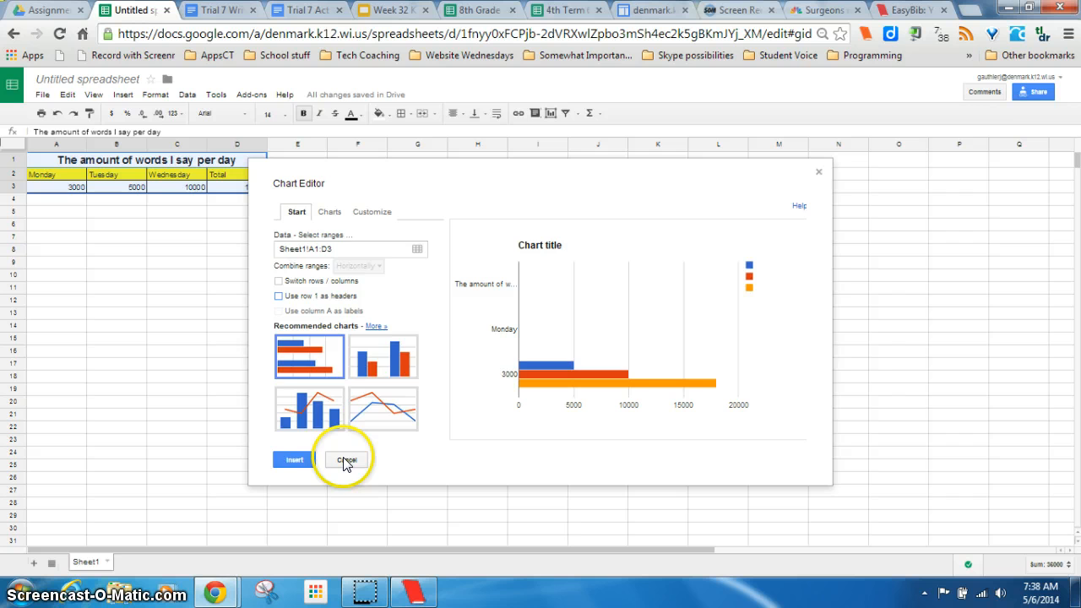
{"action": "left_click", "coordinate": [346, 458]}
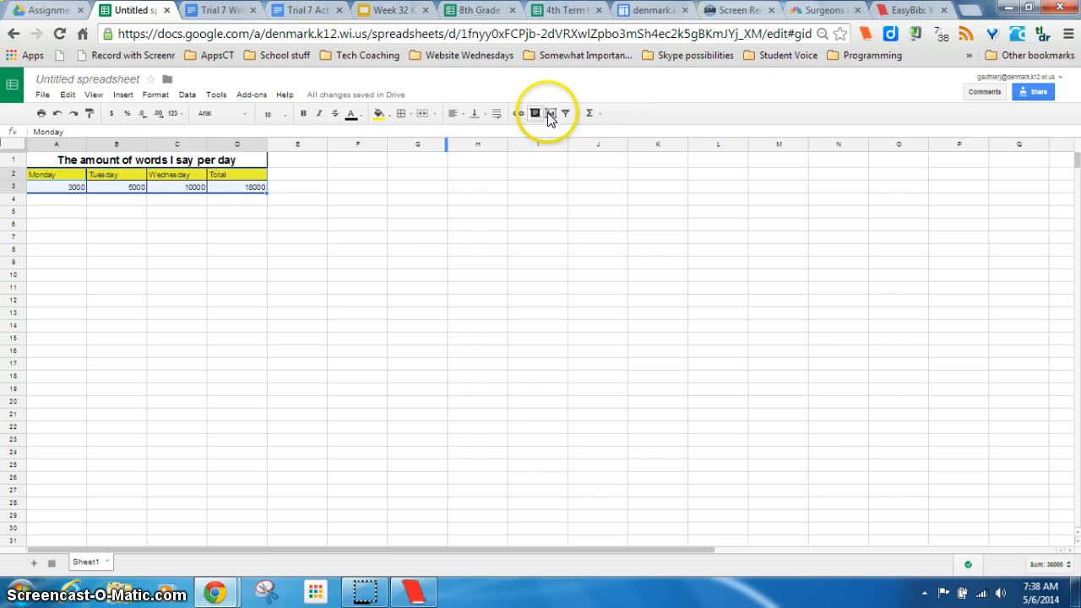
Step: Insert a column chart from Recommended charts, placed beneath the table
{"action": "left_click", "coordinate": [535, 113]}
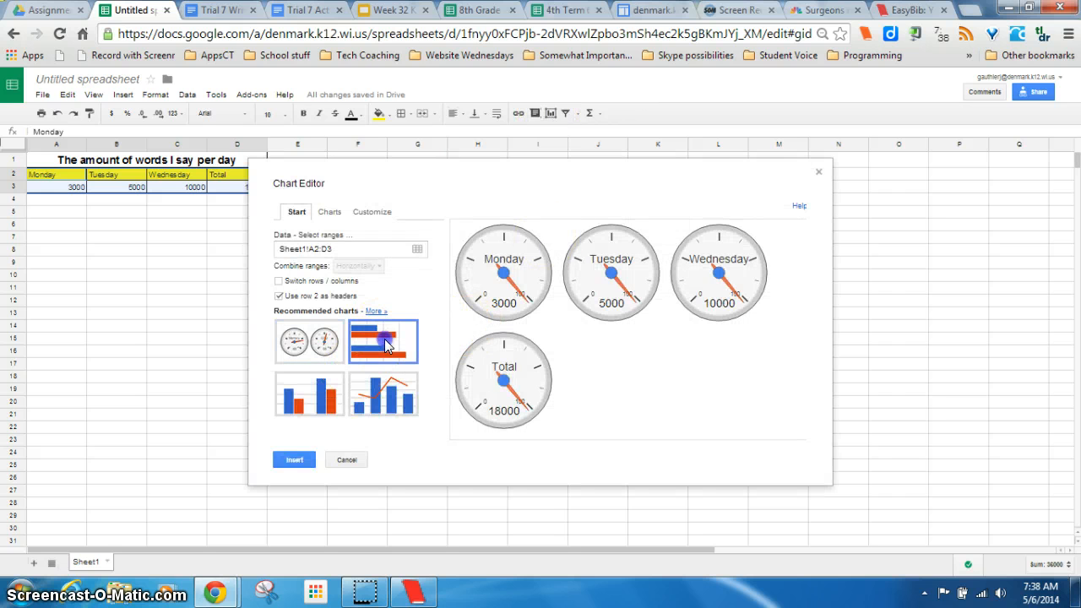
{"action": "left_click", "coordinate": [382, 341]}
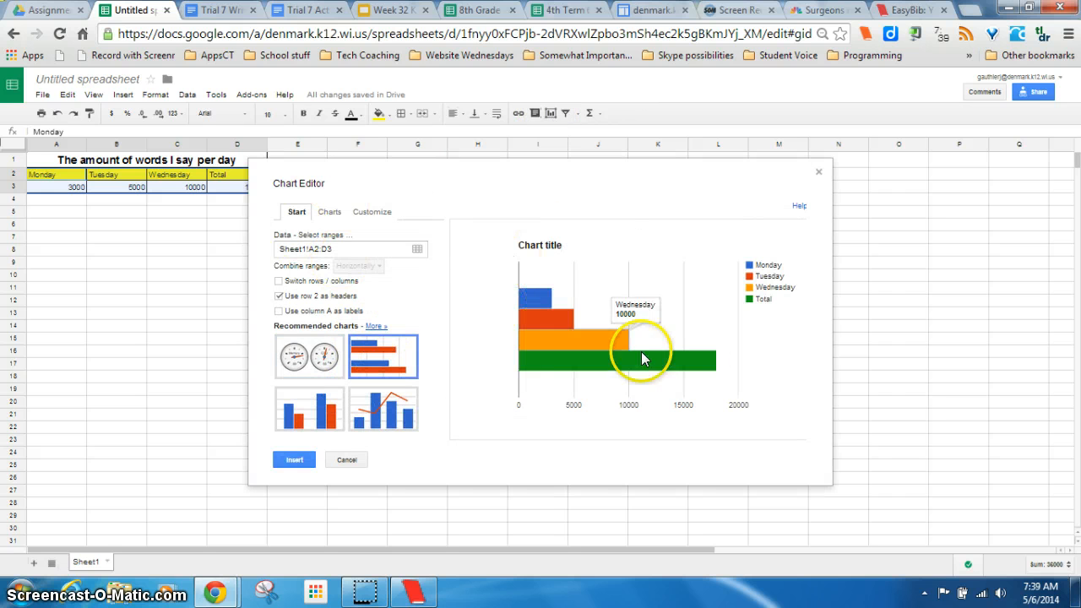
{"action": "mouse_move", "coordinate": [518, 296]}
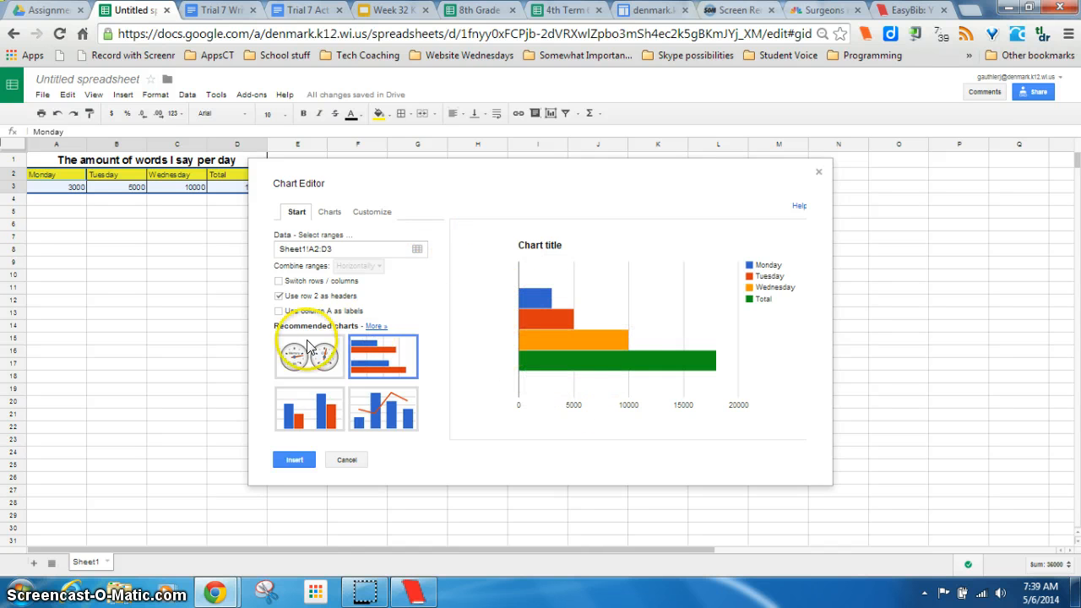
{"action": "left_click", "coordinate": [383, 408]}
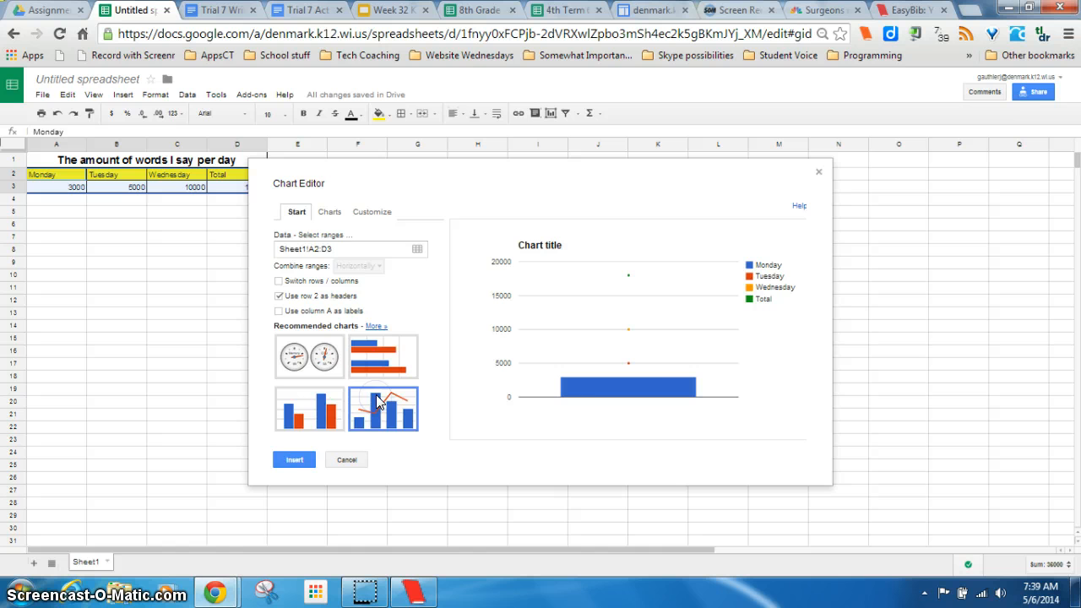
{"action": "left_click", "coordinate": [309, 408]}
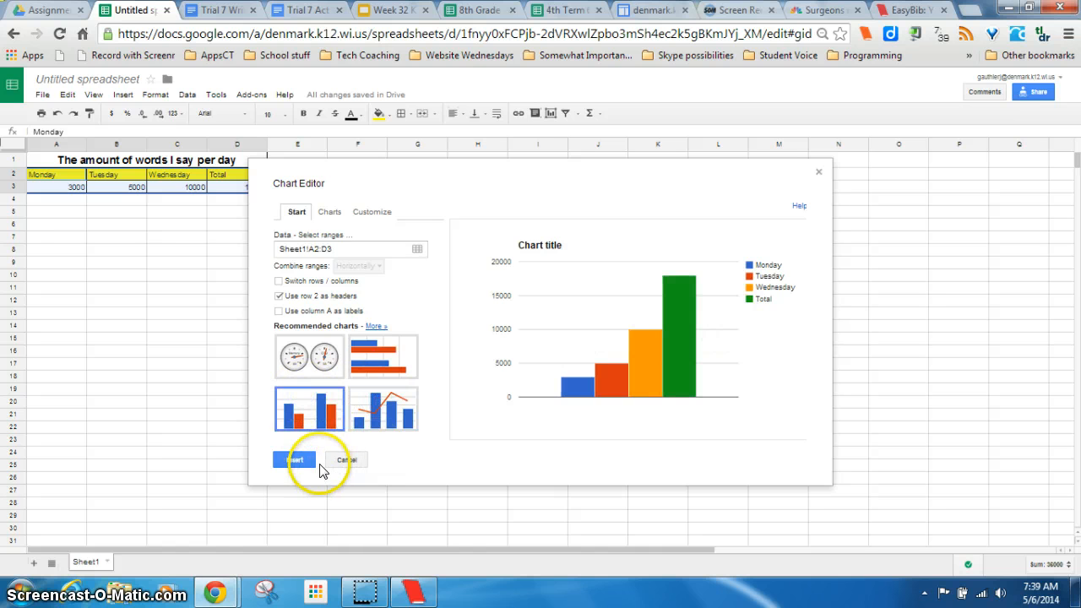
{"action": "left_click", "coordinate": [294, 460]}
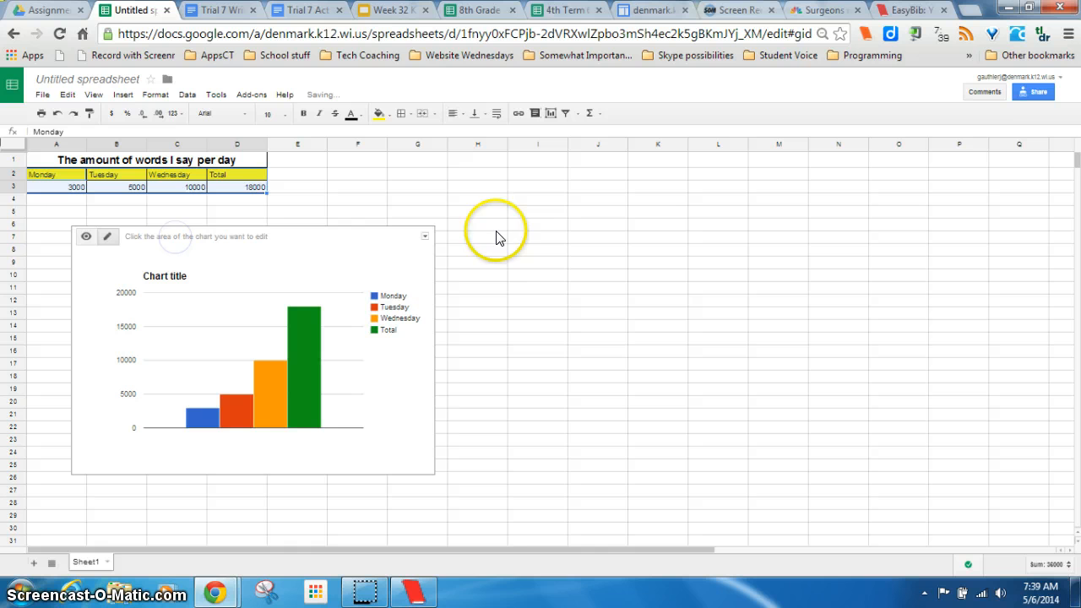
{"action": "mouse_move", "coordinate": [458, 226]}
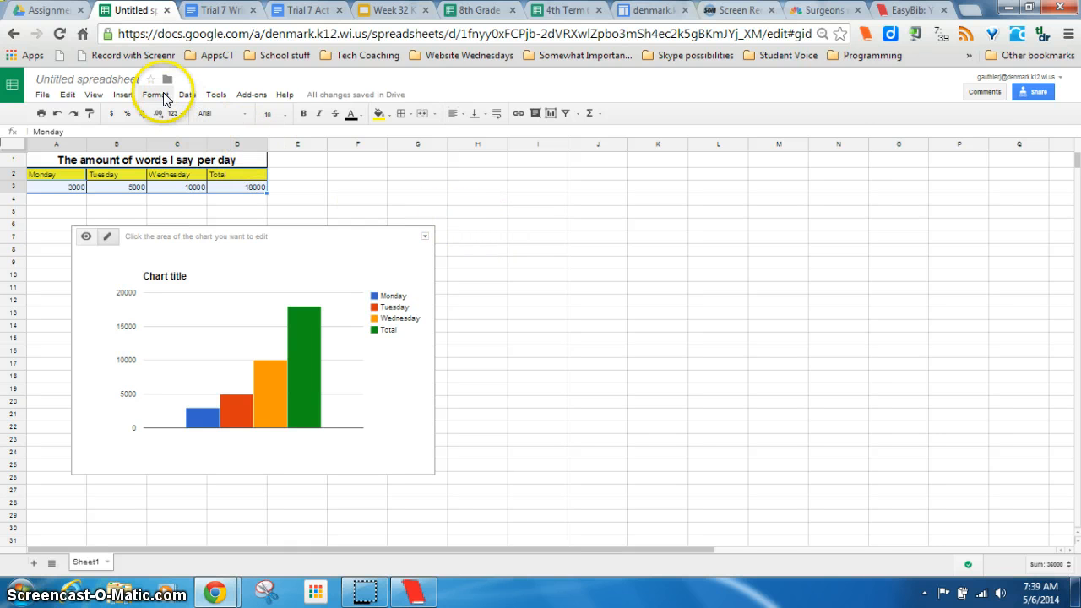
Step: Rename the file 'Trial 7 Spreadsheet', share to anyone with the link, and return to the NBC article
{"action": "left_click", "coordinate": [1033, 92]}
{"action": "type", "text": "Trial 7 Spreadsheet"}
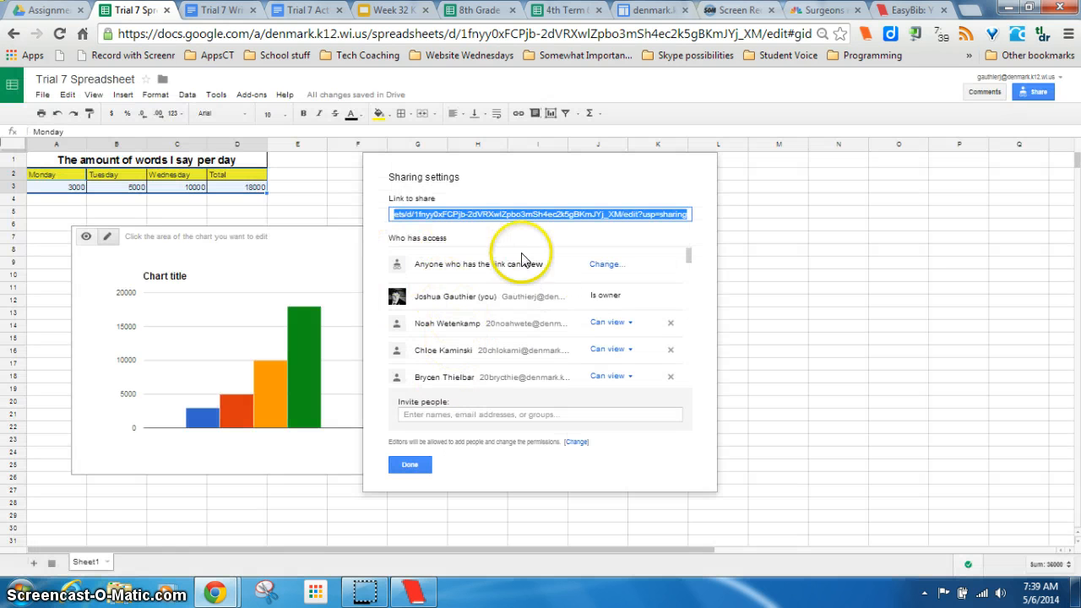
{"action": "mouse_move", "coordinate": [574, 273]}
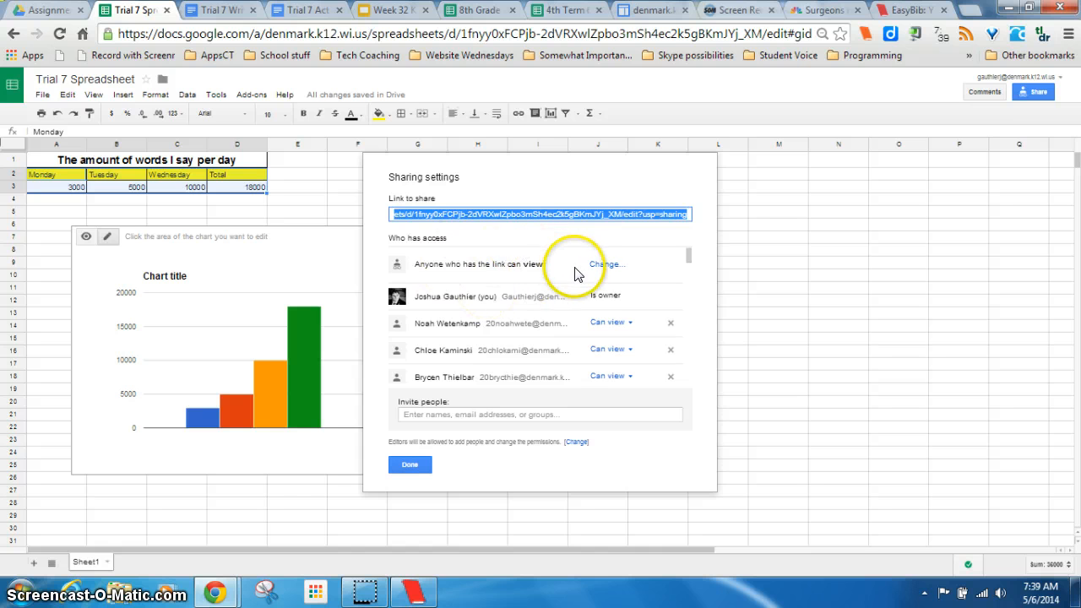
{"action": "mouse_move", "coordinate": [397, 269]}
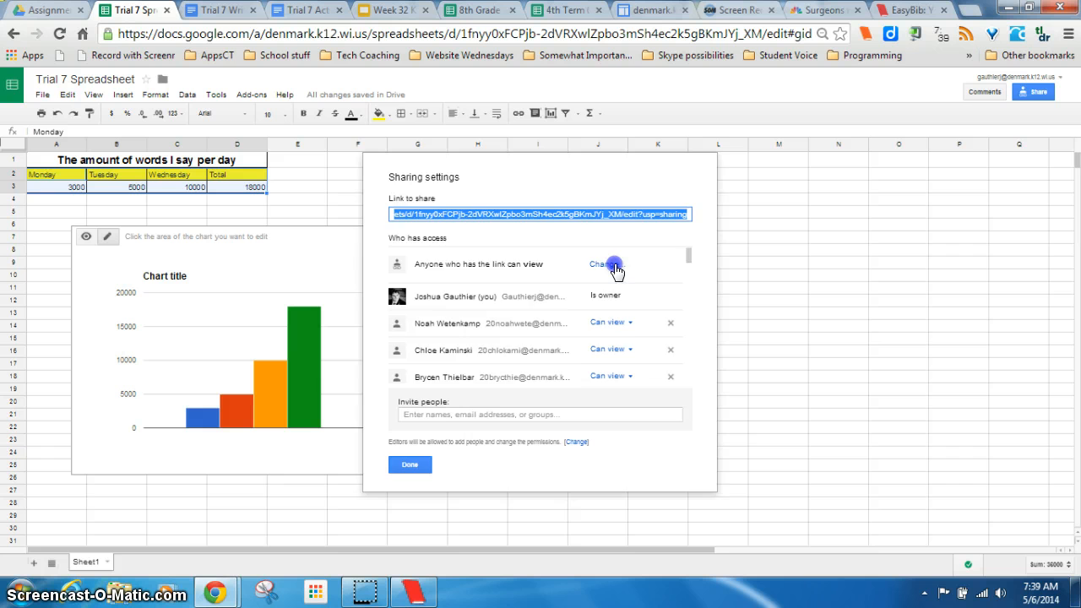
{"action": "left_click", "coordinate": [599, 264]}
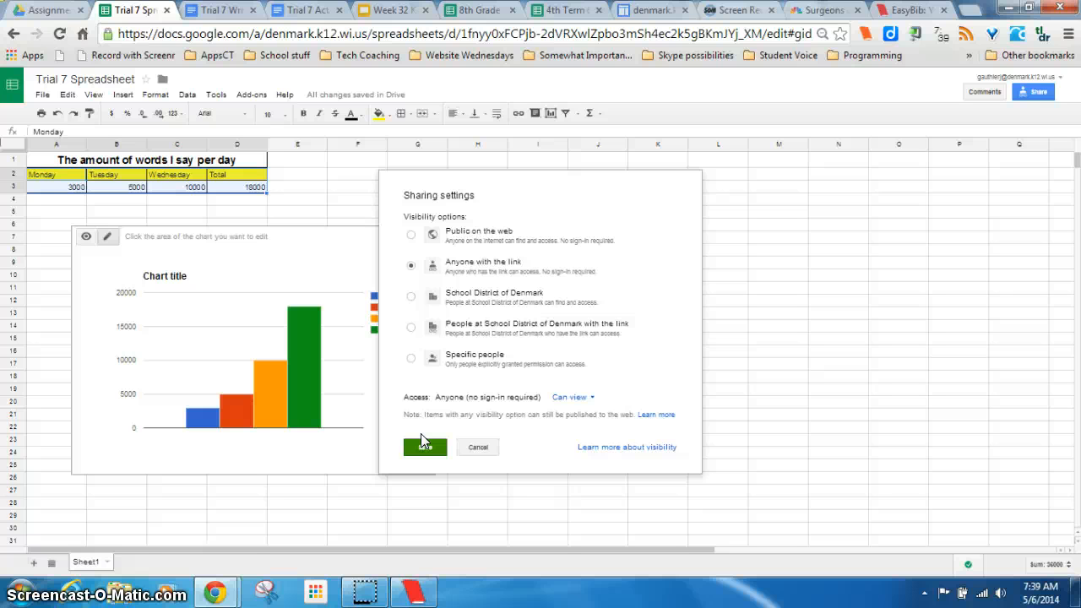
{"action": "left_click", "coordinate": [425, 447]}
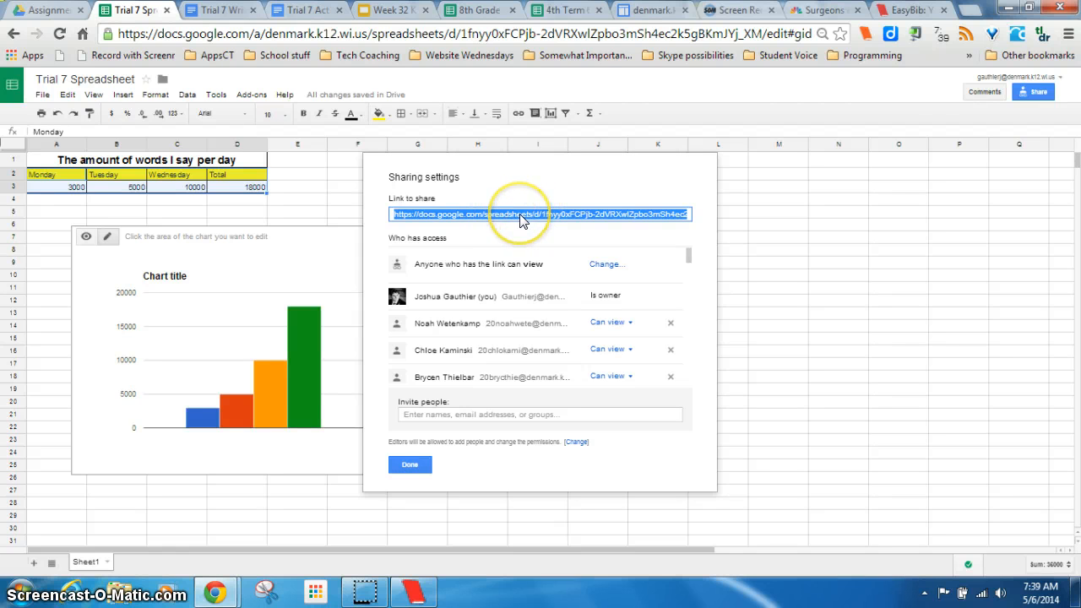
{"action": "mouse_move", "coordinate": [329, 258]}
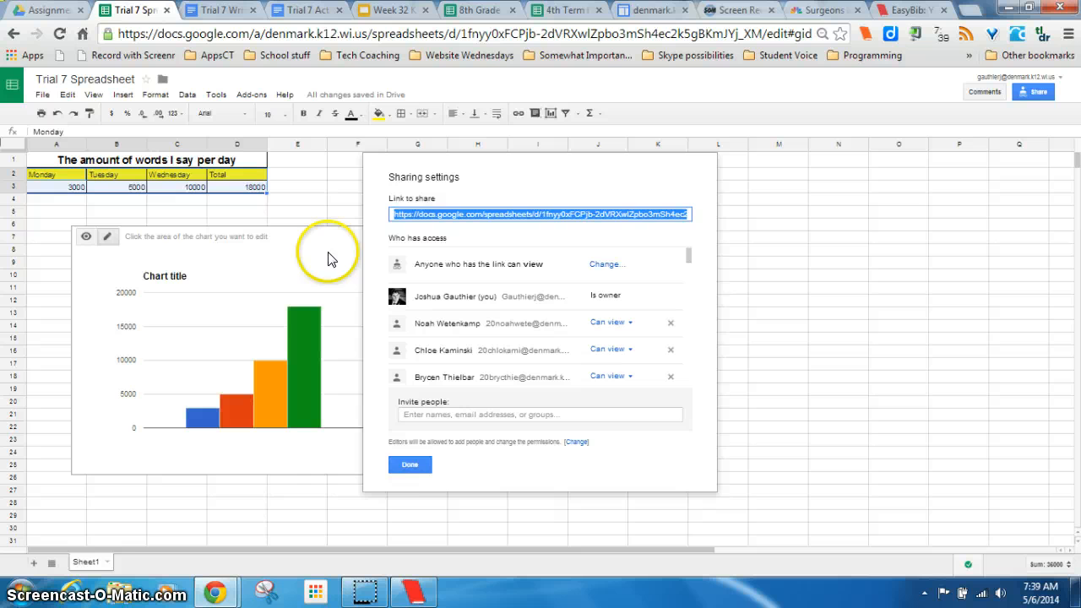
{"action": "left_click", "coordinate": [410, 465]}
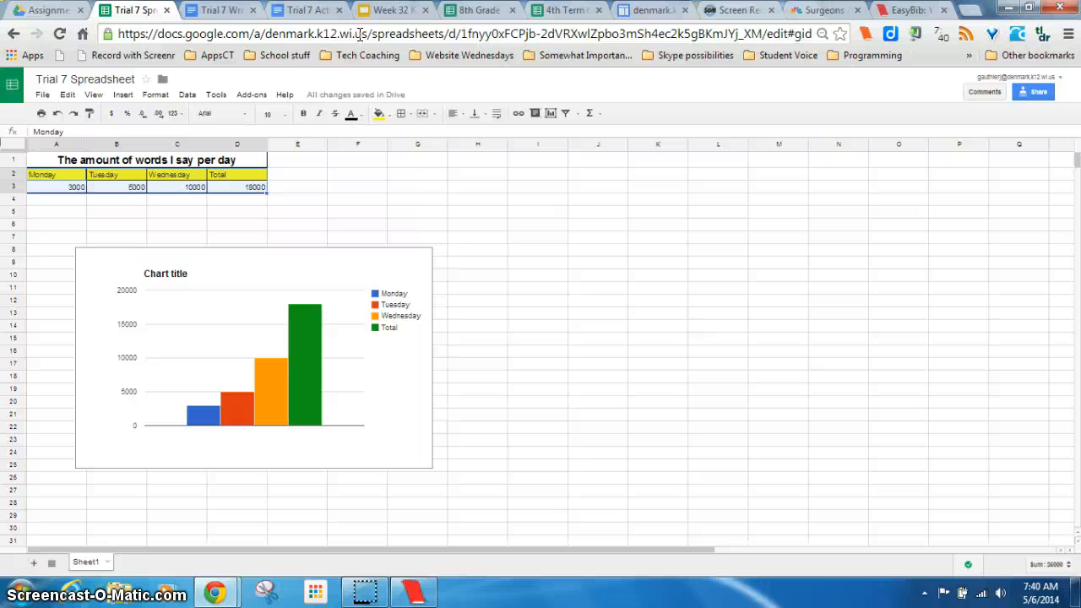
{"action": "left_click", "coordinate": [817, 10]}
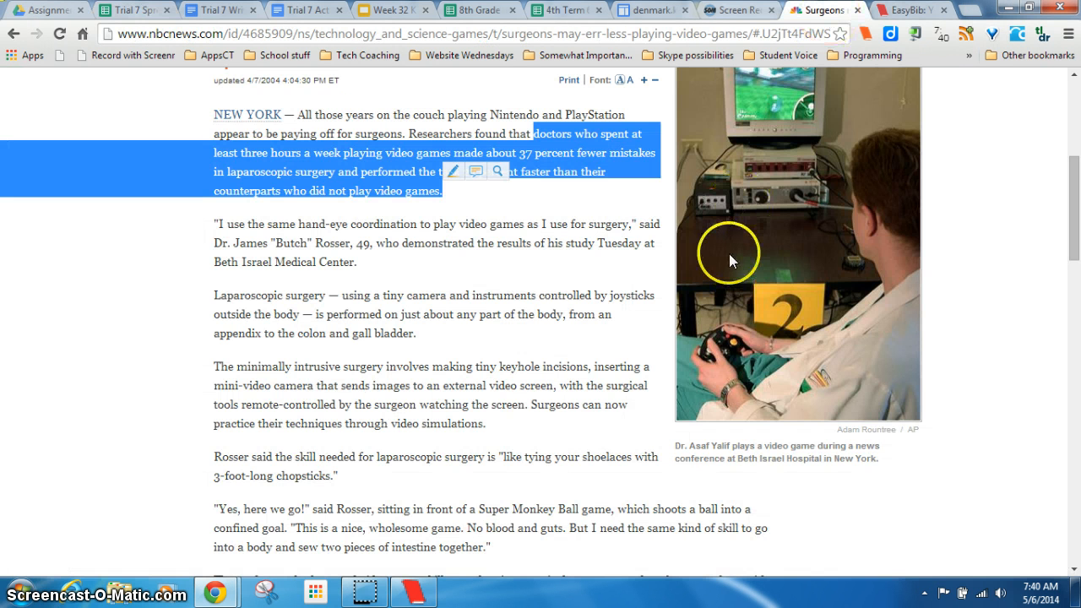